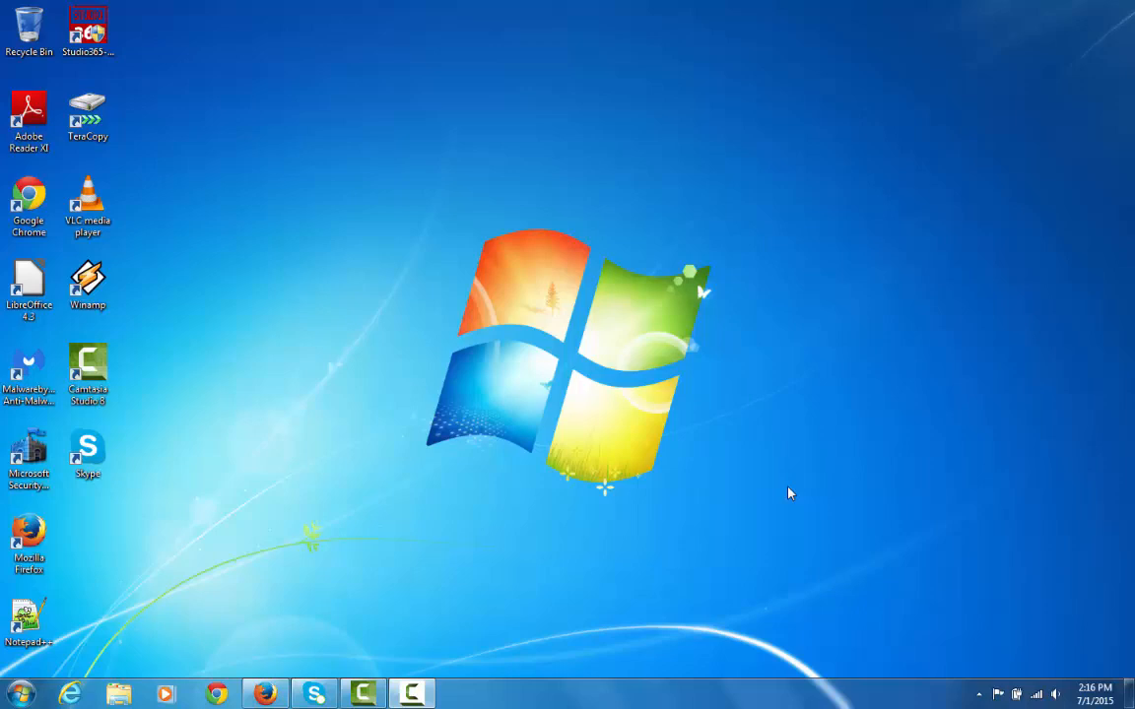
{"action": "mouse_move", "coordinate": [603, 506]}
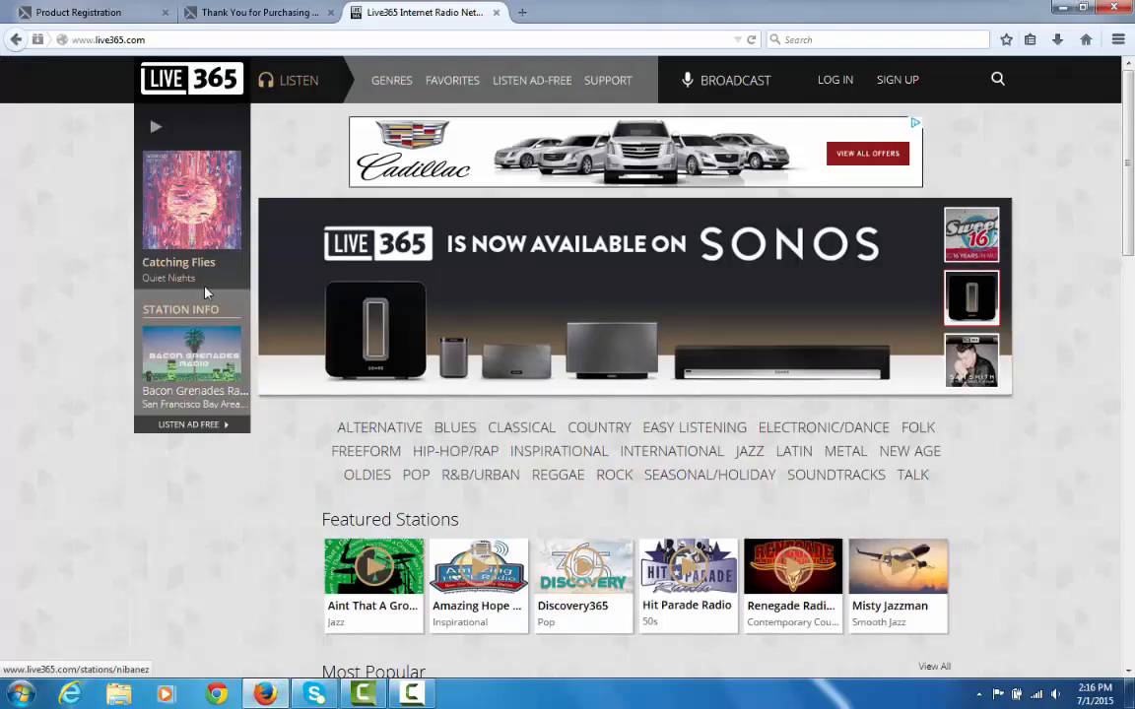
- Browse the Live365 internet radio homepage
{"action": "scroll", "scroll_direction": "down", "scroll_amount": 3}
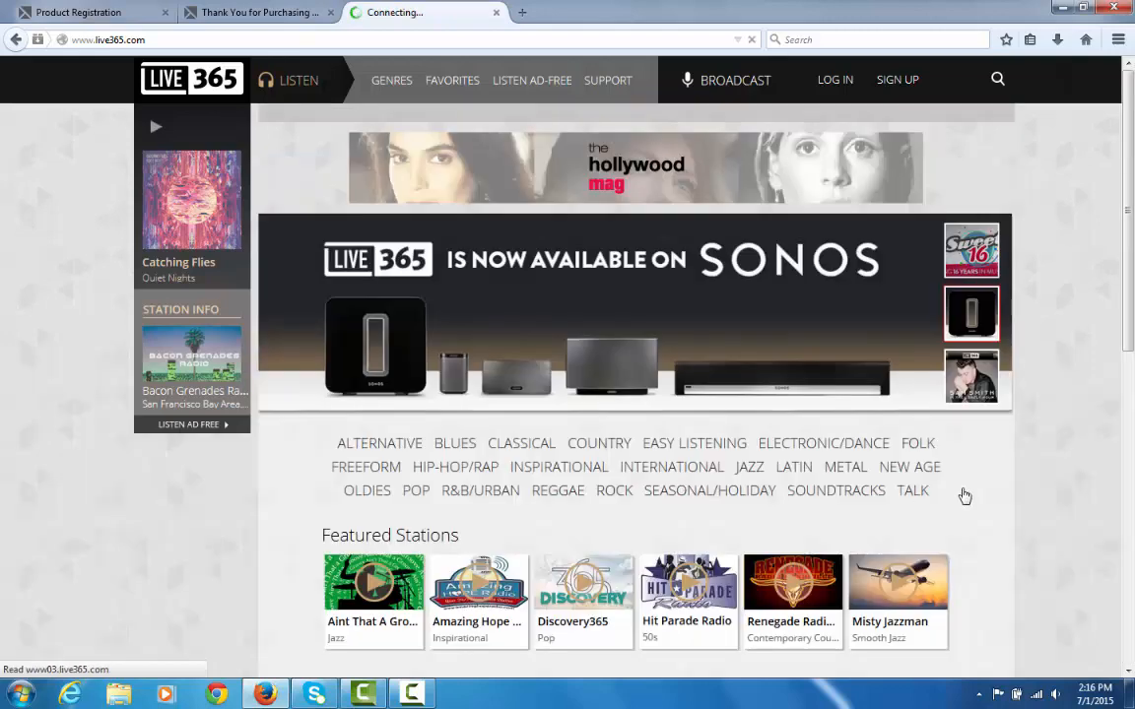
- Download the Studio365 Live 3.1 installer from the Broadcast page and run it
{"action": "left_click", "coordinate": [735, 79]}
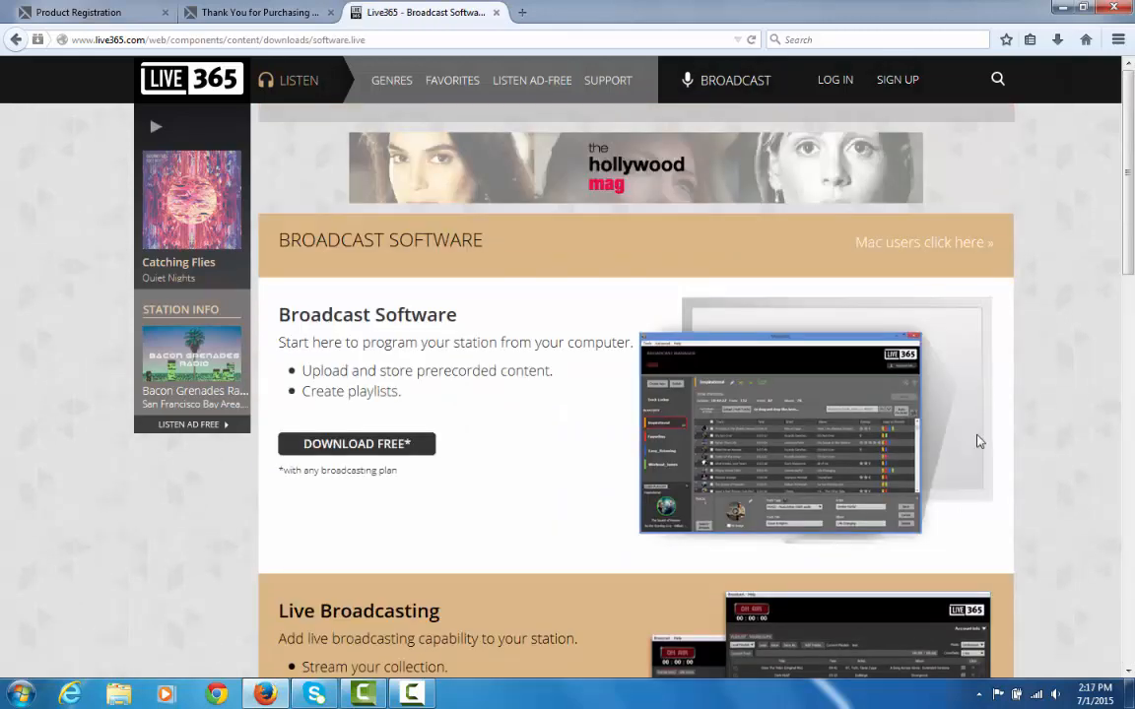
{"action": "scroll", "scroll_direction": "down", "scroll_amount": 3}
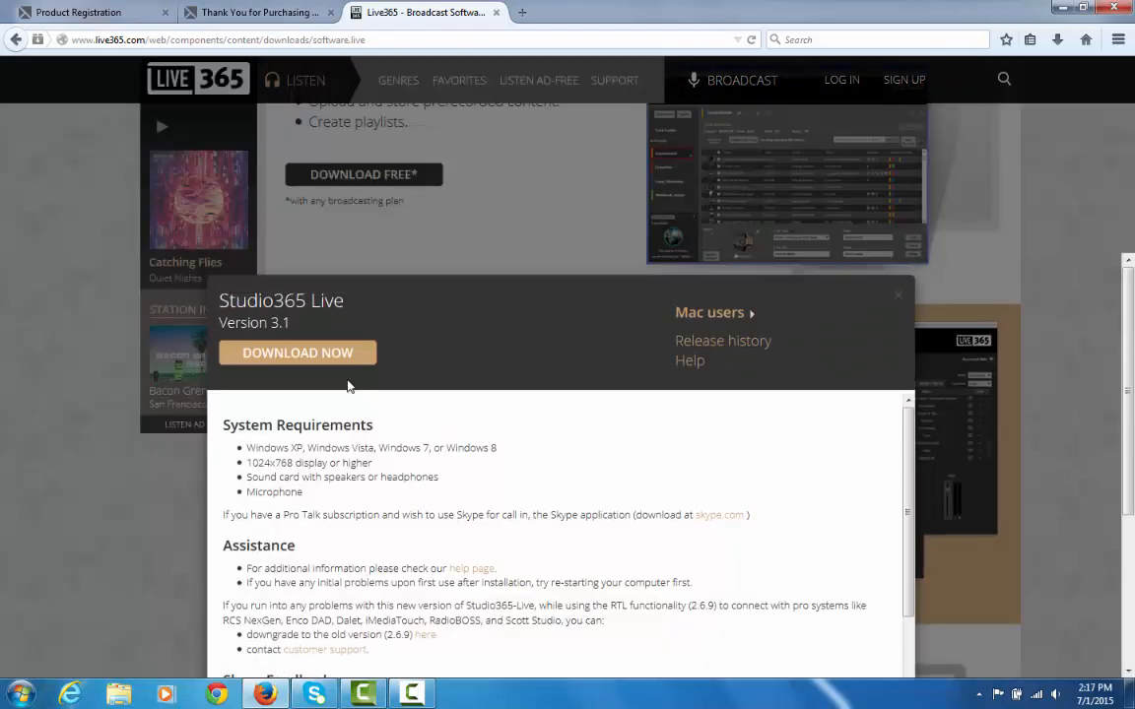
{"action": "left_click", "coordinate": [297, 353]}
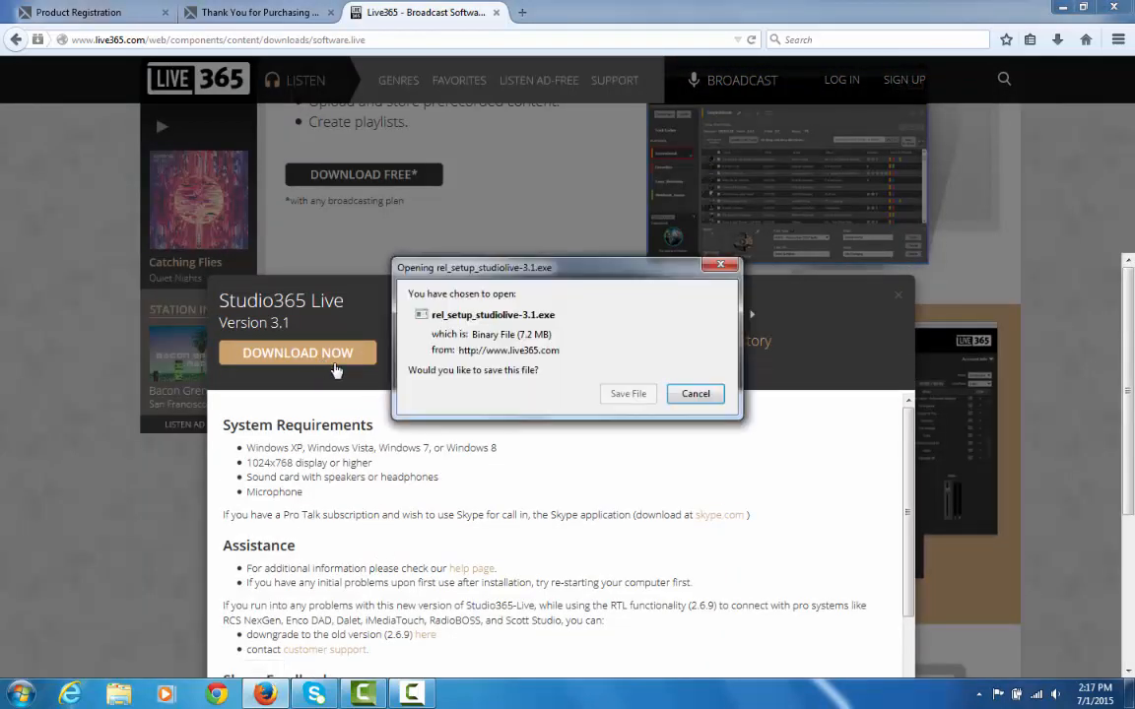
{"action": "left_click", "coordinate": [627, 394]}
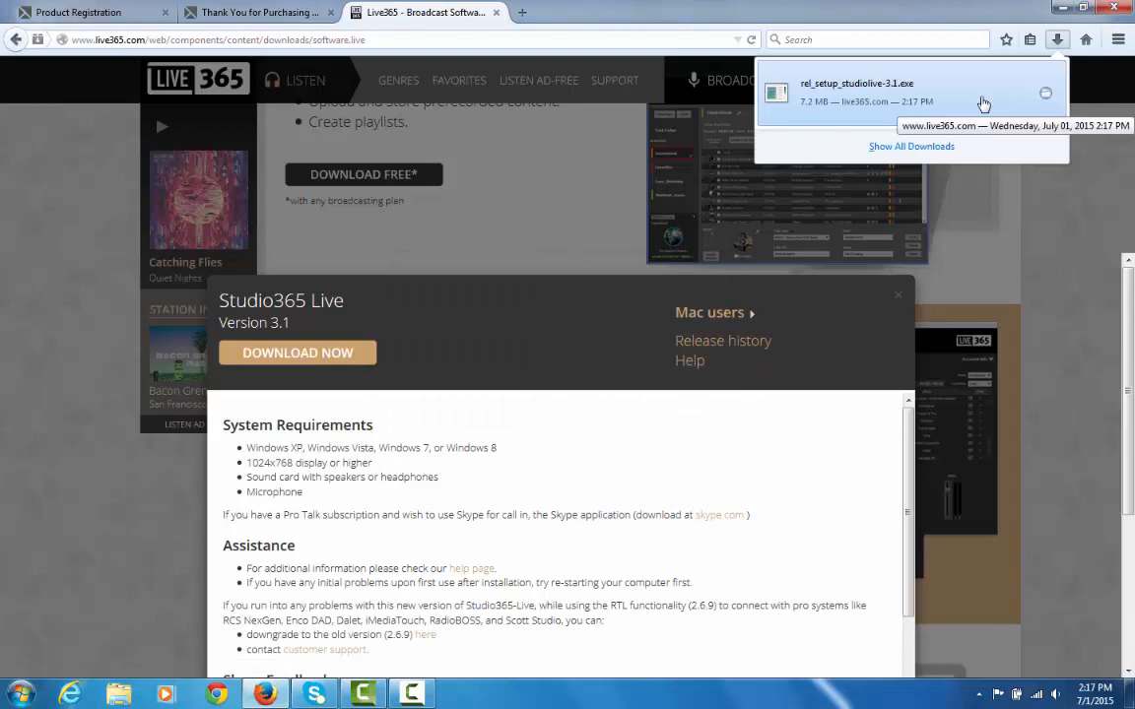
{"action": "mouse_move", "coordinate": [877, 95]}
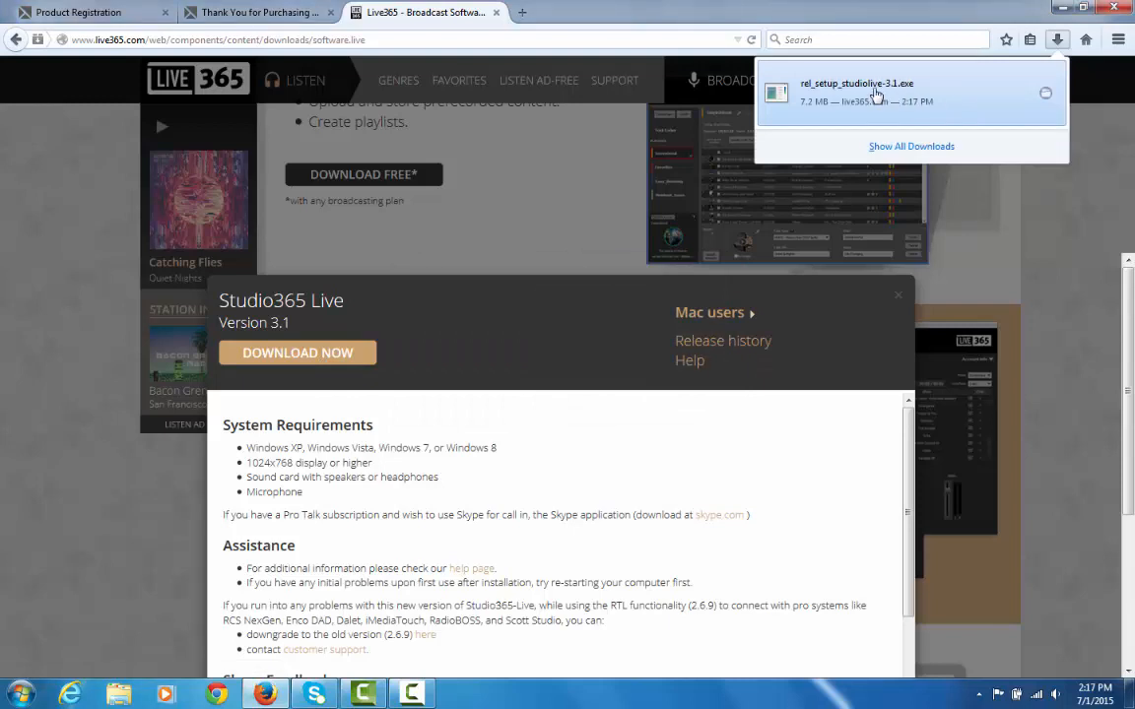
{"action": "left_click", "coordinate": [1049, 98]}
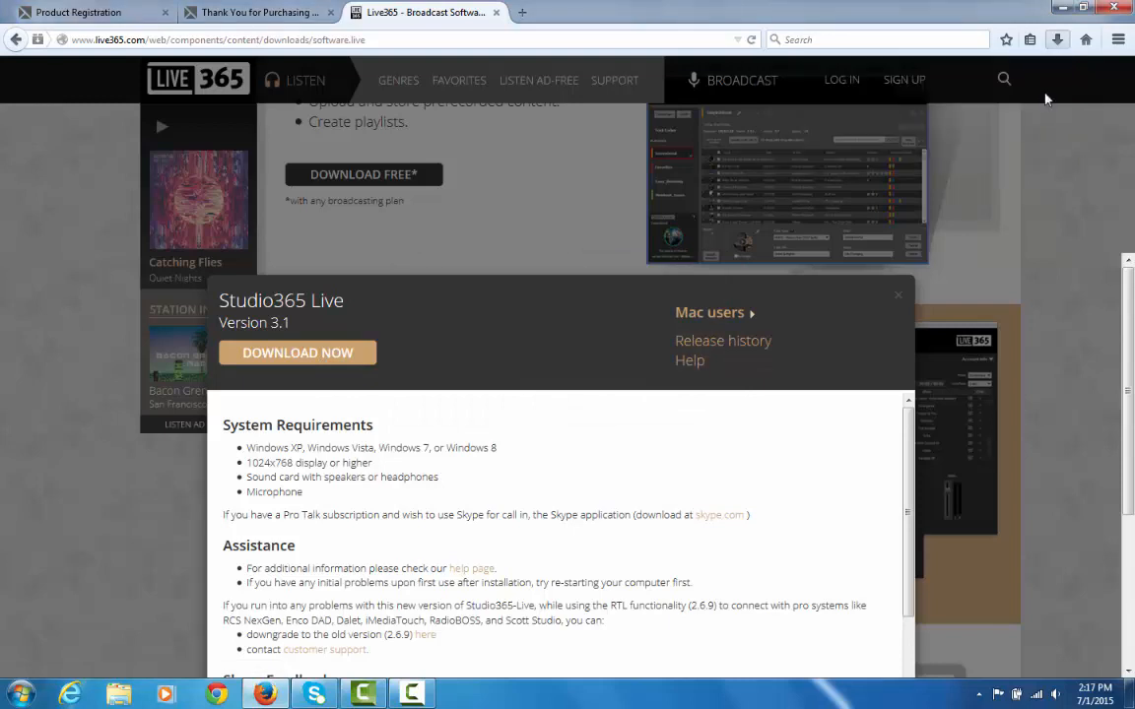
{"action": "left_click", "coordinate": [298, 351]}
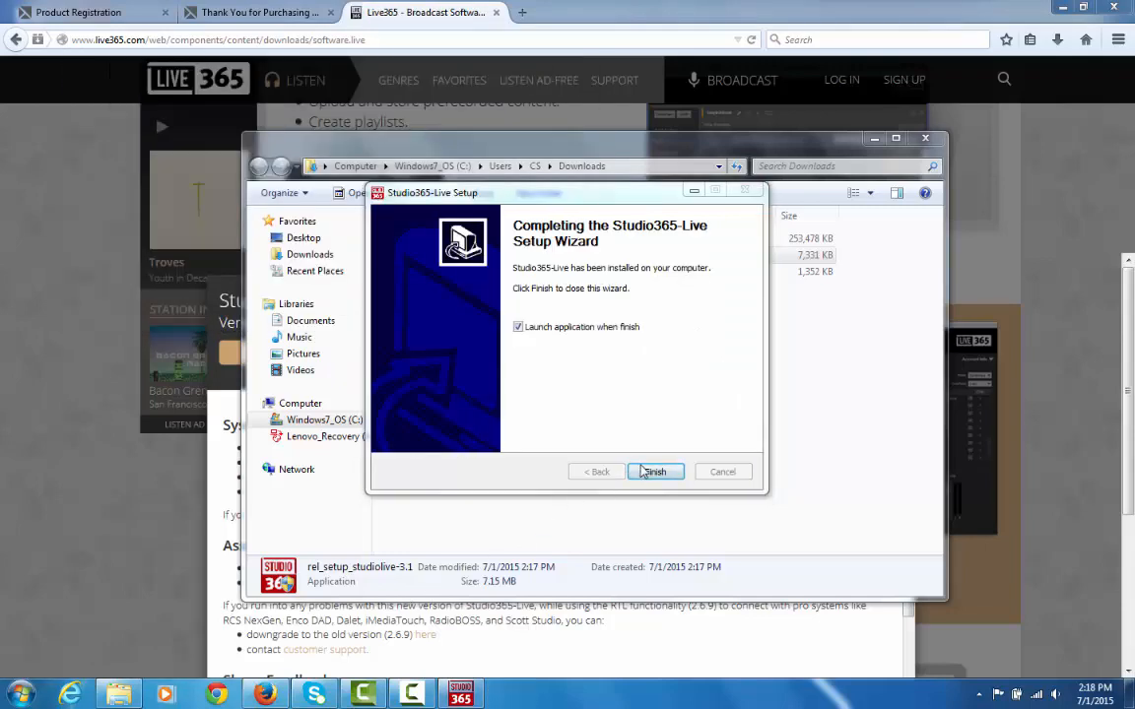
- Finish the setup wizard with Studio365 Live set to launch
{"action": "left_click", "coordinate": [654, 471]}
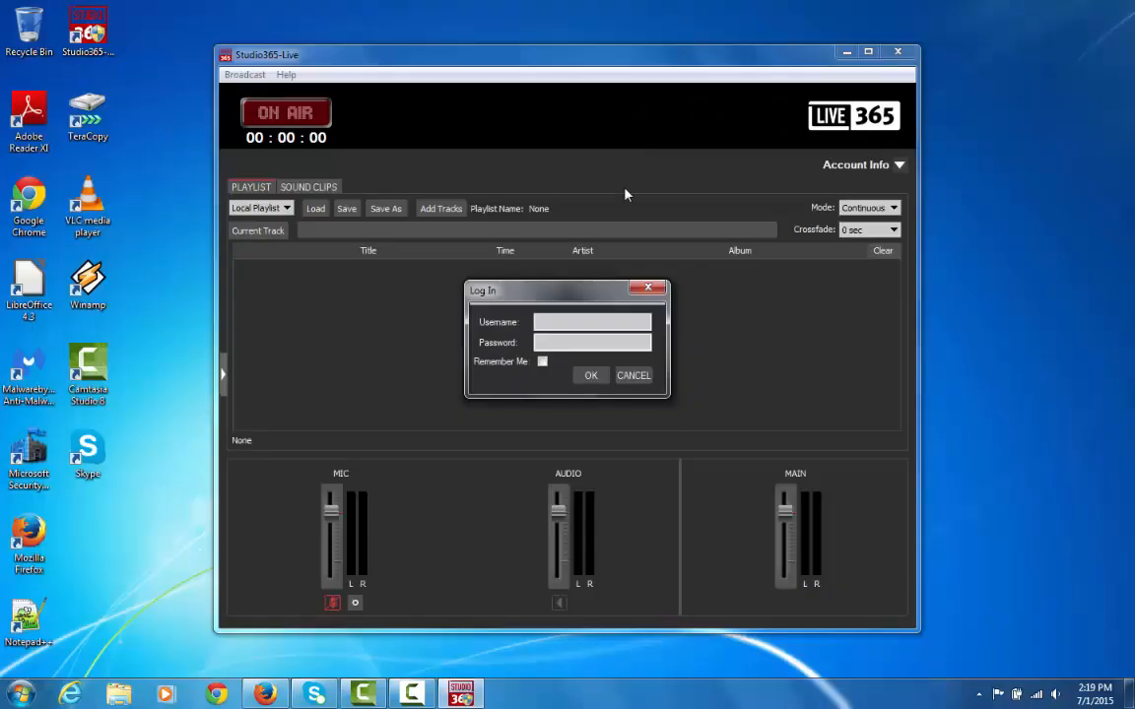
{"action": "mouse_move", "coordinate": [550, 304]}
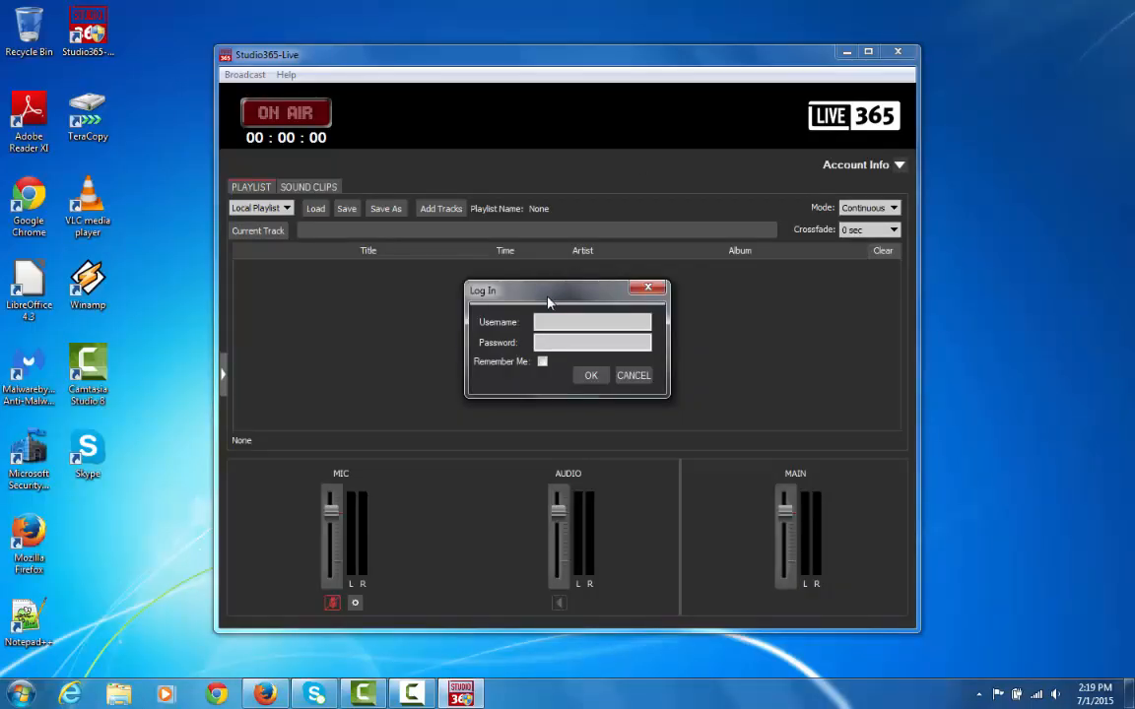
{"action": "left_click", "coordinate": [591, 322]}
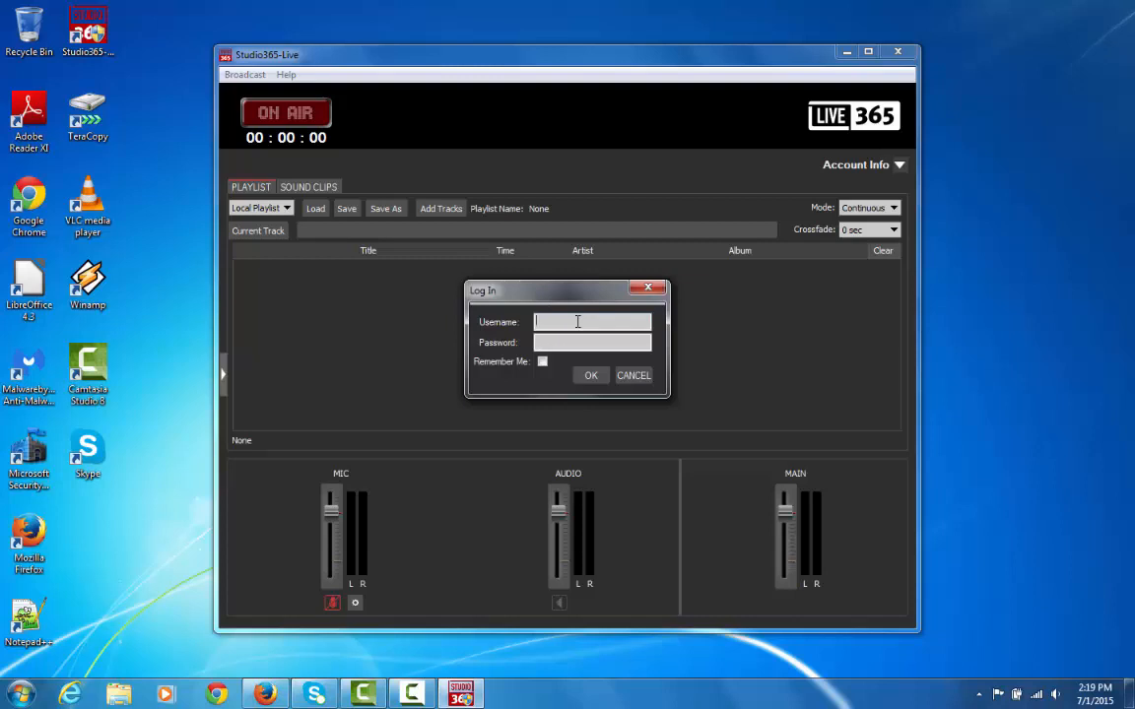
{"action": "type", "text": "bluelakeradio"}
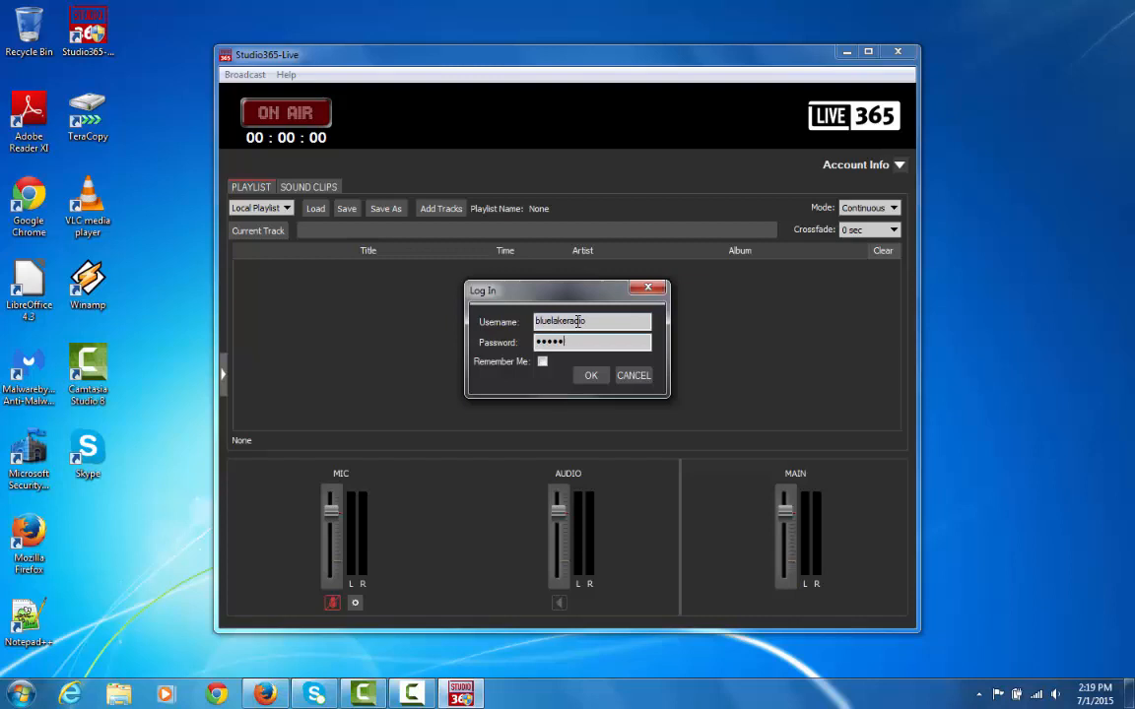
{"action": "left_click", "coordinate": [592, 374]}
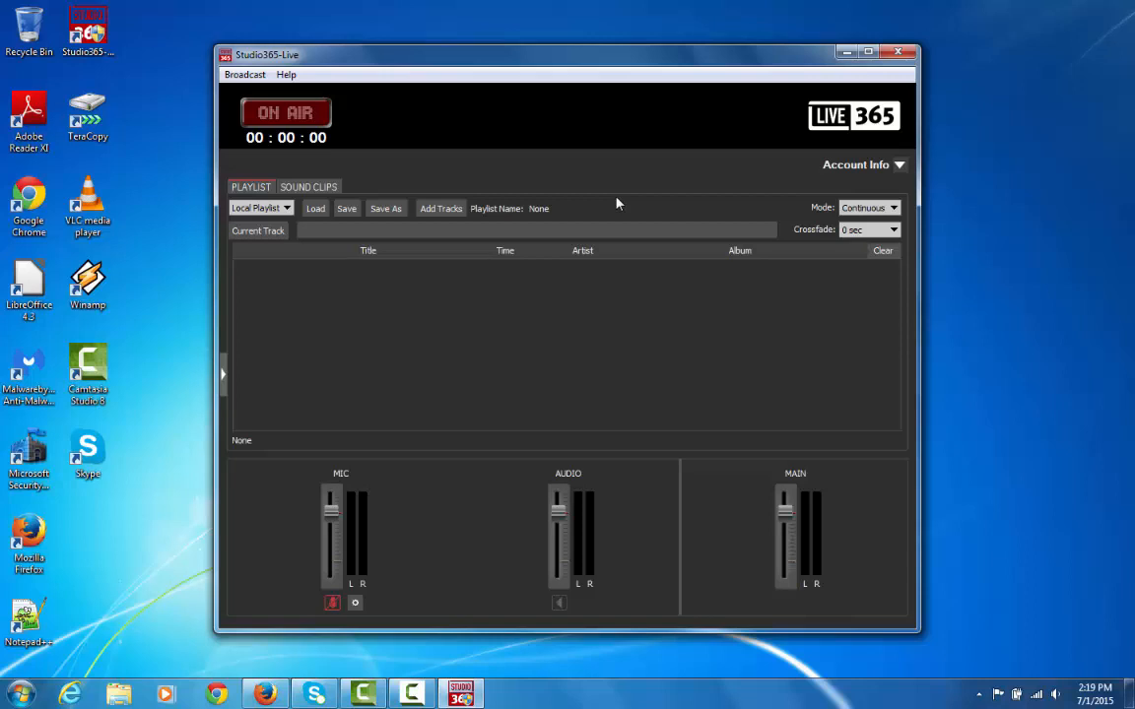
{"action": "mouse_move", "coordinate": [753, 167]}
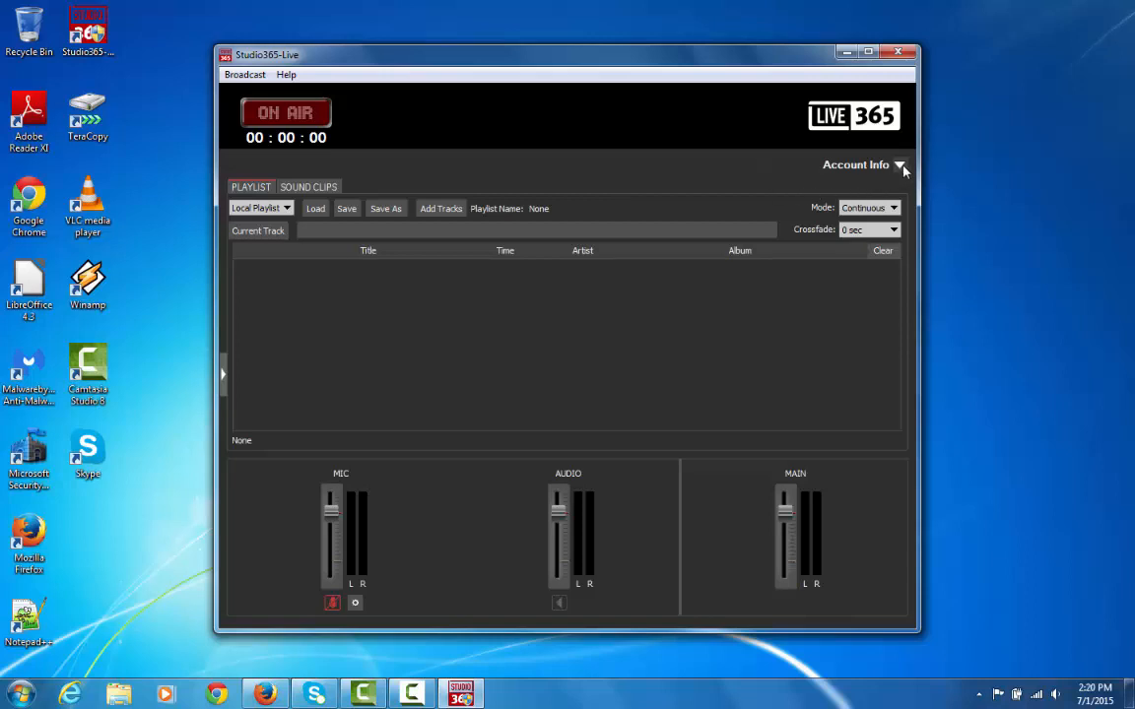
- Open the Broadcast menu in the main broadcaster window
{"action": "left_click", "coordinate": [899, 166]}
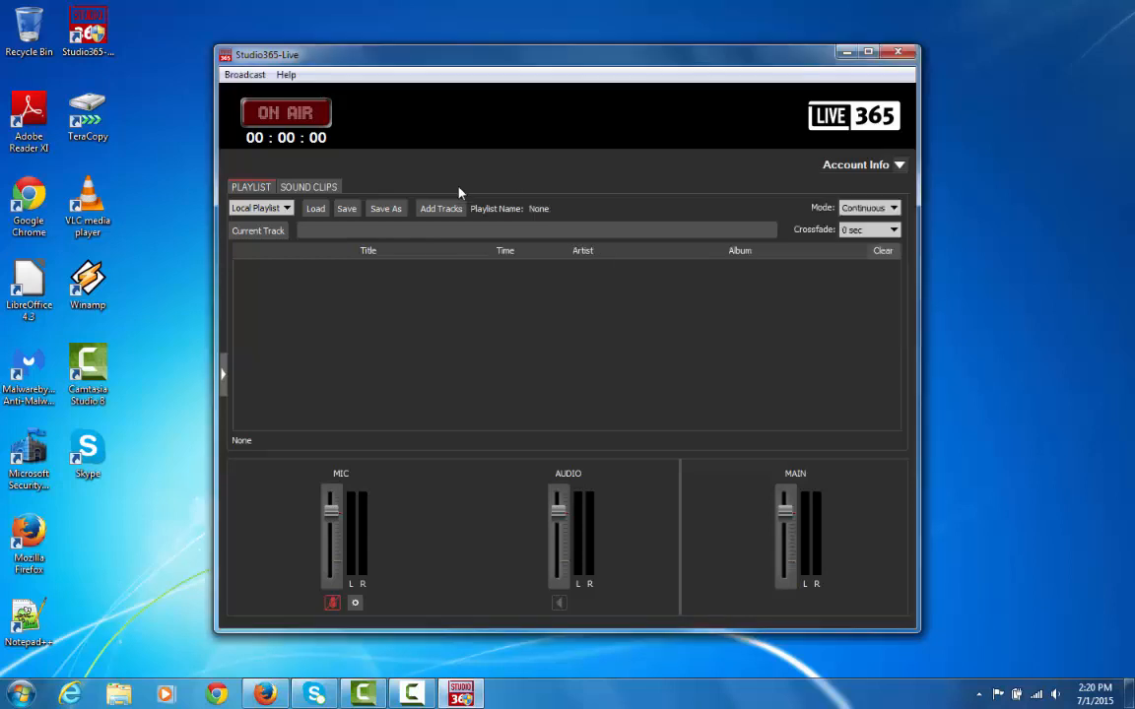
{"action": "left_click", "coordinate": [244, 75]}
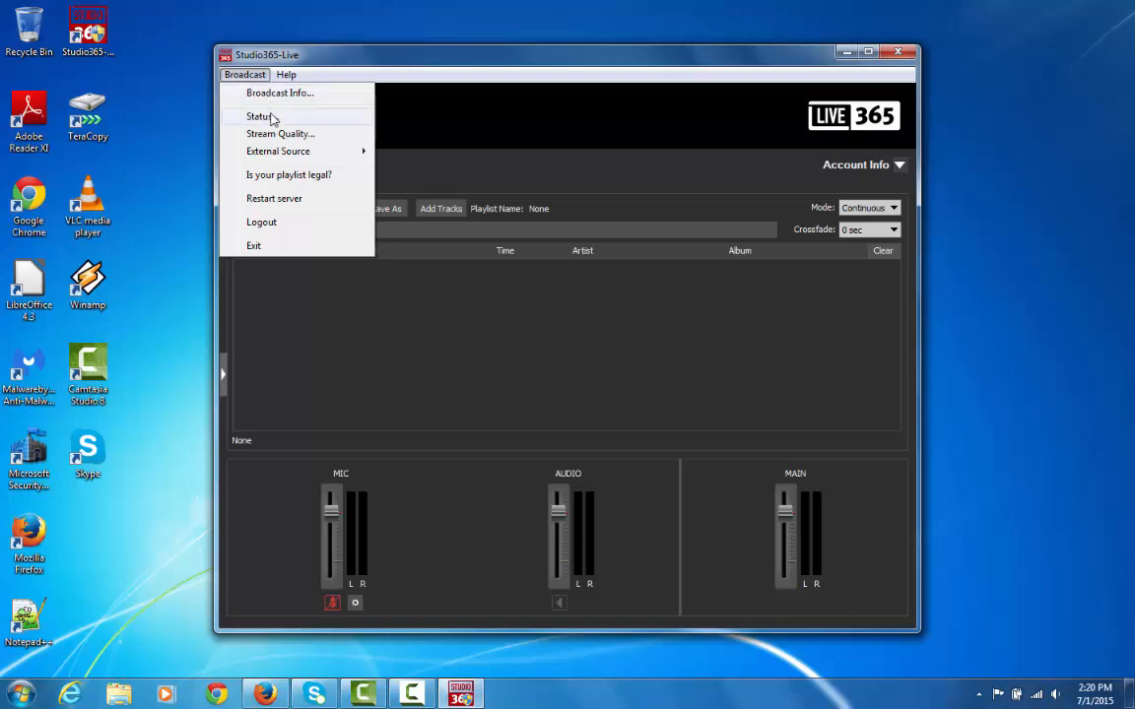
- Check the broadcast Status report, close it, and bring up the Help menu
{"action": "left_click", "coordinate": [261, 117]}
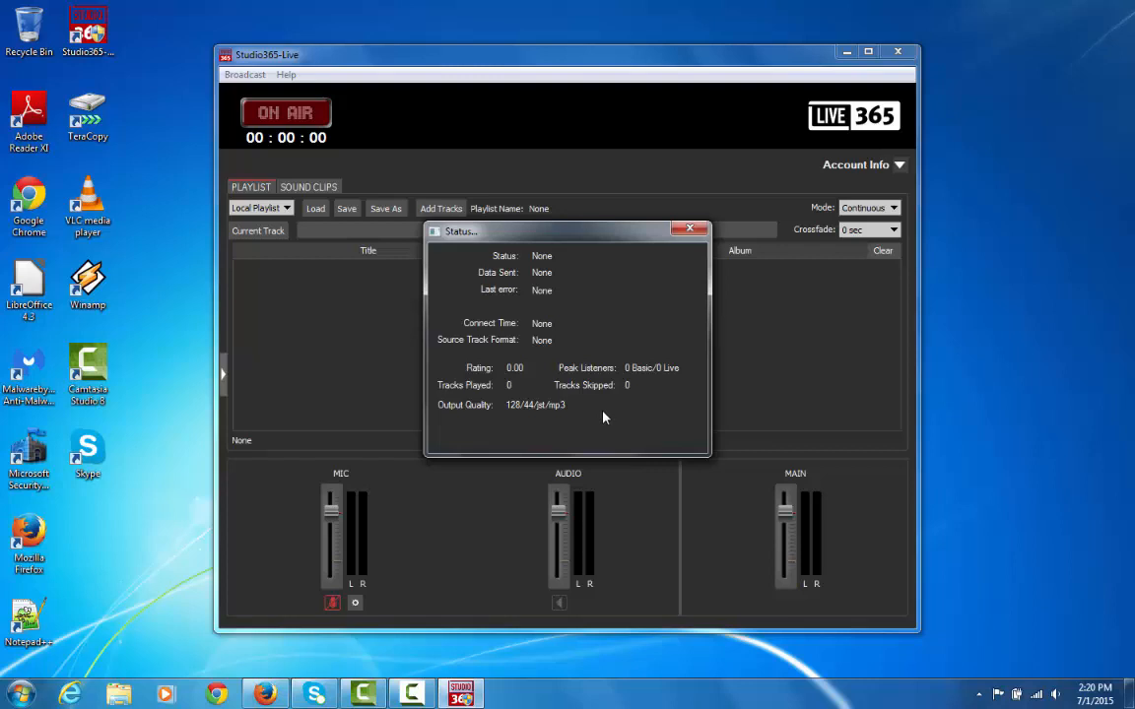
{"action": "left_click", "coordinate": [697, 228]}
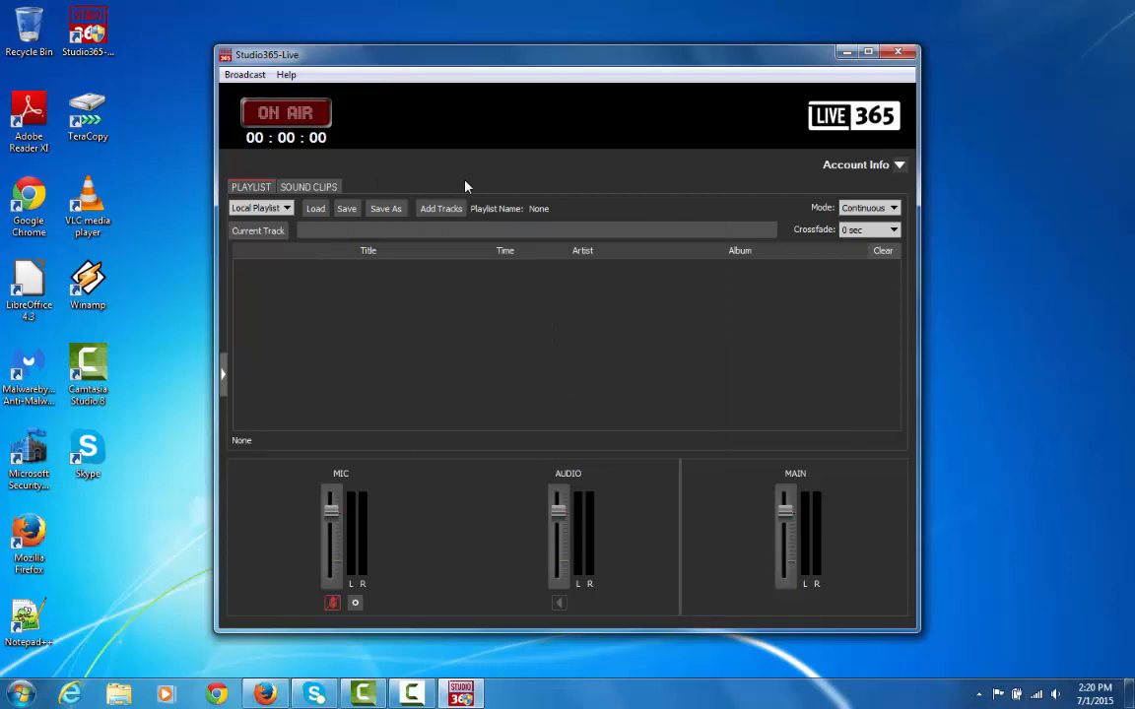
{"action": "mouse_move", "coordinate": [457, 173]}
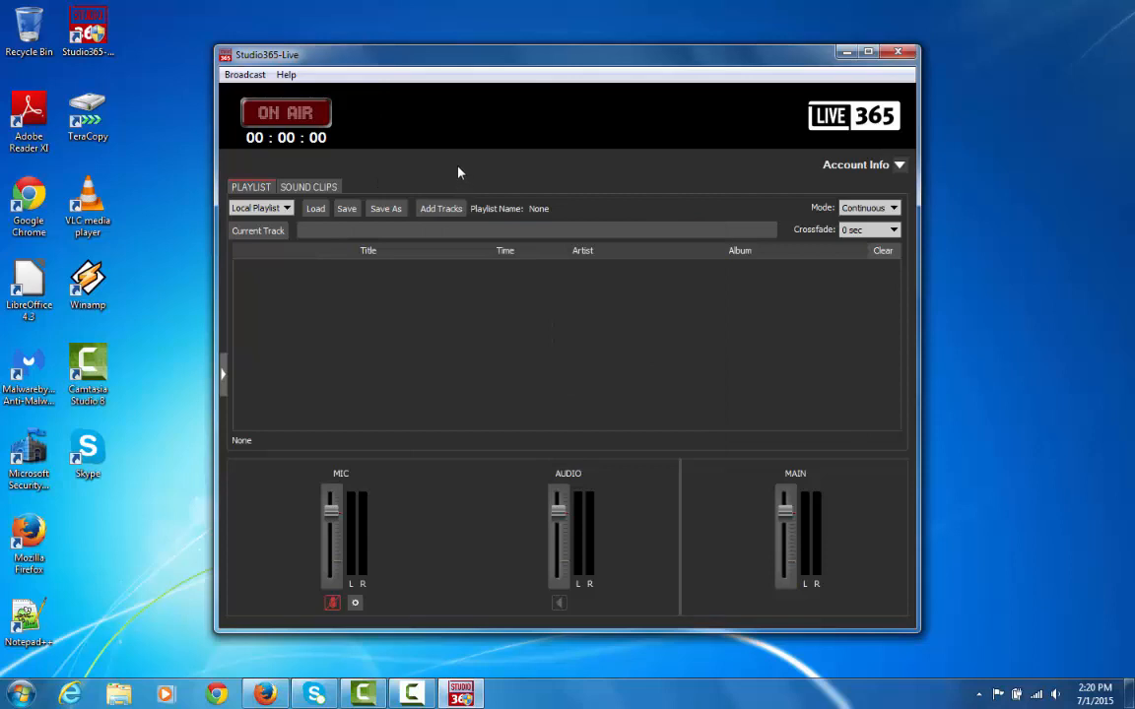
{"action": "left_click", "coordinate": [286, 75]}
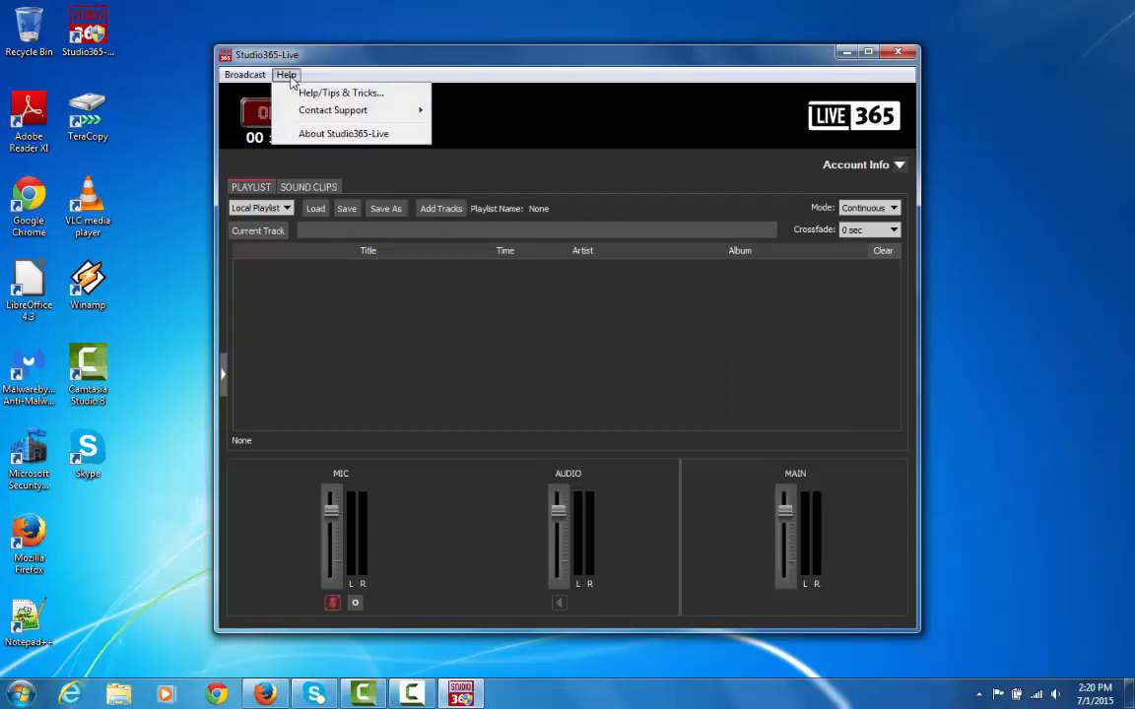
{"action": "left_click", "coordinate": [343, 134]}
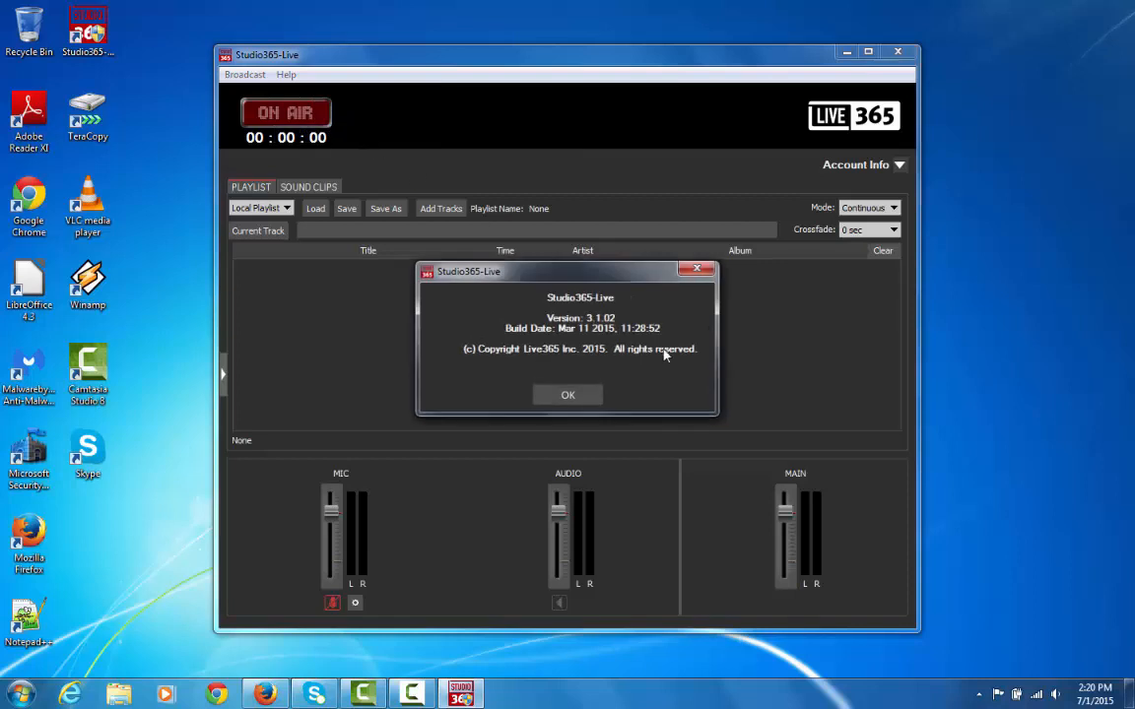
{"action": "left_click", "coordinate": [568, 394]}
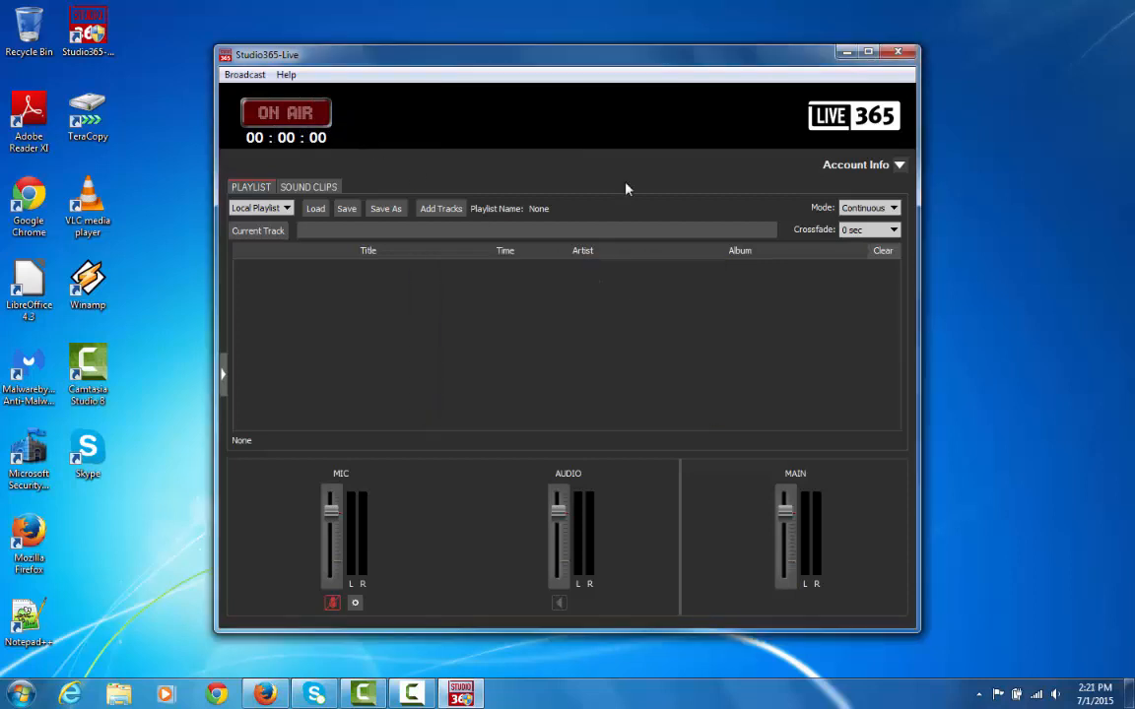
{"action": "mouse_move", "coordinate": [615, 185]}
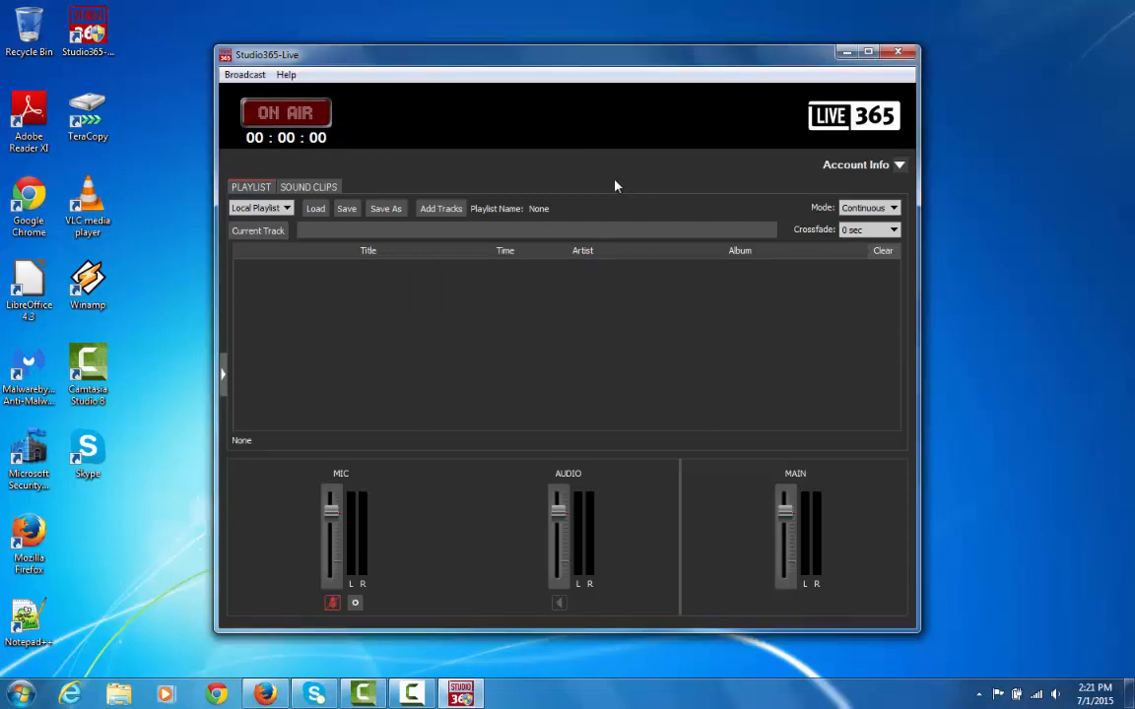
{"action": "mouse_move", "coordinate": [588, 179]}
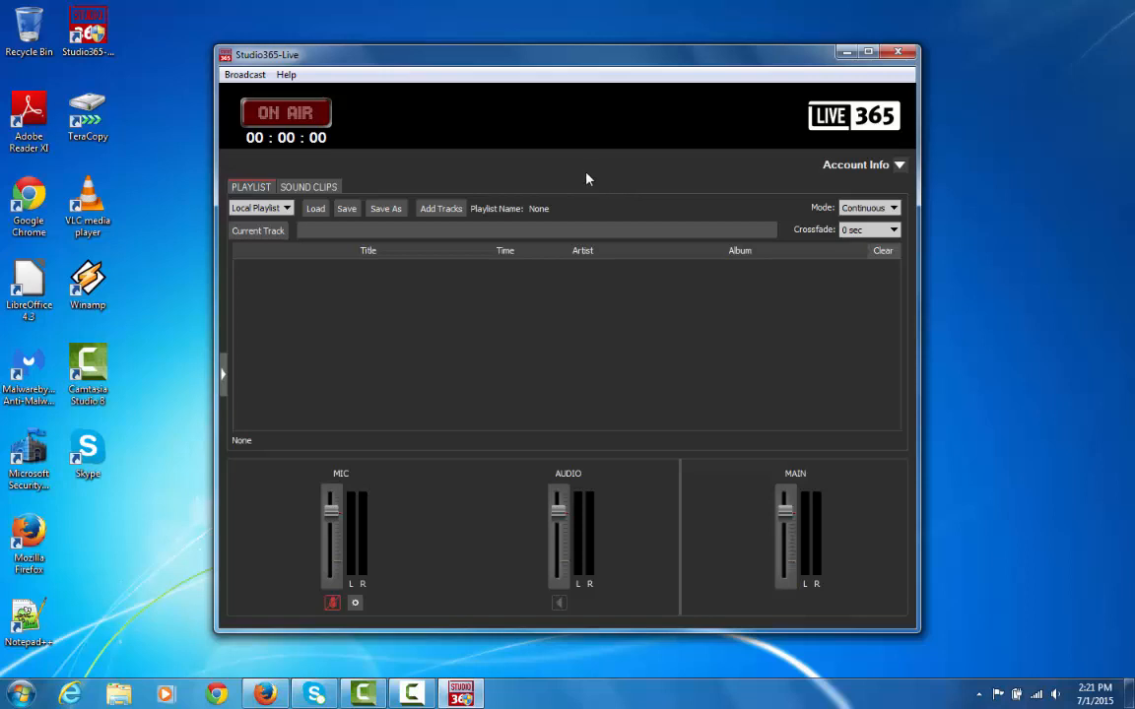
{"action": "mouse_move", "coordinate": [225, 382]}
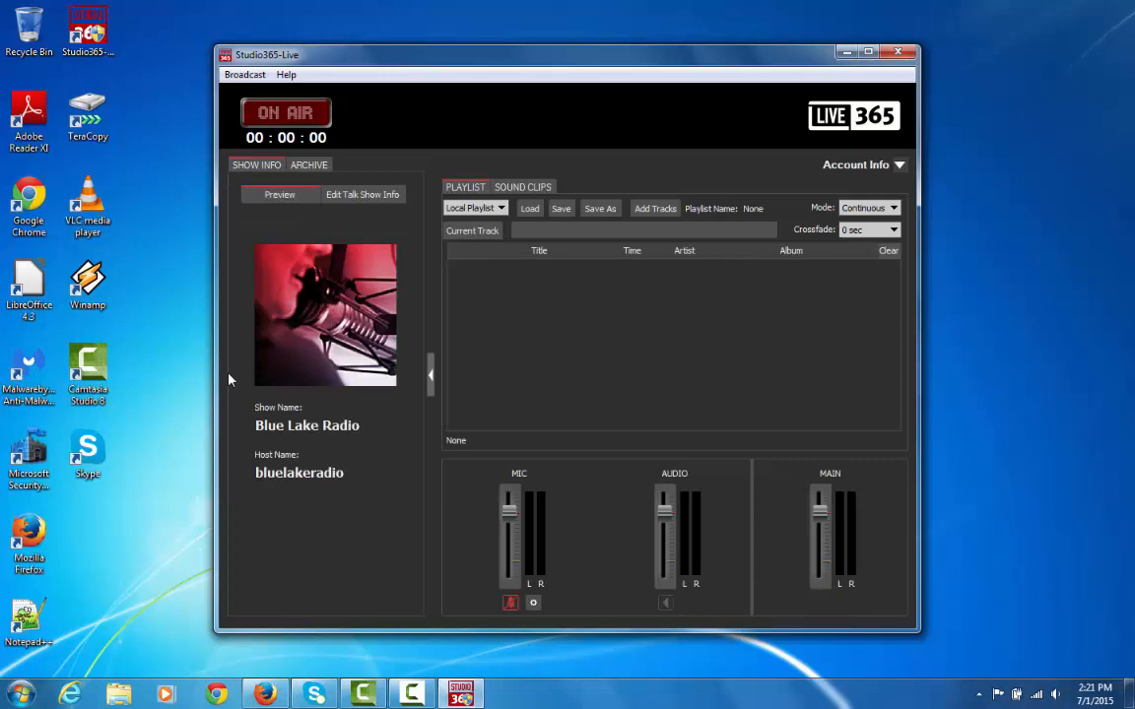
{"action": "mouse_move", "coordinate": [316, 184]}
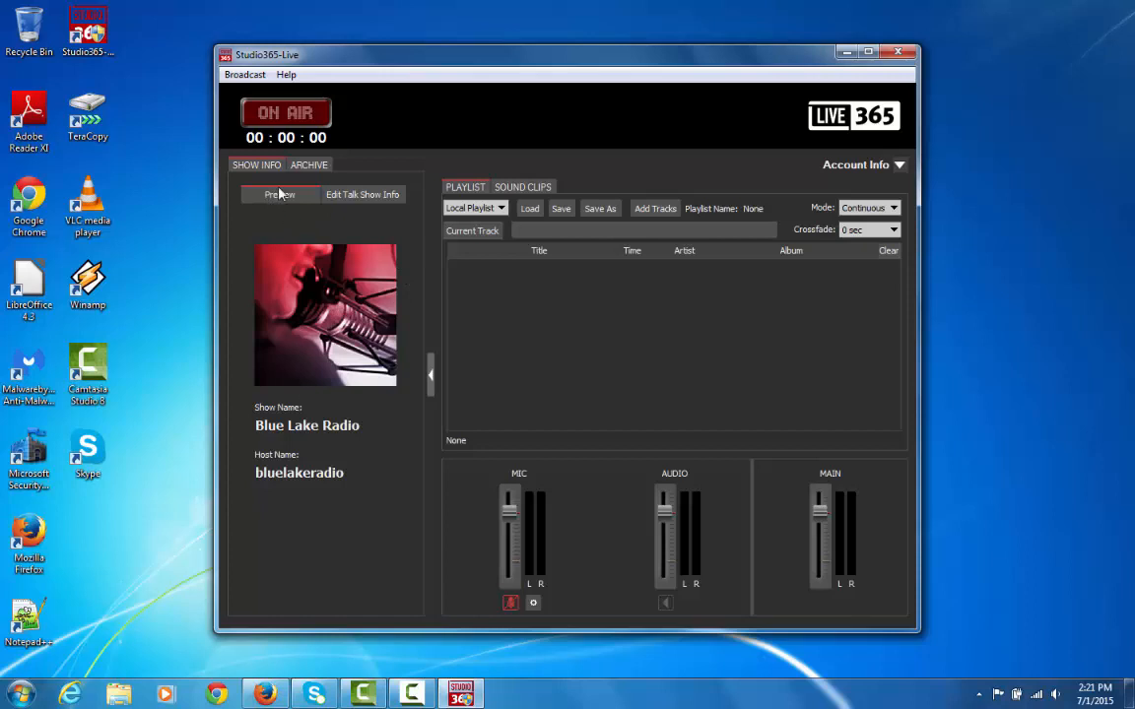
- Open the Edit Talk Show Info form for Blue Lake Radio
{"action": "left_click", "coordinate": [363, 195]}
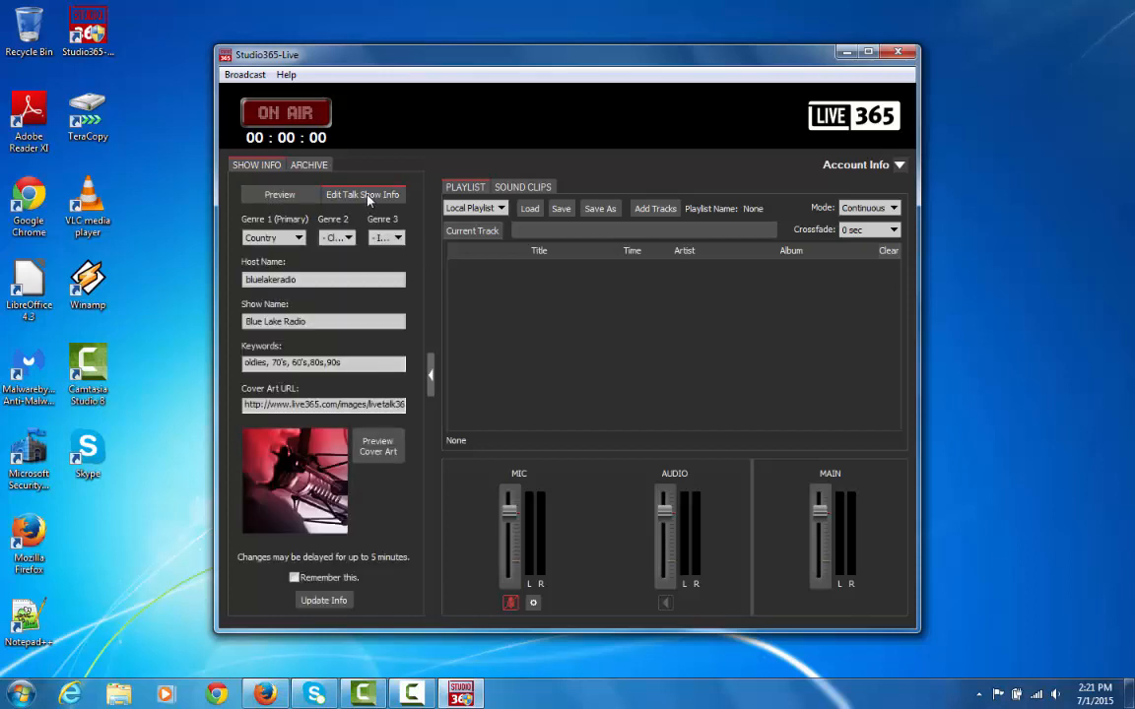
{"action": "mouse_move", "coordinate": [372, 351]}
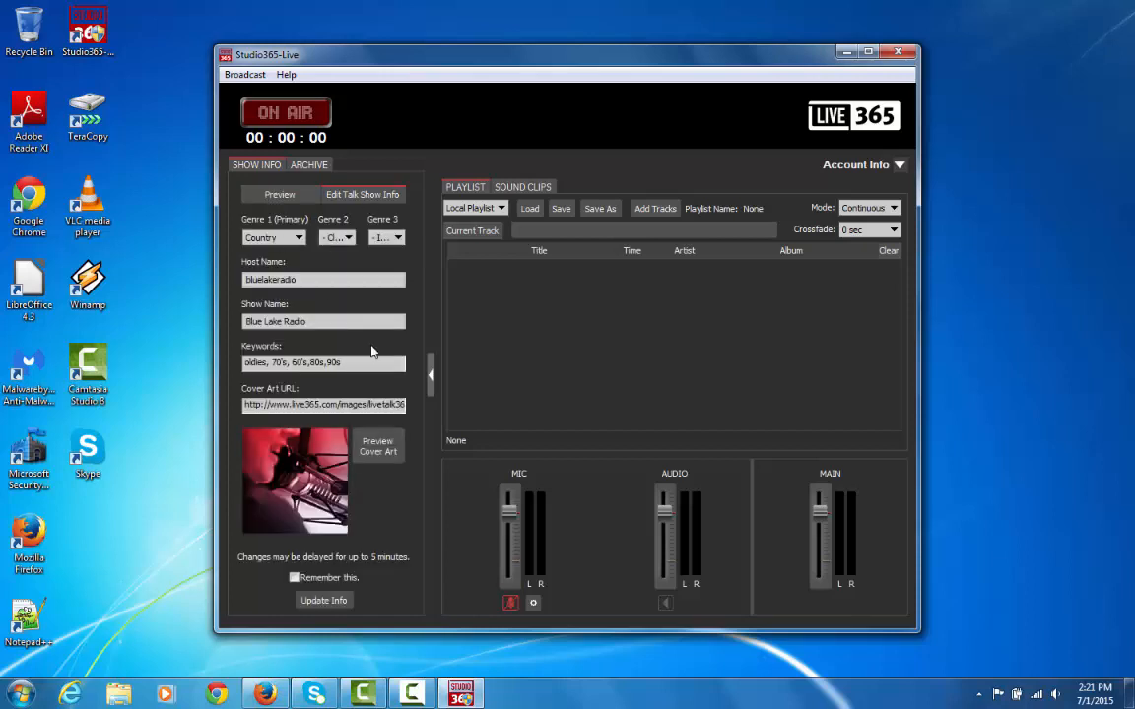
- Clear the Cover Art URL and copy the DJ photo's address from Firefox
{"action": "triple_click", "coordinate": [323, 404]}
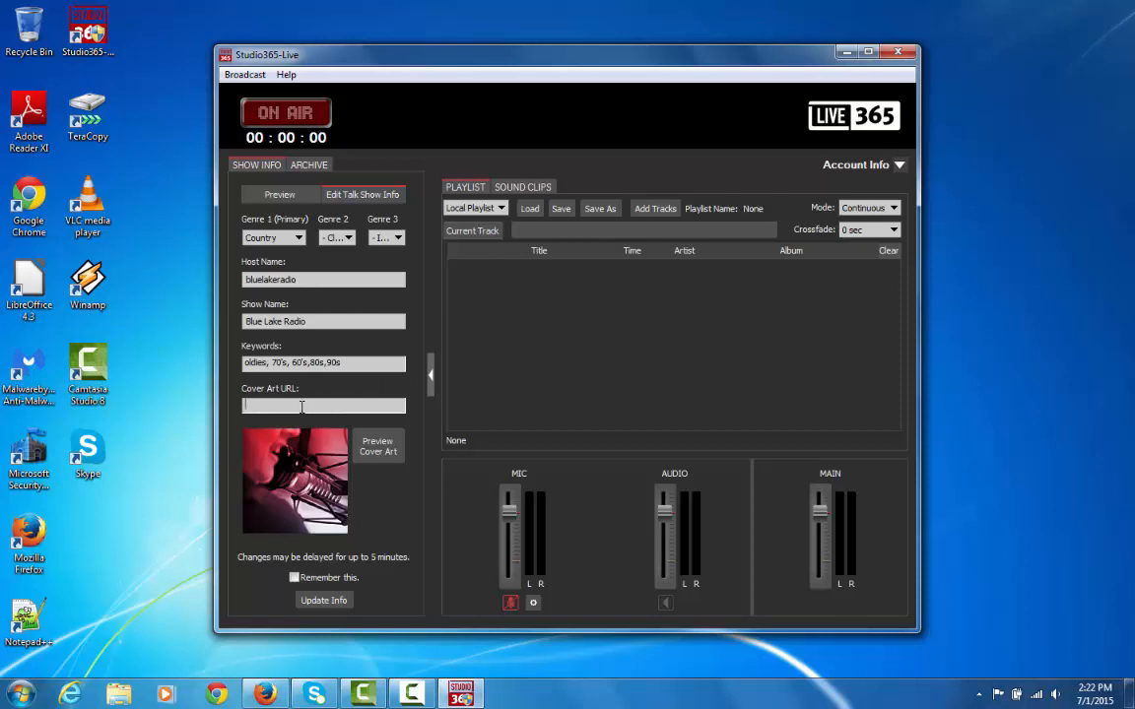
{"action": "mouse_move", "coordinate": [339, 646]}
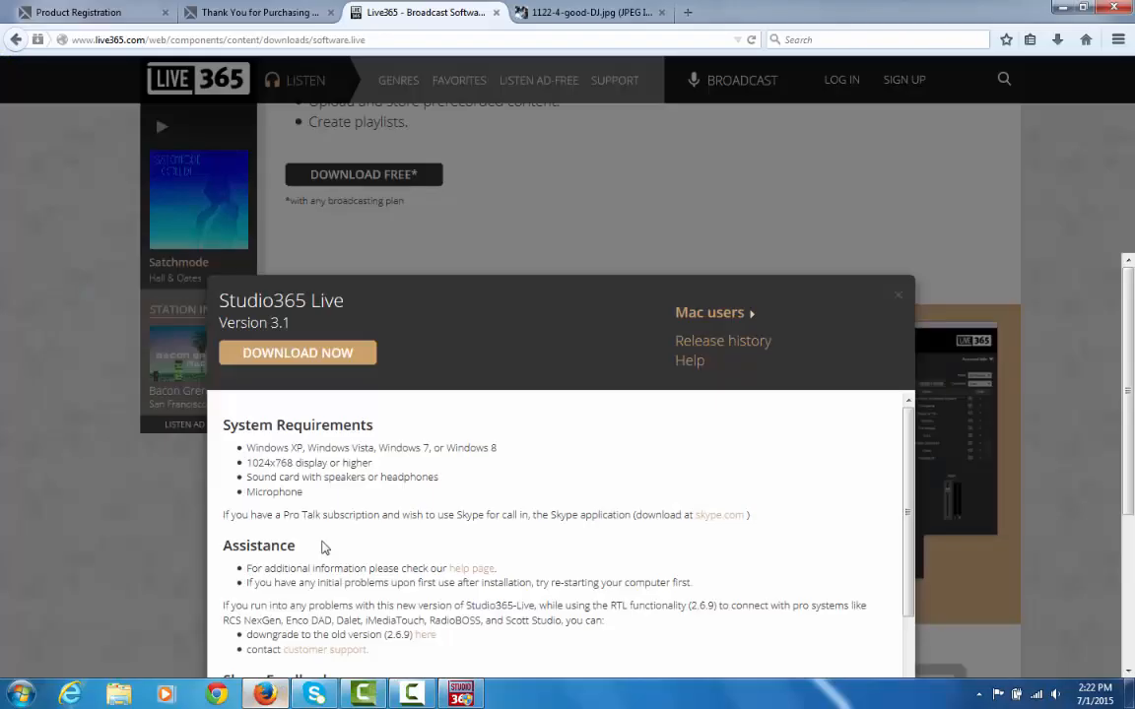
{"action": "left_click", "coordinate": [587, 11]}
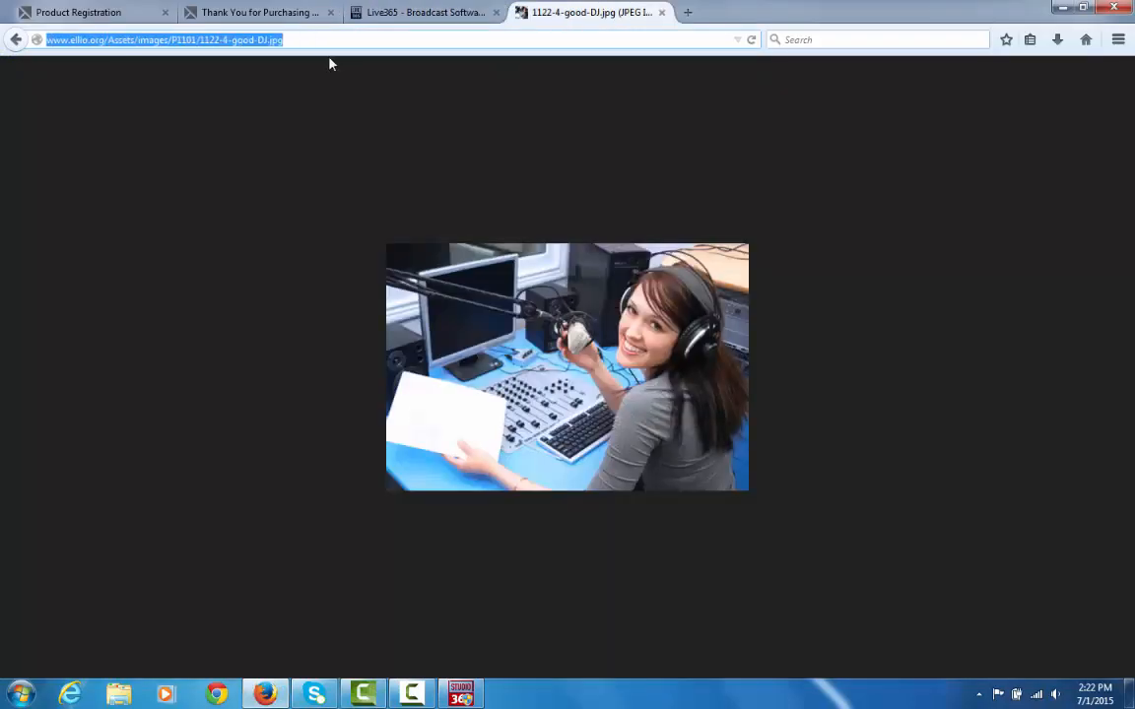
{"action": "mouse_move", "coordinate": [272, 85]}
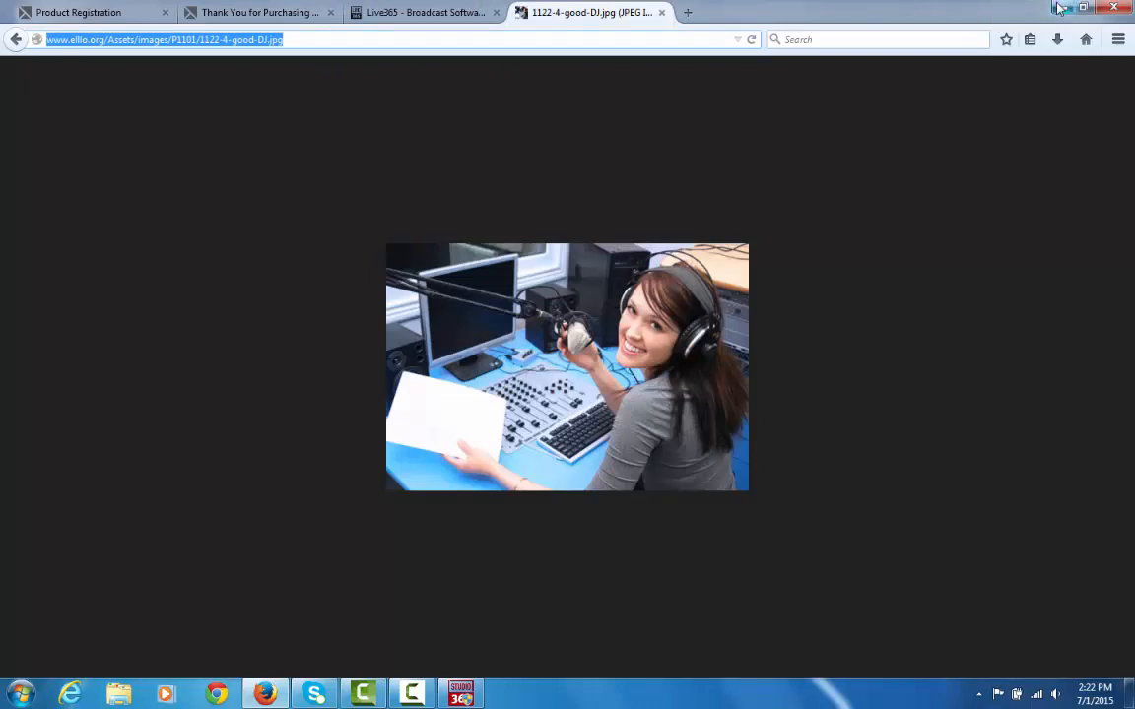
{"action": "left_click", "coordinate": [1115, 8]}
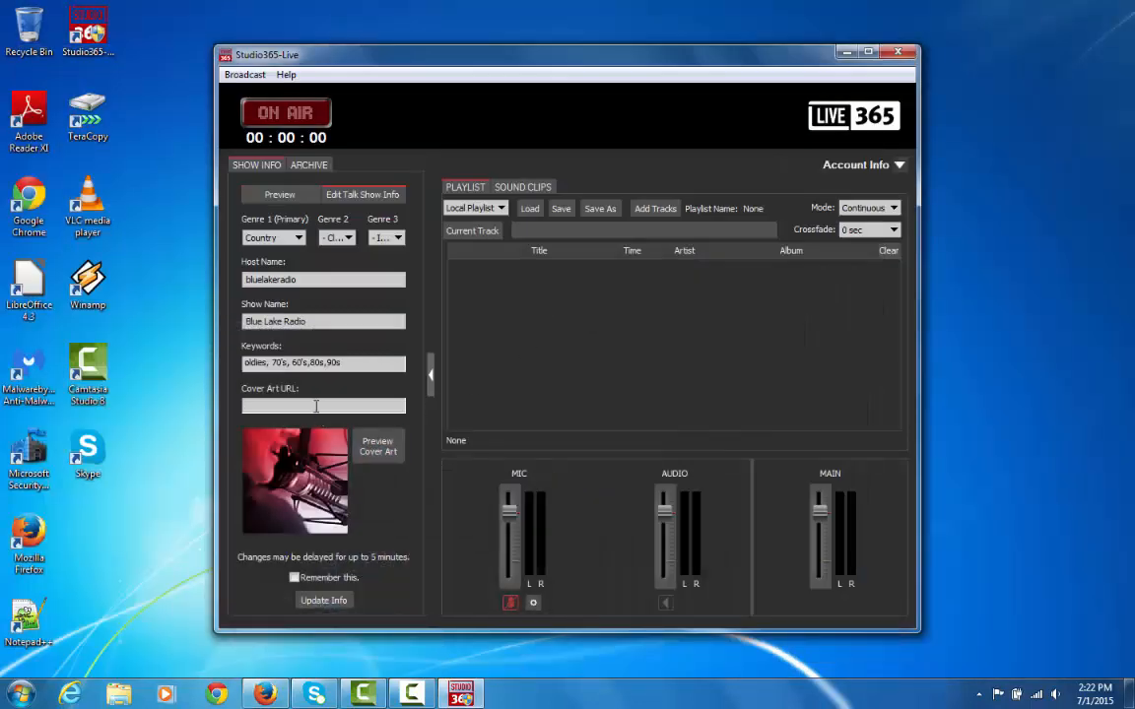
- Paste the DJ photo's address as the Cover Art URL and preview it
{"action": "left_click", "coordinate": [379, 446]}
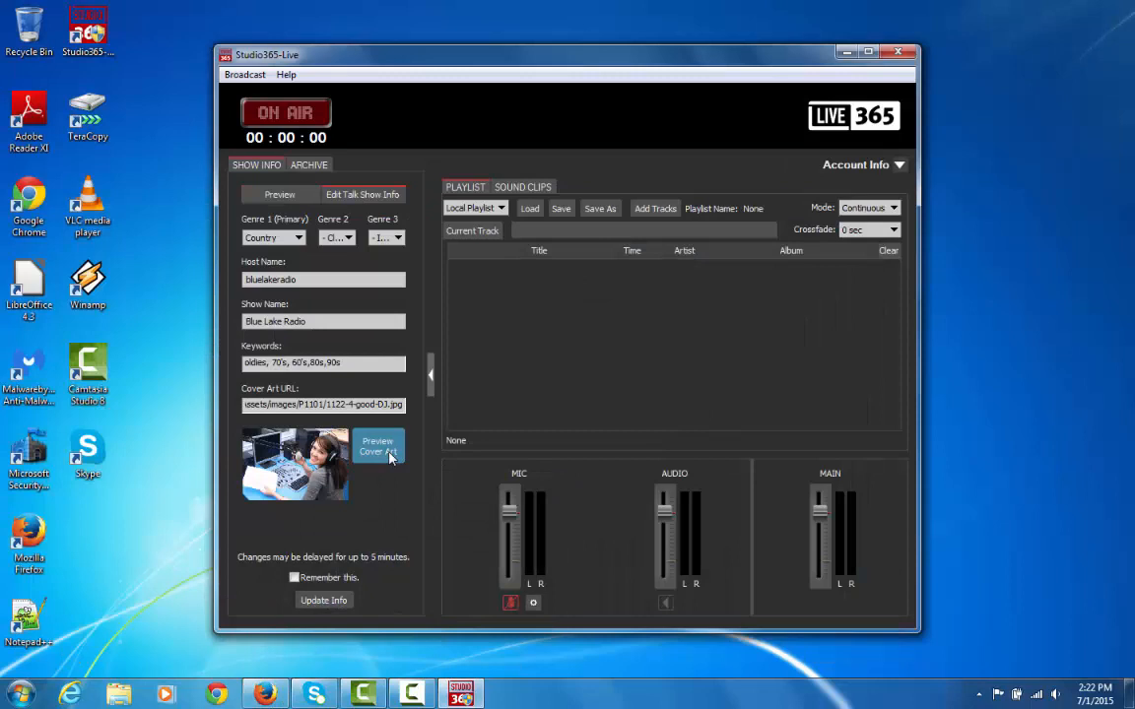
{"action": "mouse_move", "coordinate": [327, 495]}
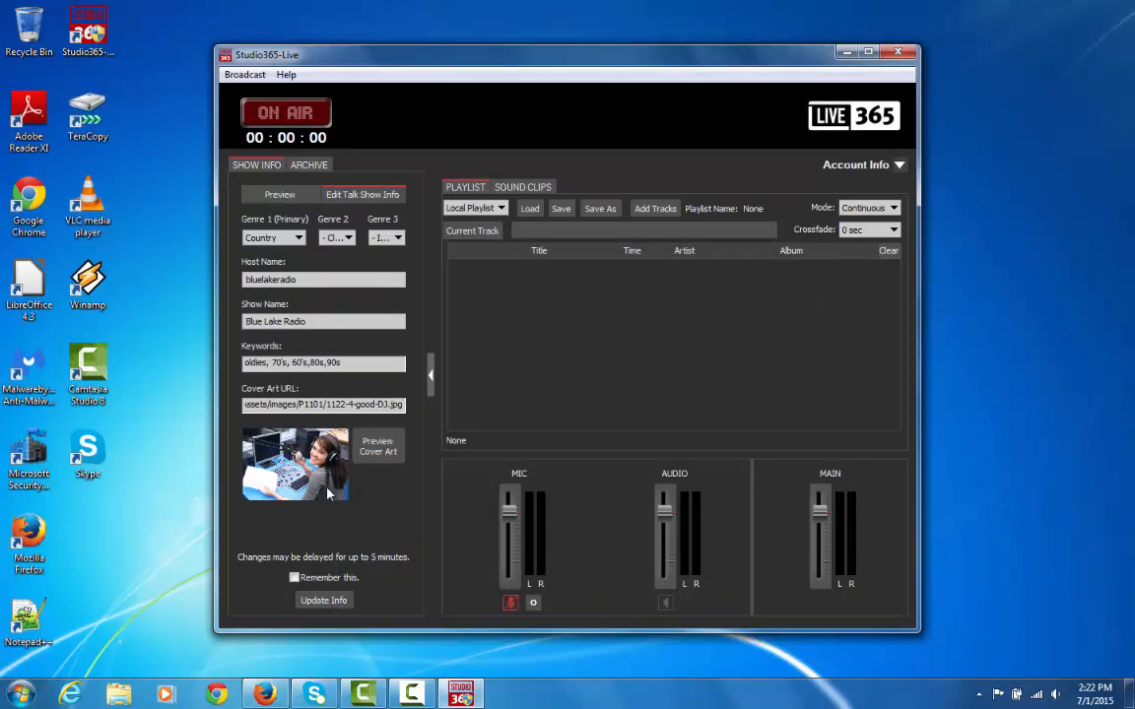
{"action": "mouse_move", "coordinate": [410, 524]}
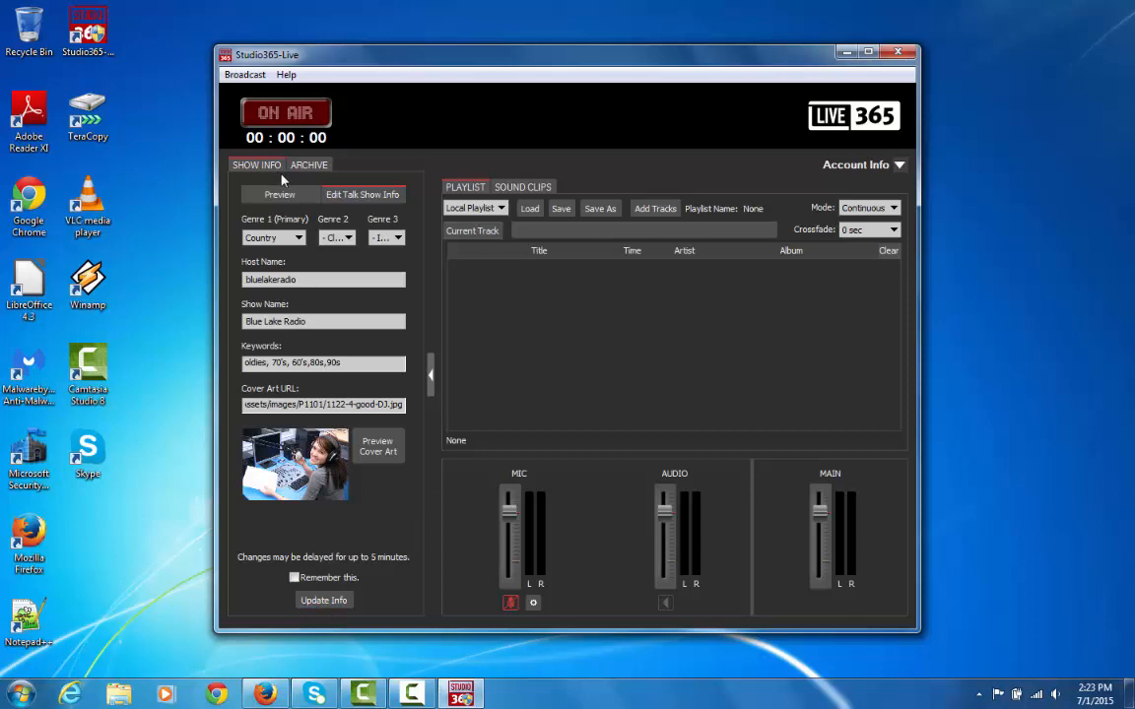
{"action": "left_click", "coordinate": [307, 165]}
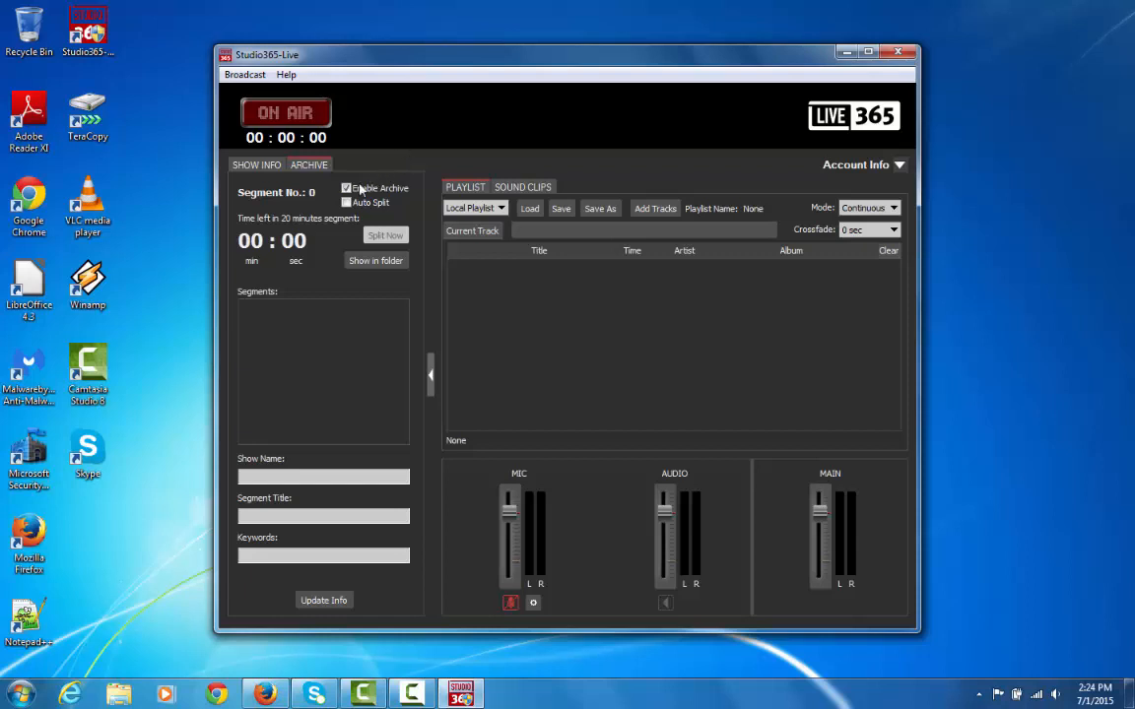
{"action": "mouse_move", "coordinate": [384, 166]}
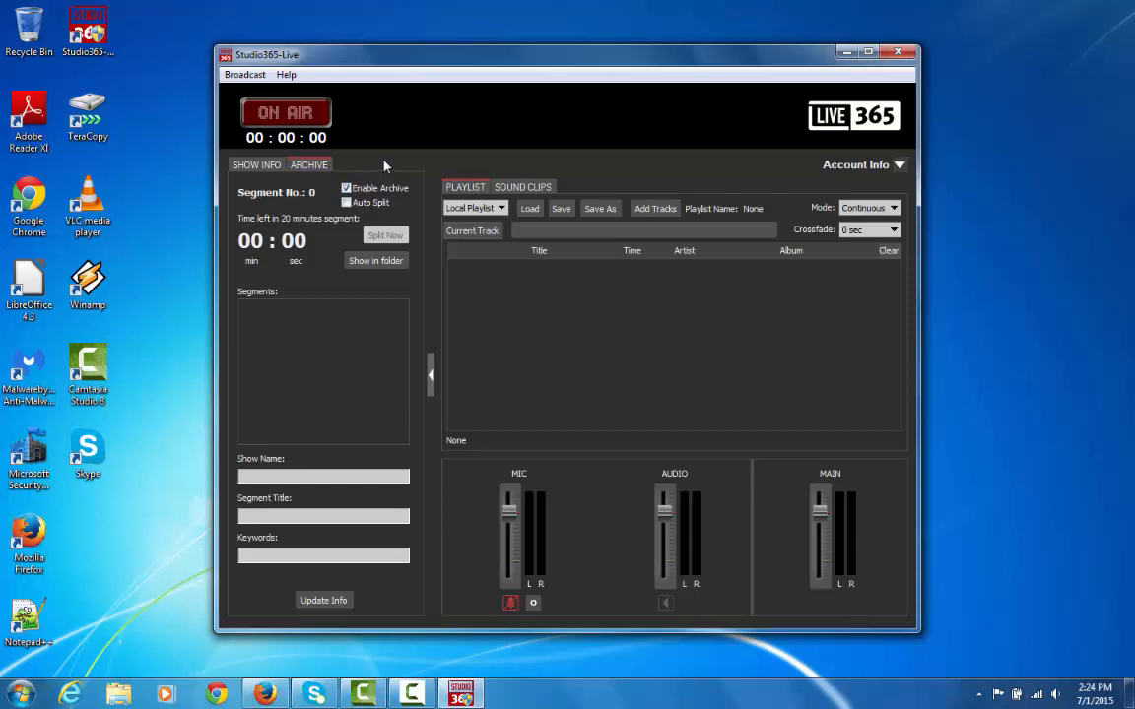
{"action": "mouse_move", "coordinate": [402, 177]}
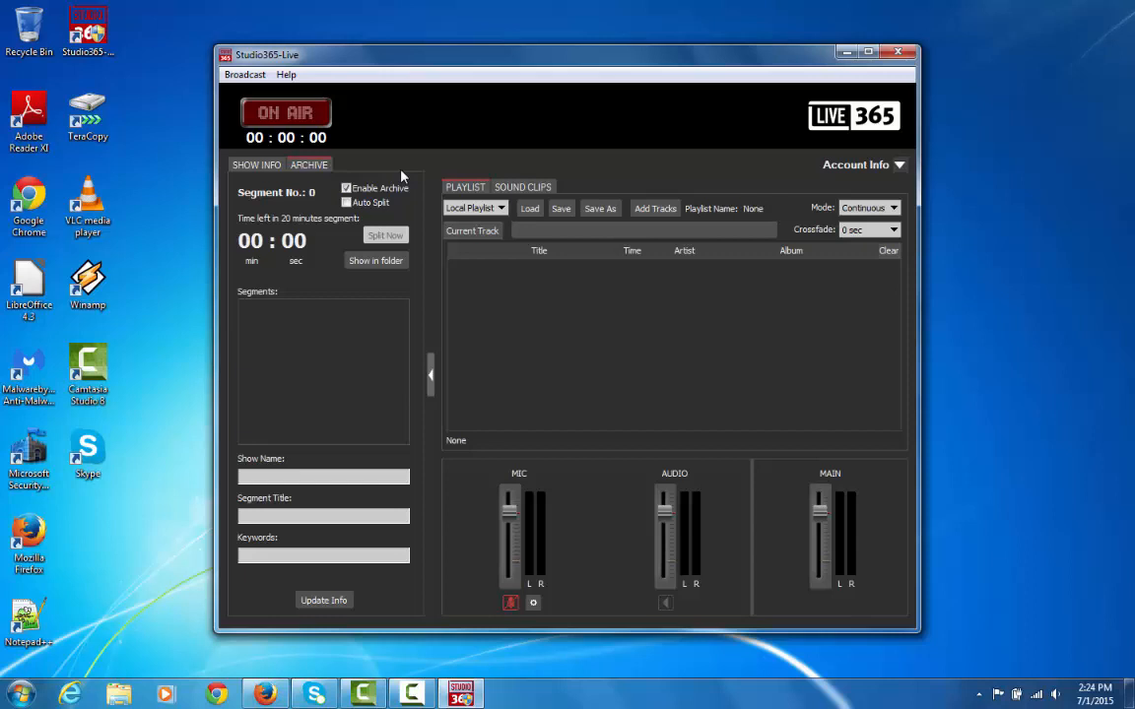
{"action": "mouse_move", "coordinate": [402, 170]}
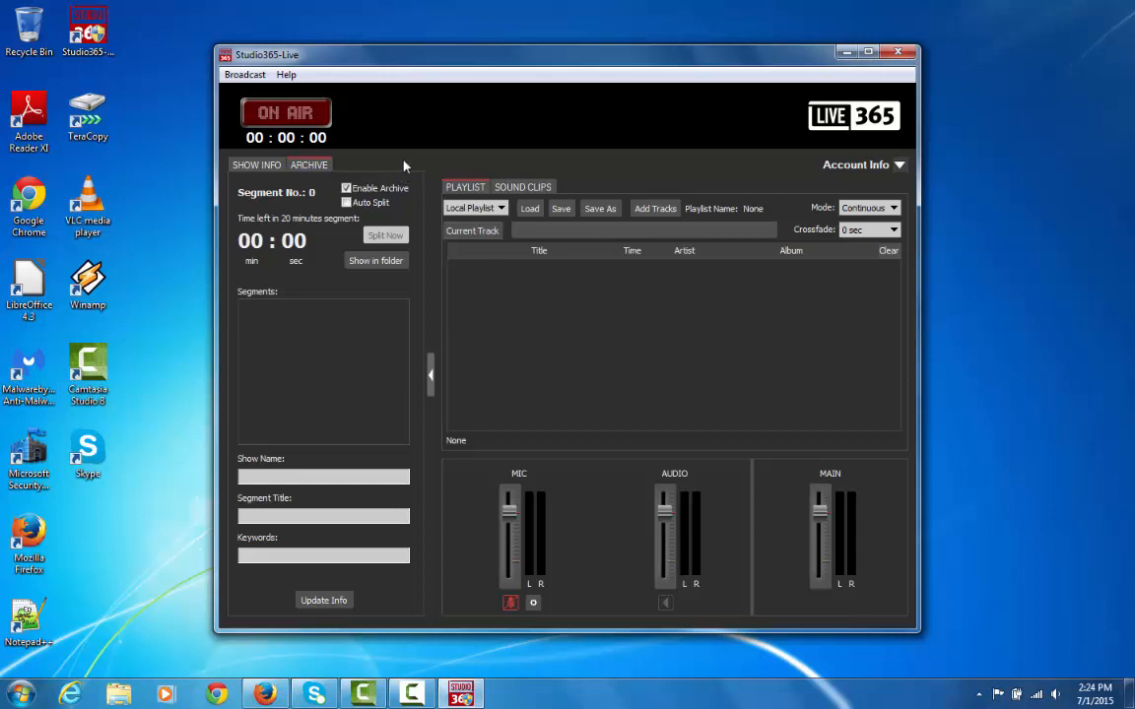
{"action": "mouse_move", "coordinate": [374, 261]}
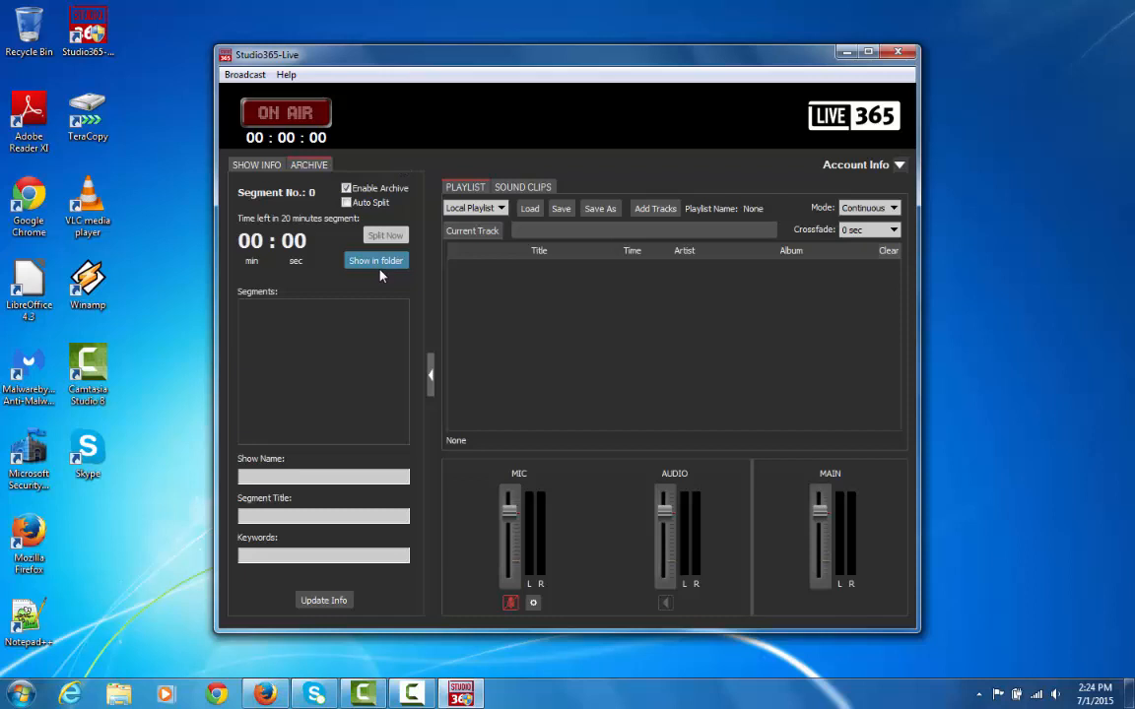
{"action": "mouse_move", "coordinate": [455, 191]}
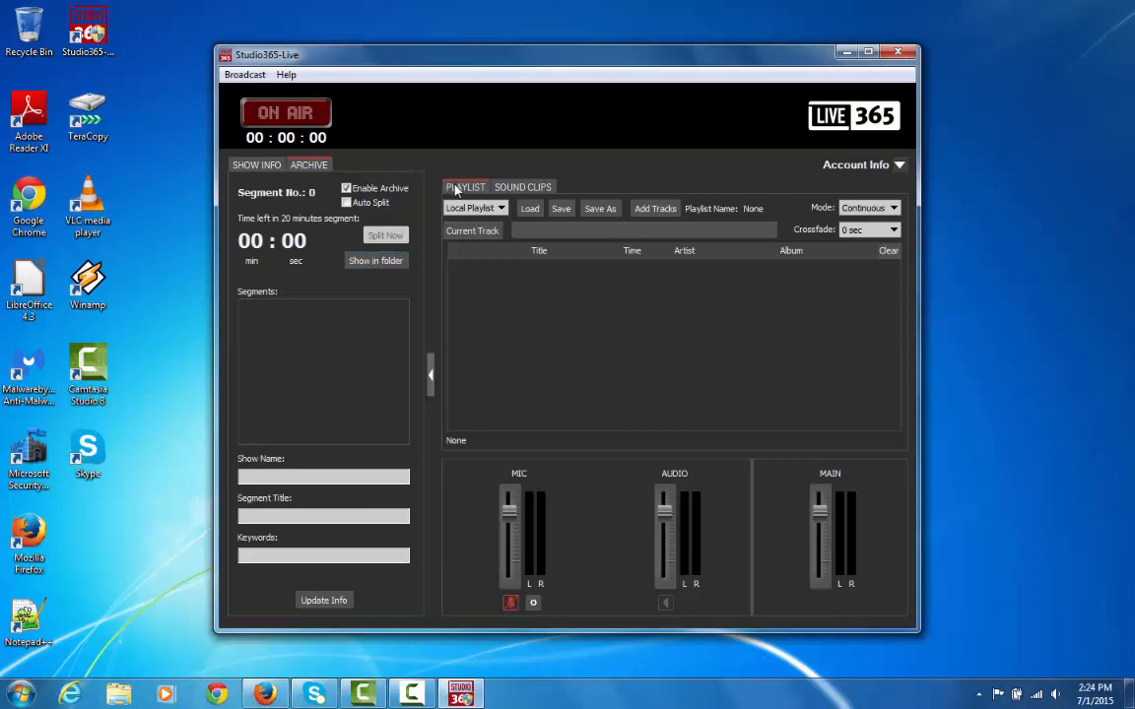
{"action": "mouse_move", "coordinate": [373, 213]}
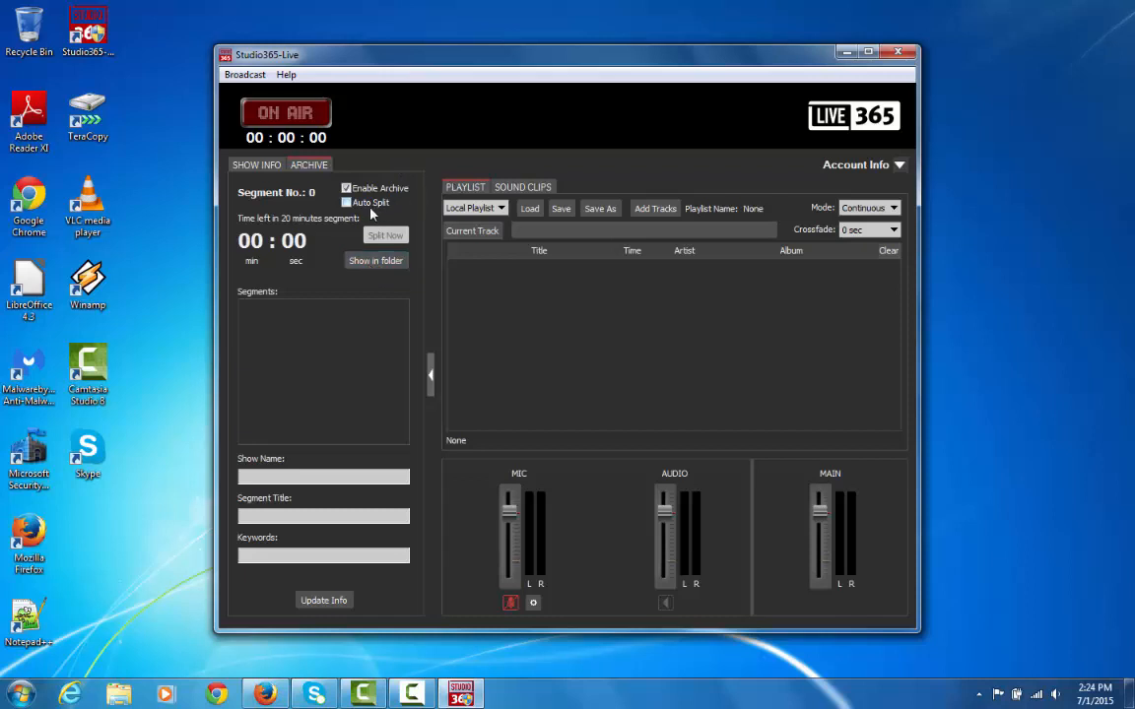
{"action": "mouse_move", "coordinate": [442, 173]}
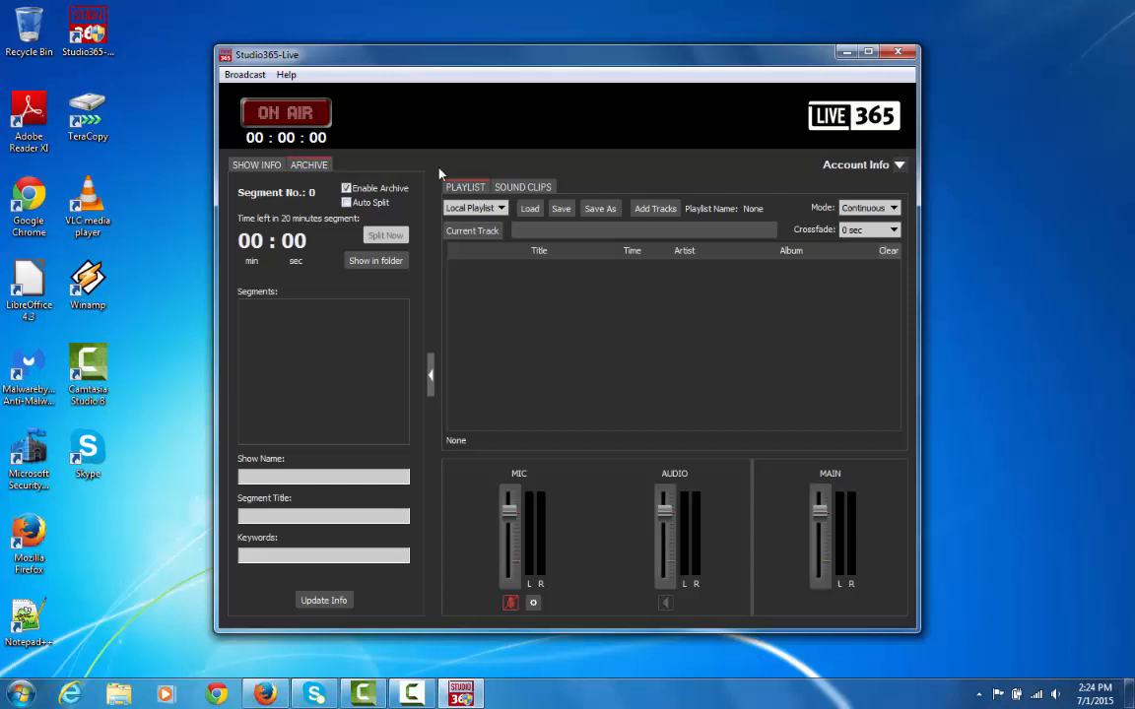
{"action": "mouse_move", "coordinate": [406, 238]}
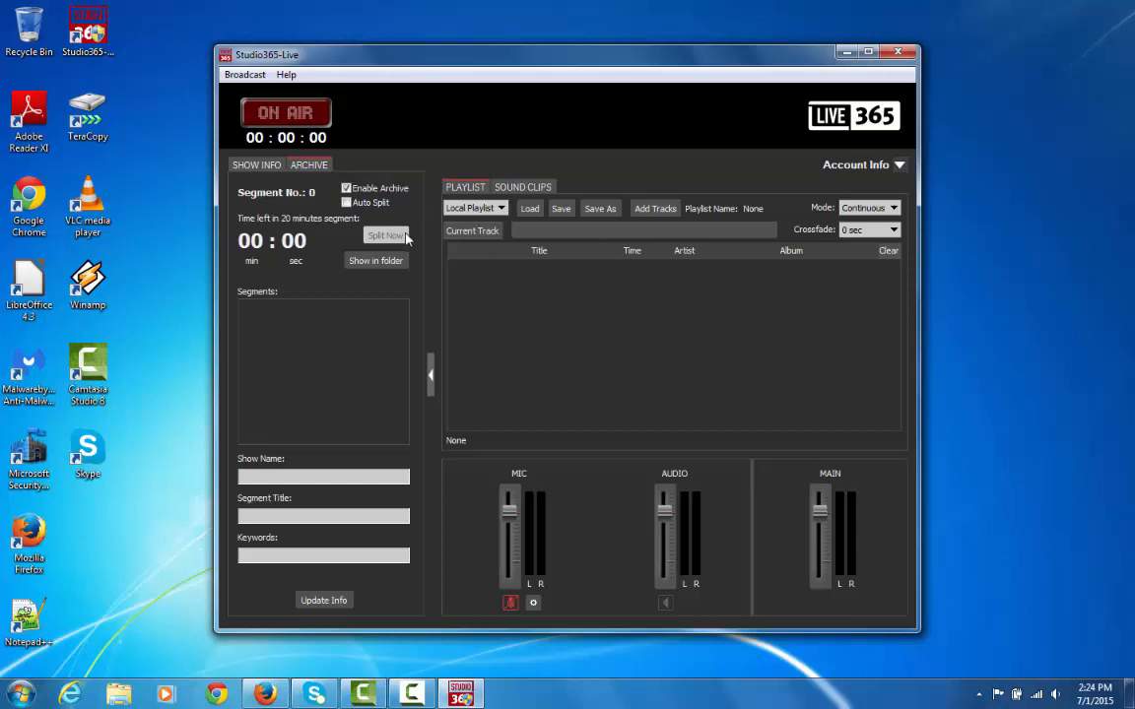
{"action": "mouse_move", "coordinate": [442, 185]}
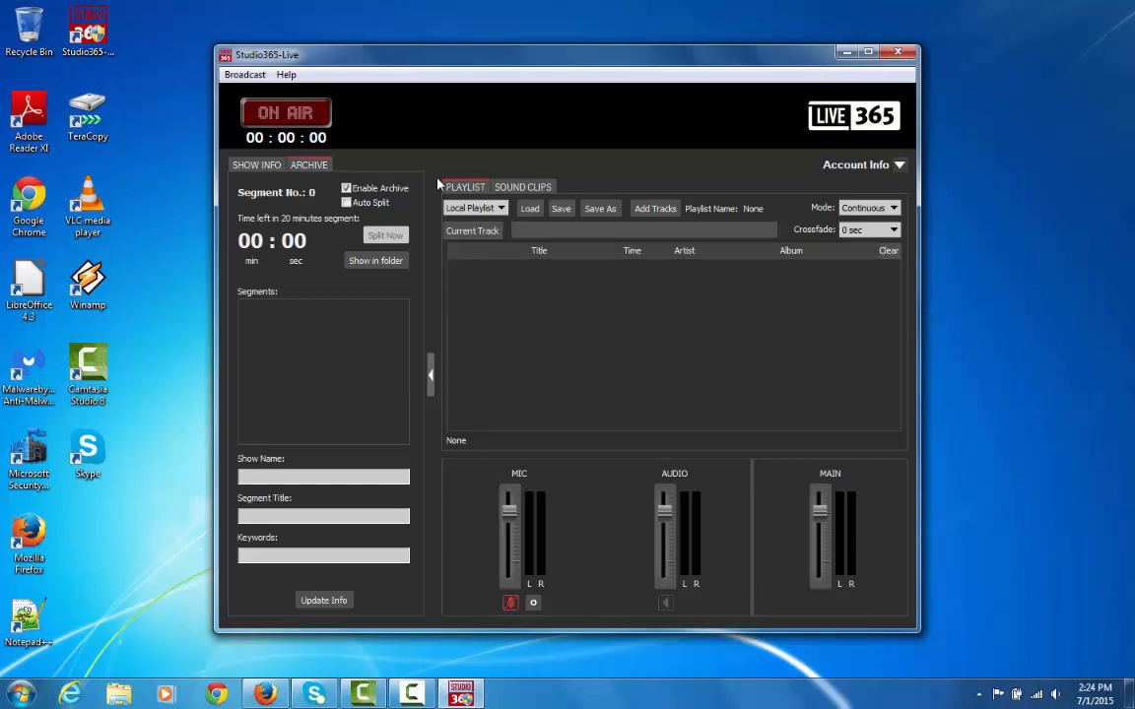
- Enable archiving with segment 0 and a 20-minute split timer
{"action": "left_click", "coordinate": [347, 201]}
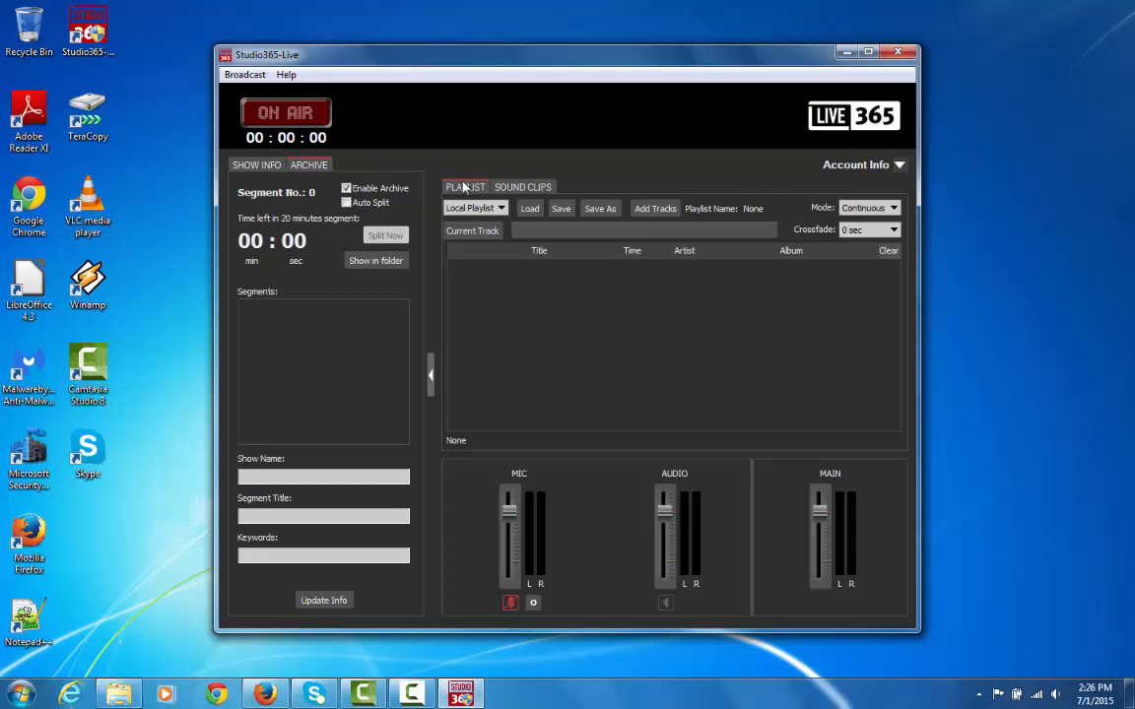
{"action": "mouse_move", "coordinate": [473, 162]}
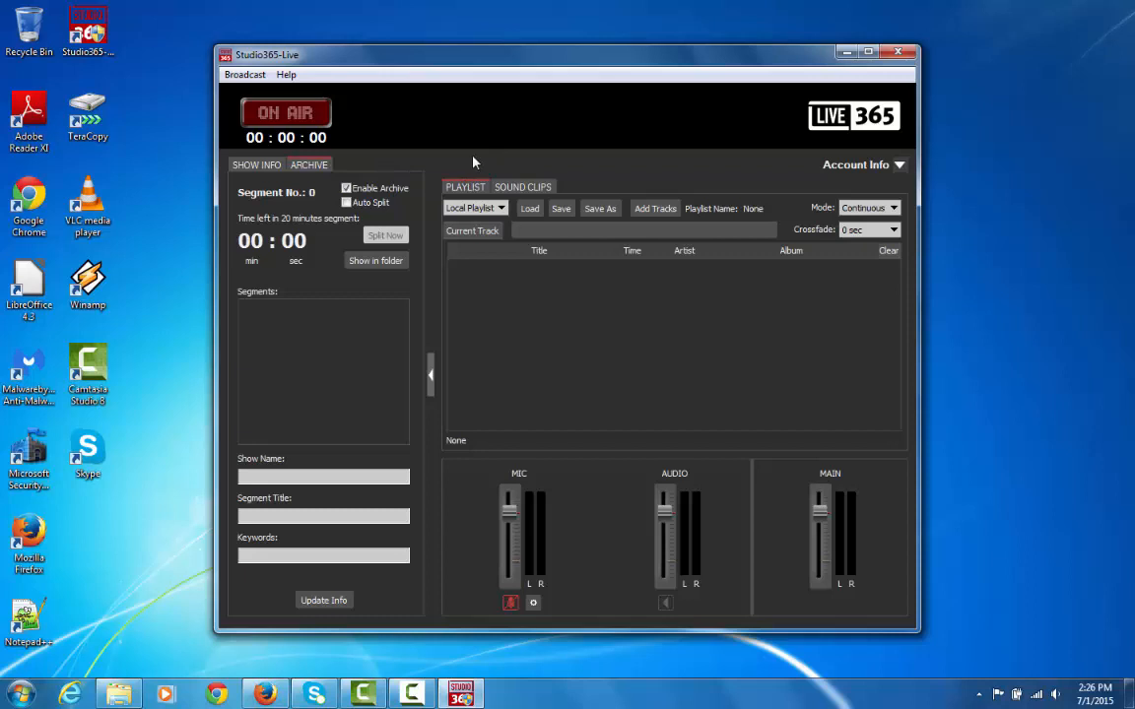
{"action": "mouse_move", "coordinate": [501, 208]}
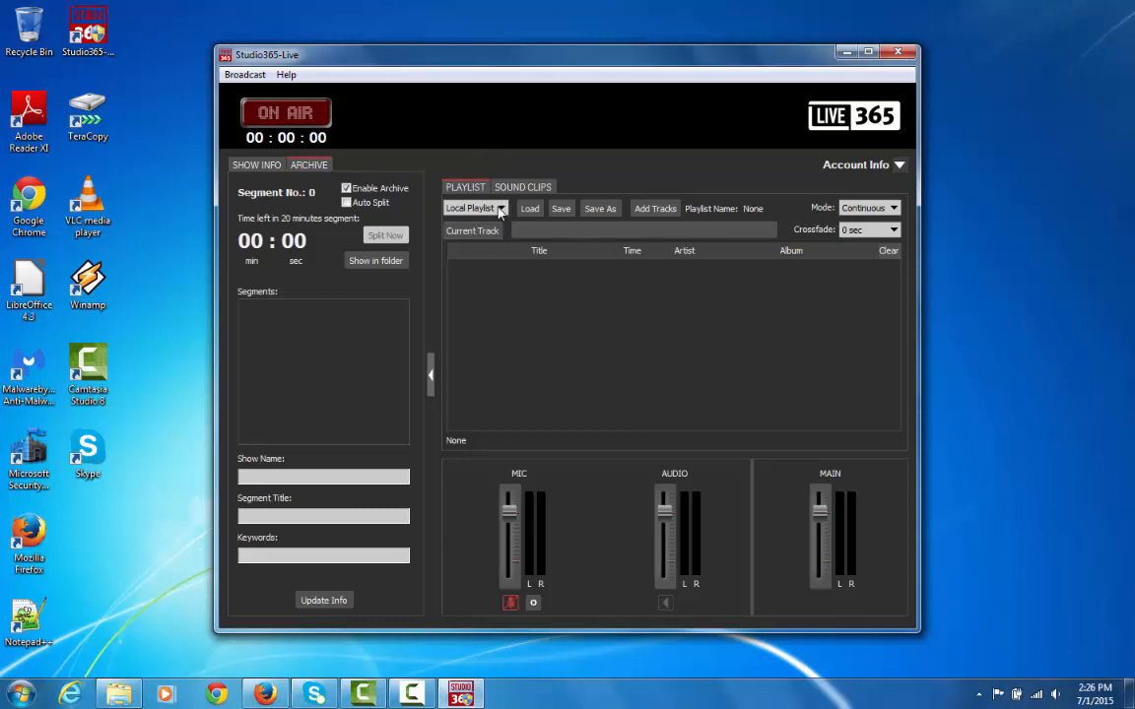
- With Local Playlist as source, add the three Sample Music tracks and start playing Kalimba
{"action": "left_click", "coordinate": [501, 208]}
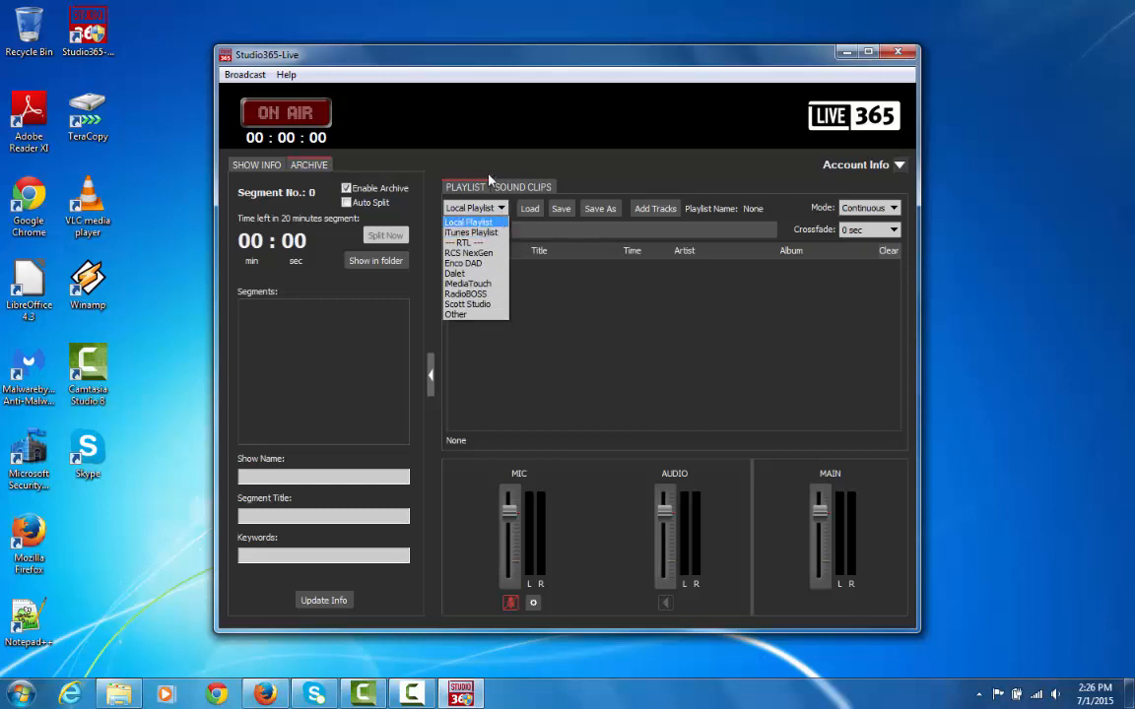
{"action": "left_click", "coordinate": [469, 221]}
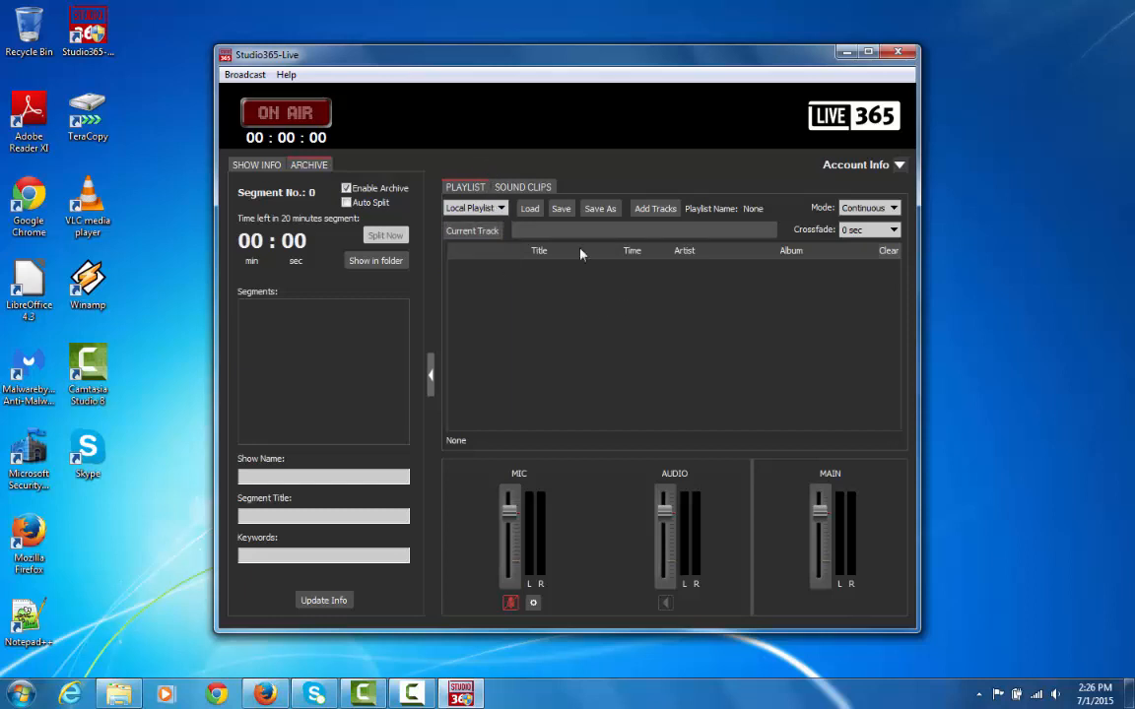
{"action": "mouse_move", "coordinate": [686, 327]}
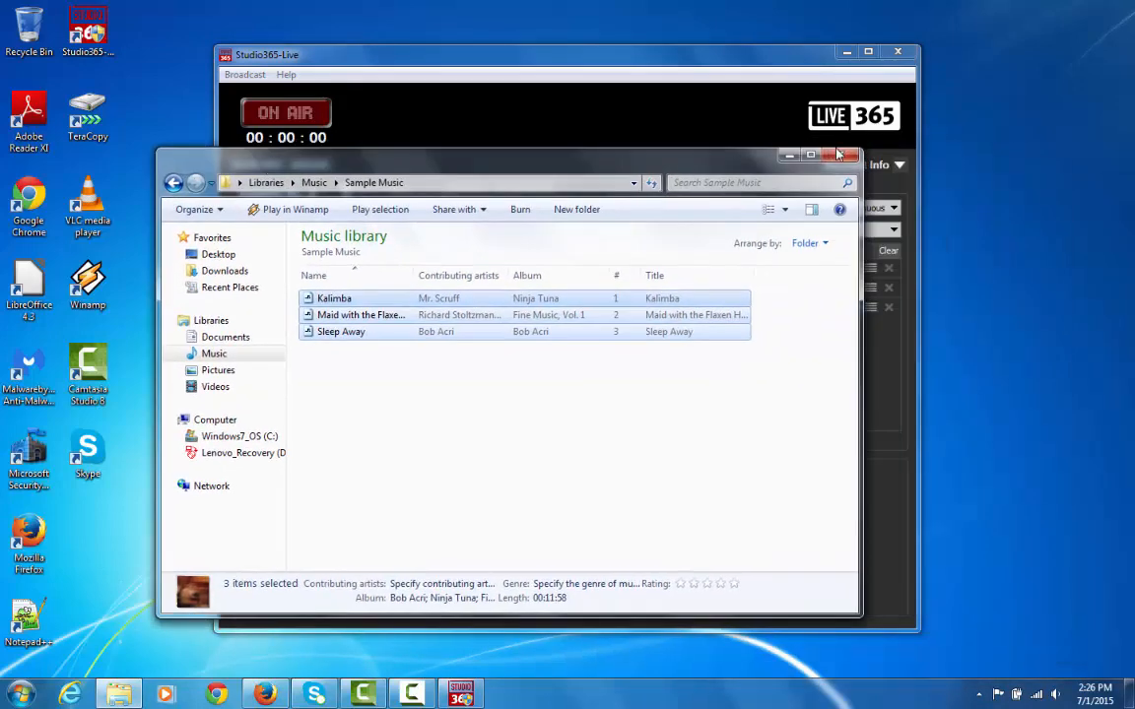
{"action": "left_click", "coordinate": [840, 154]}
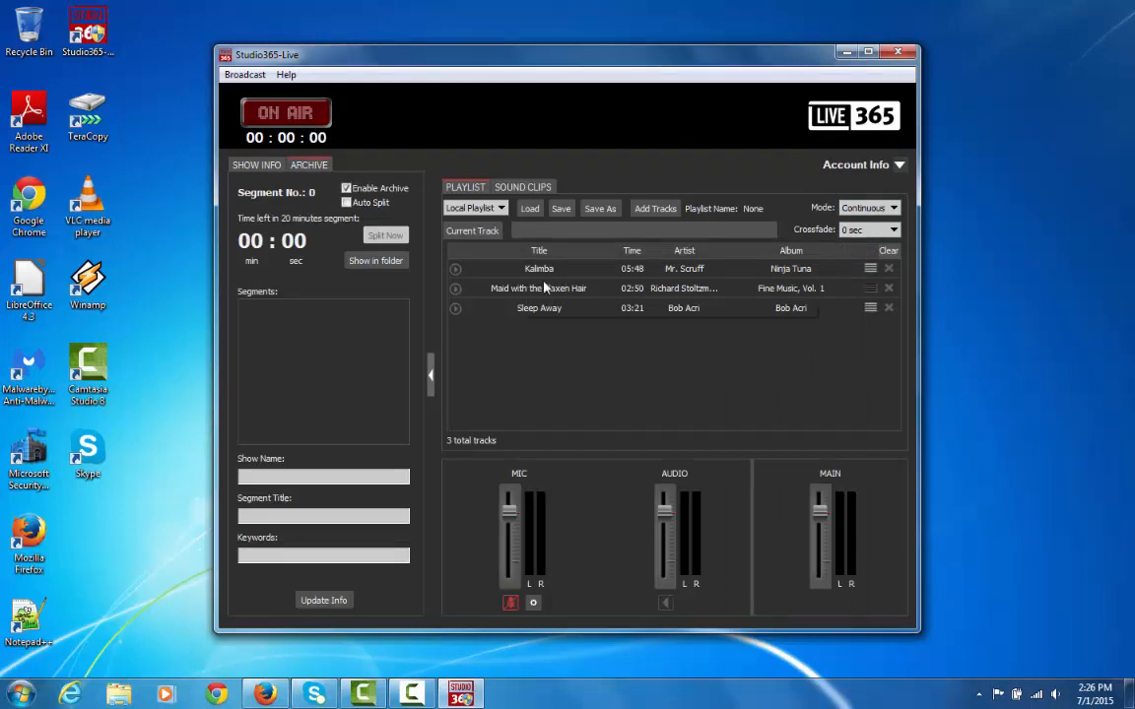
{"action": "left_click", "coordinate": [456, 268]}
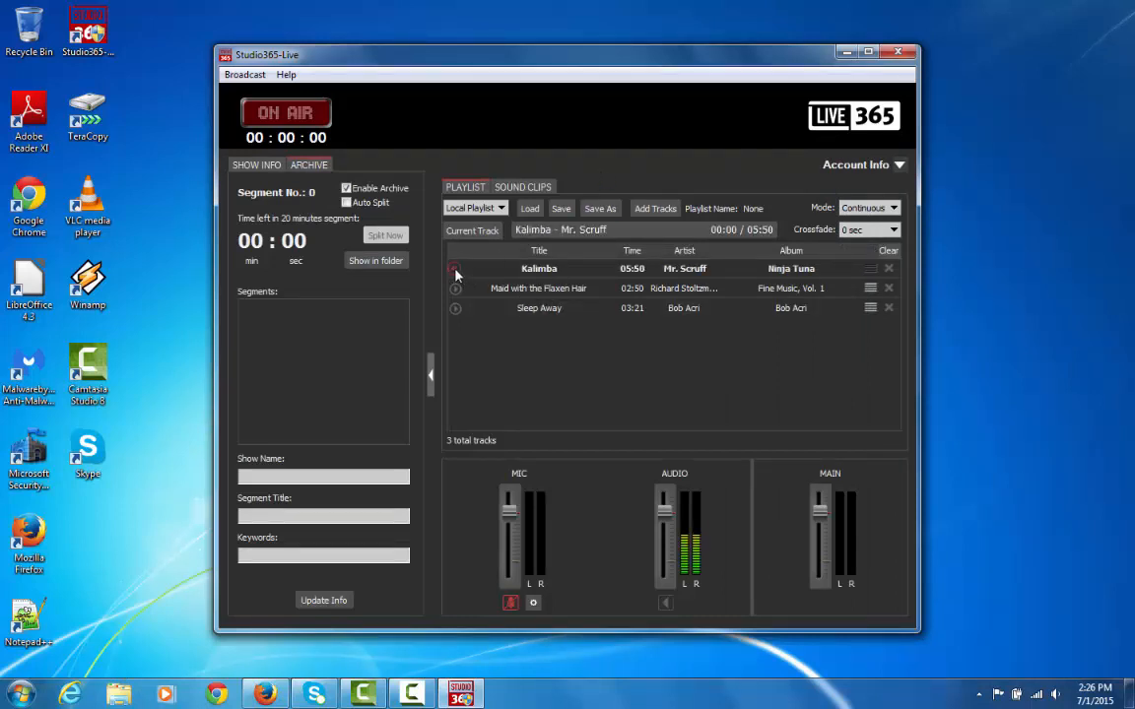
{"action": "left_click", "coordinate": [455, 268]}
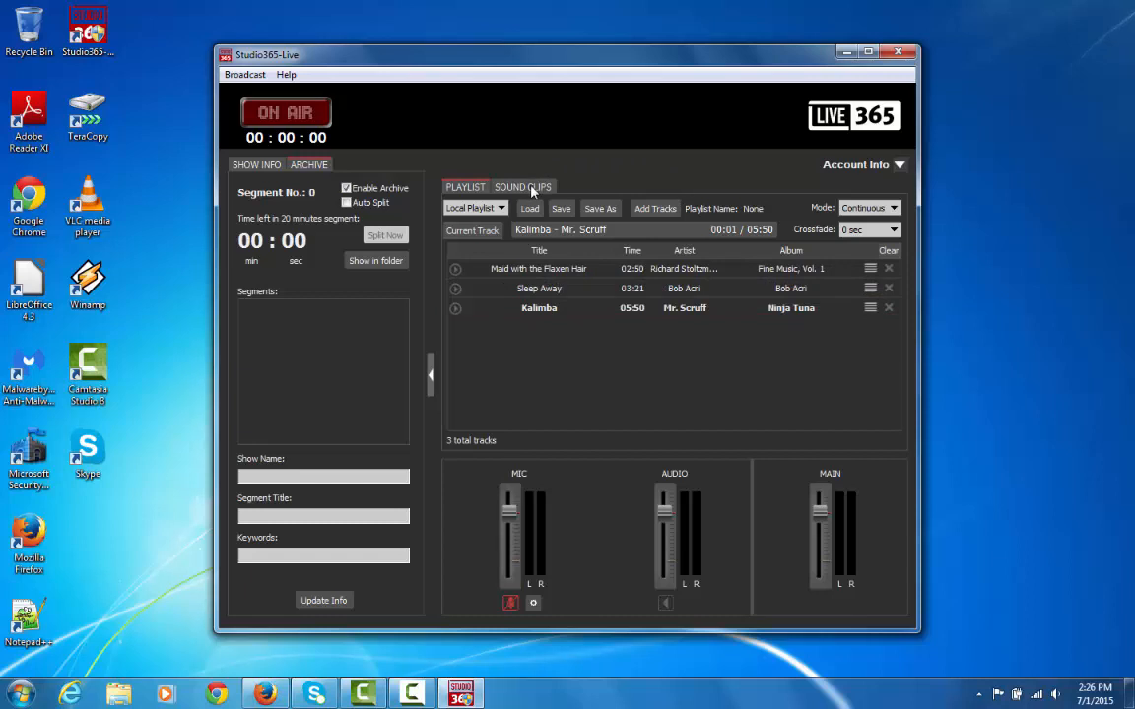
- Add the three Sample Music tracks as sound clips, preview Maid with the Flaxen Hair, and return to the playlist
{"action": "left_click", "coordinate": [523, 186]}
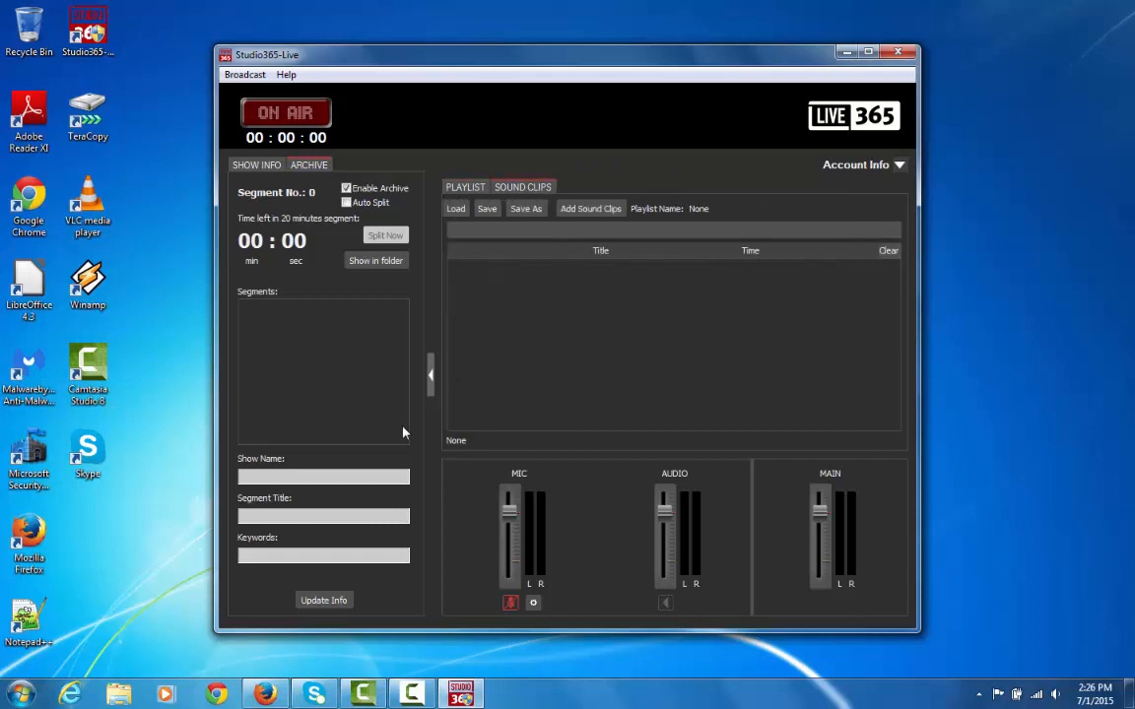
{"action": "left_click", "coordinate": [118, 693]}
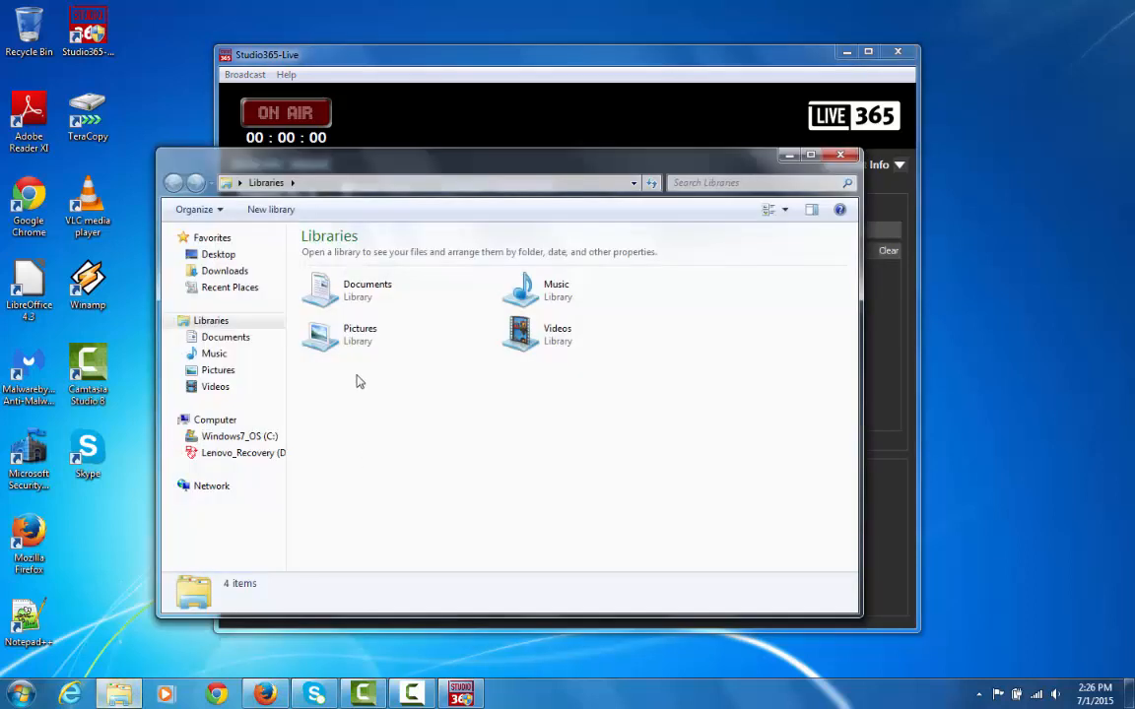
{"action": "double_click", "coordinate": [556, 288]}
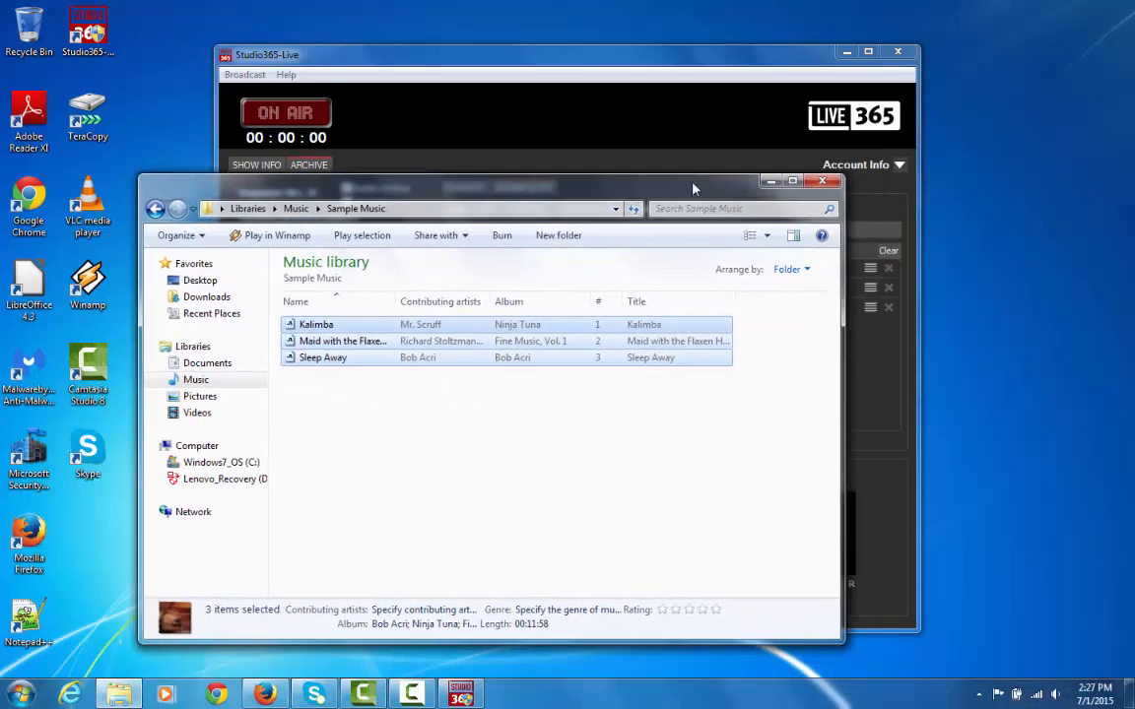
{"action": "left_click", "coordinate": [822, 181]}
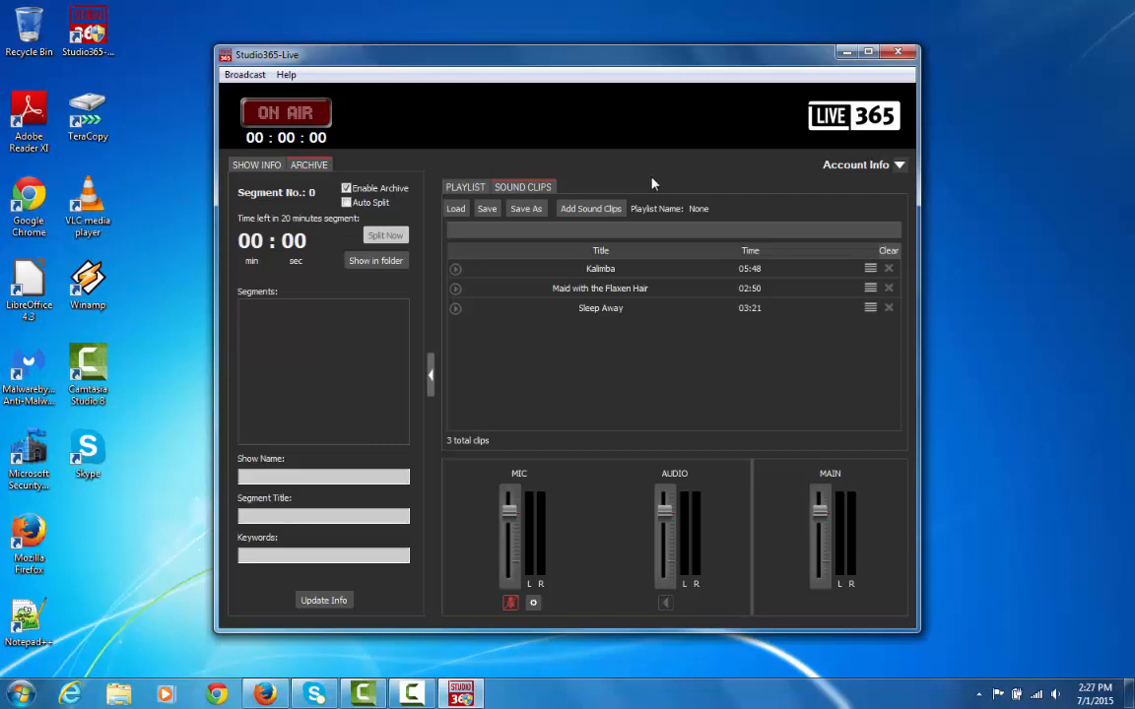
{"action": "left_click", "coordinate": [455, 288]}
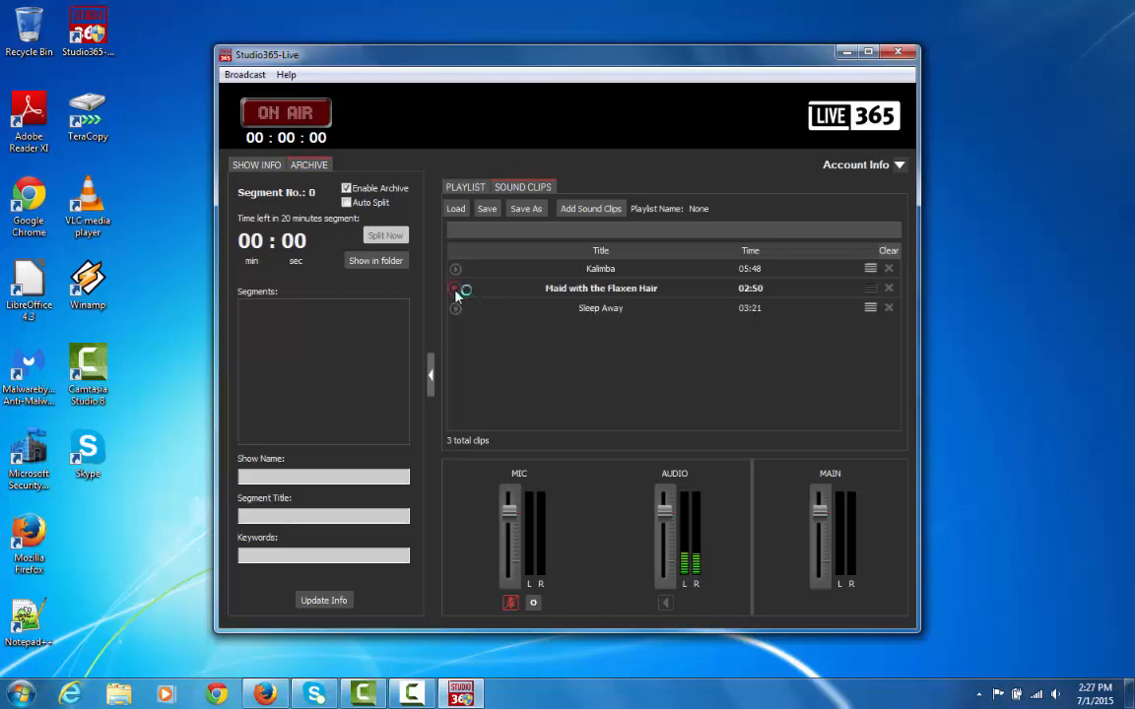
{"action": "left_click", "coordinate": [465, 188]}
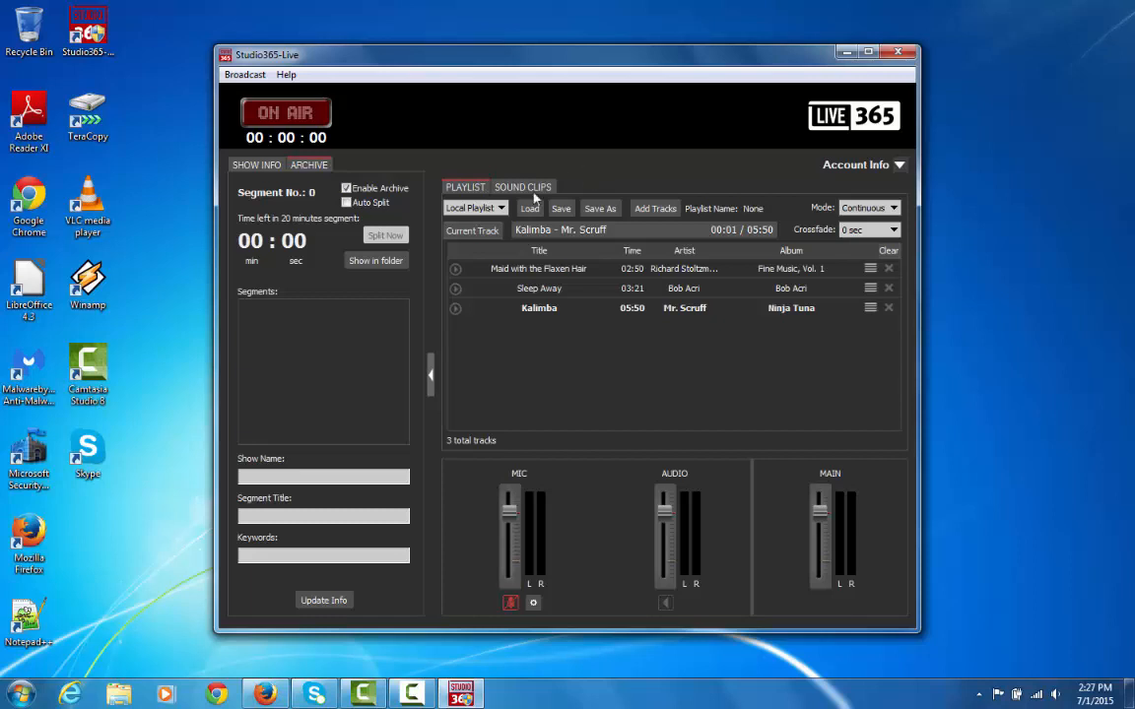
- Set the playlist source to iTunes Playlist and check its empty list of available playlists
{"action": "left_click", "coordinate": [500, 209]}
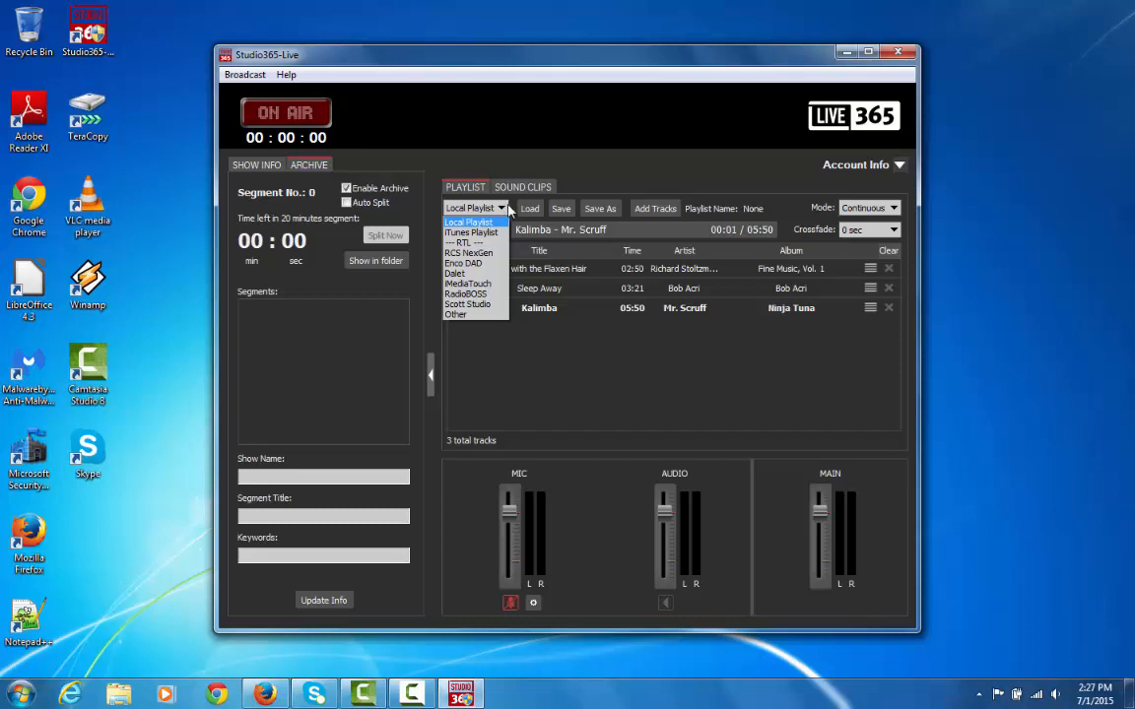
{"action": "left_click", "coordinate": [471, 232]}
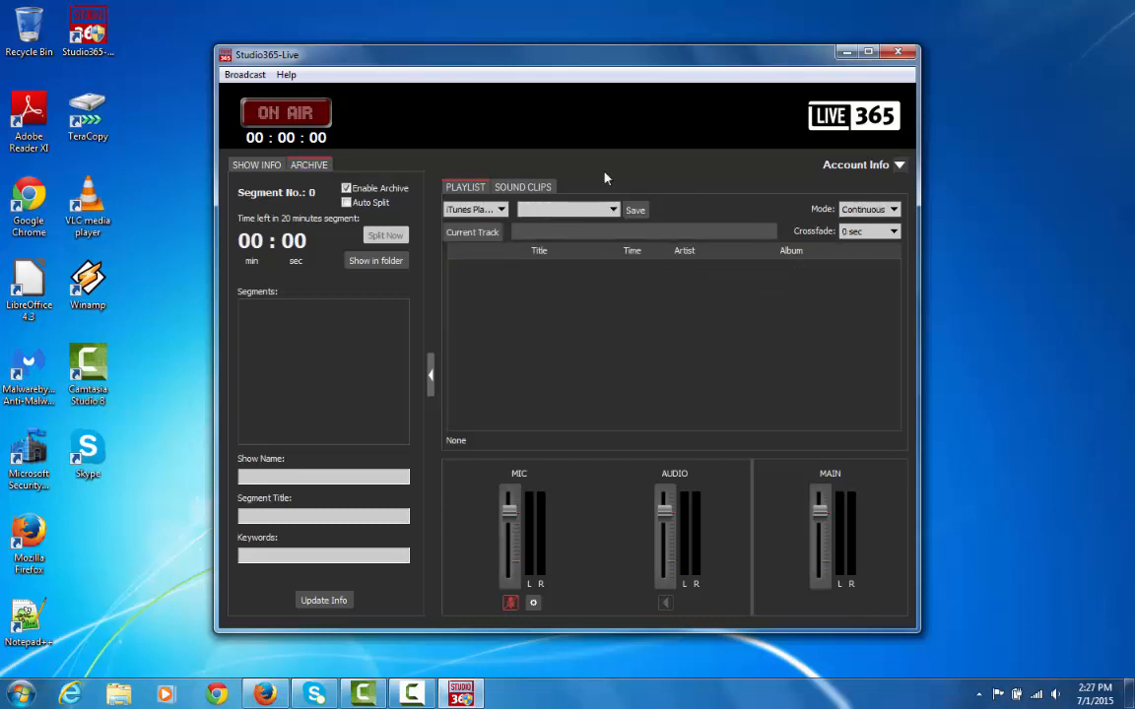
{"action": "mouse_move", "coordinate": [611, 181]}
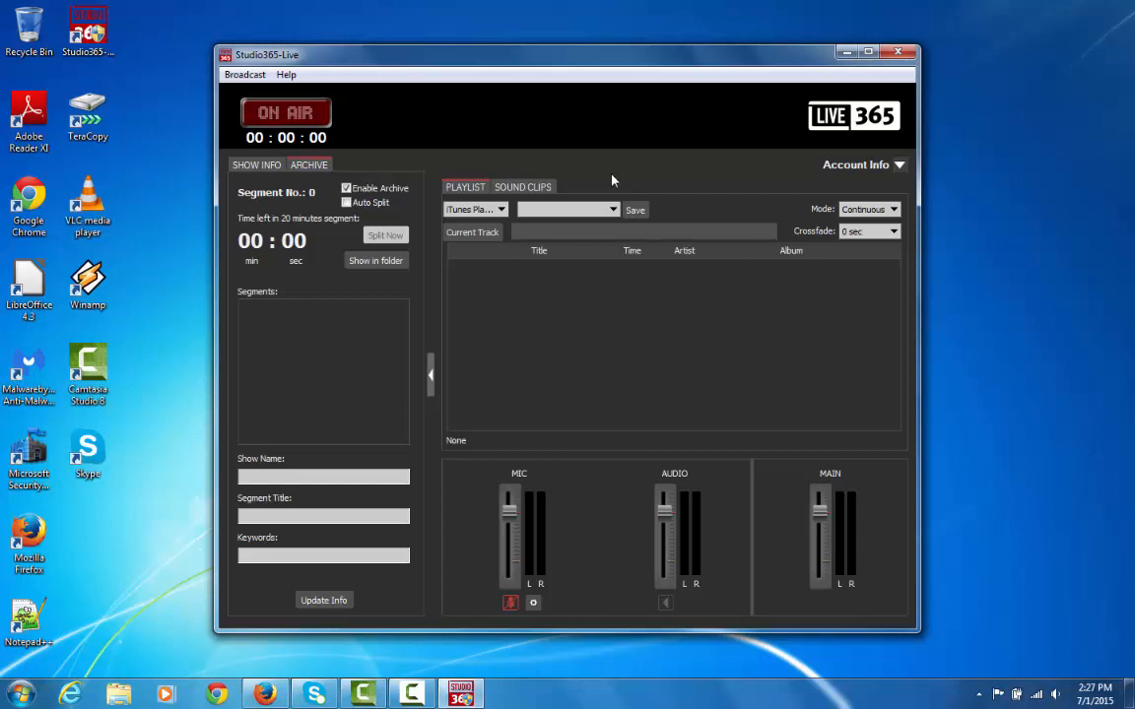
{"action": "left_click", "coordinate": [611, 209]}
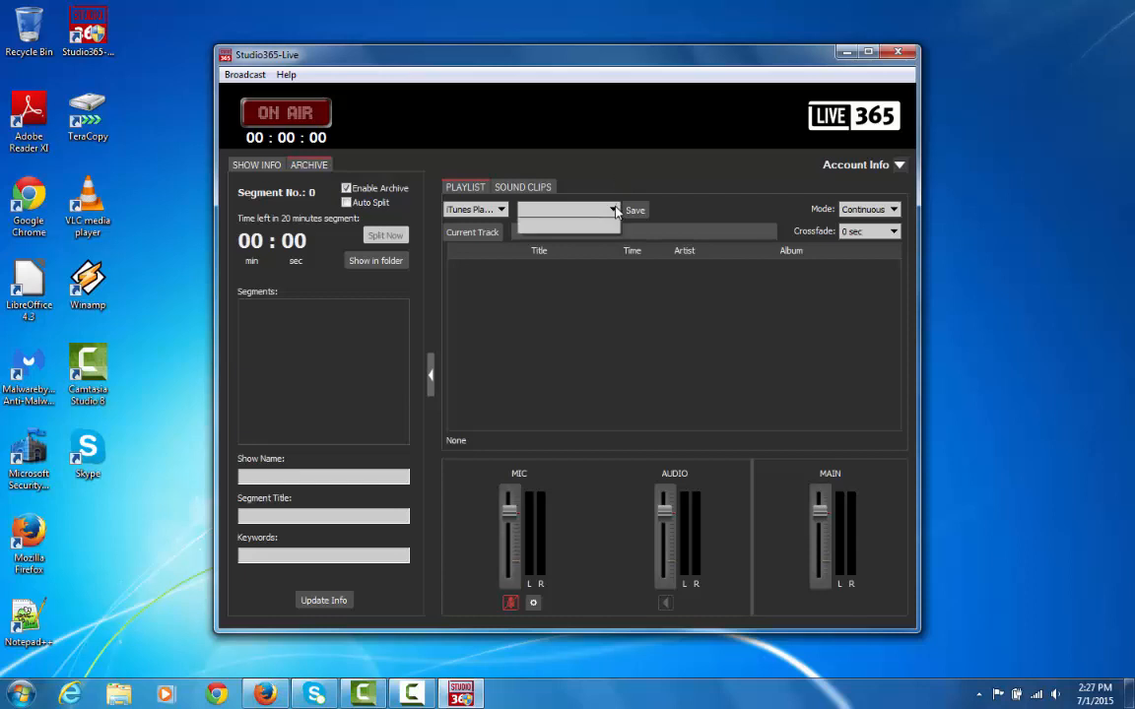
{"action": "left_click", "coordinate": [615, 209]}
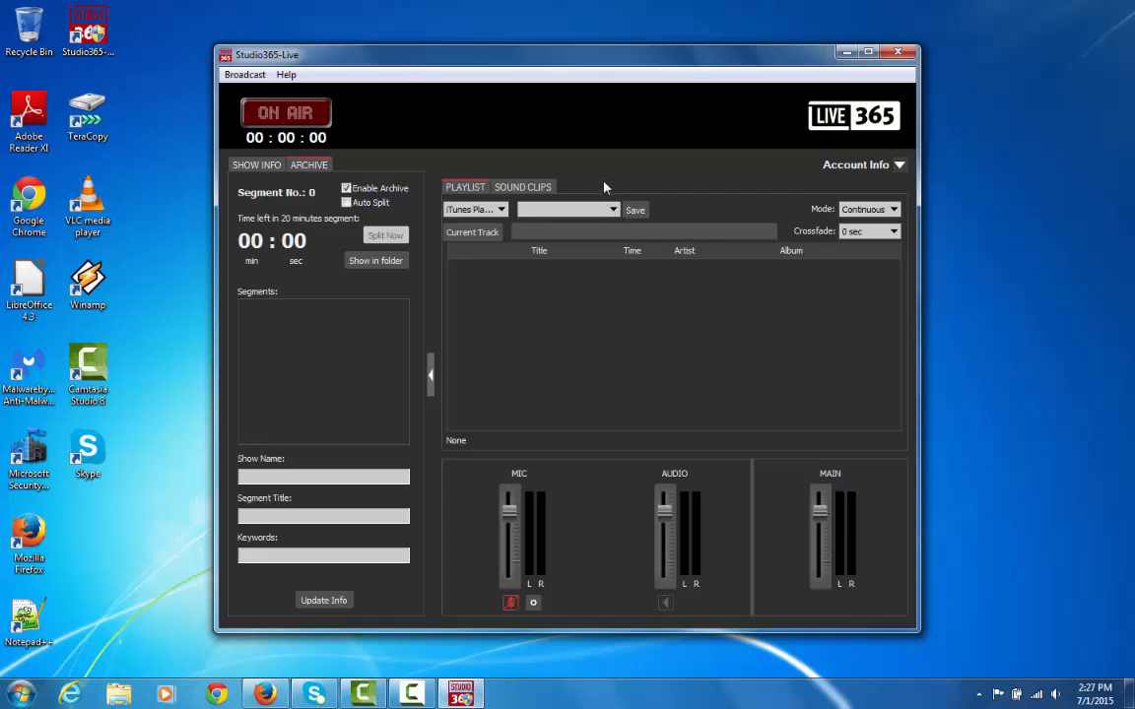
{"action": "mouse_move", "coordinate": [591, 284]}
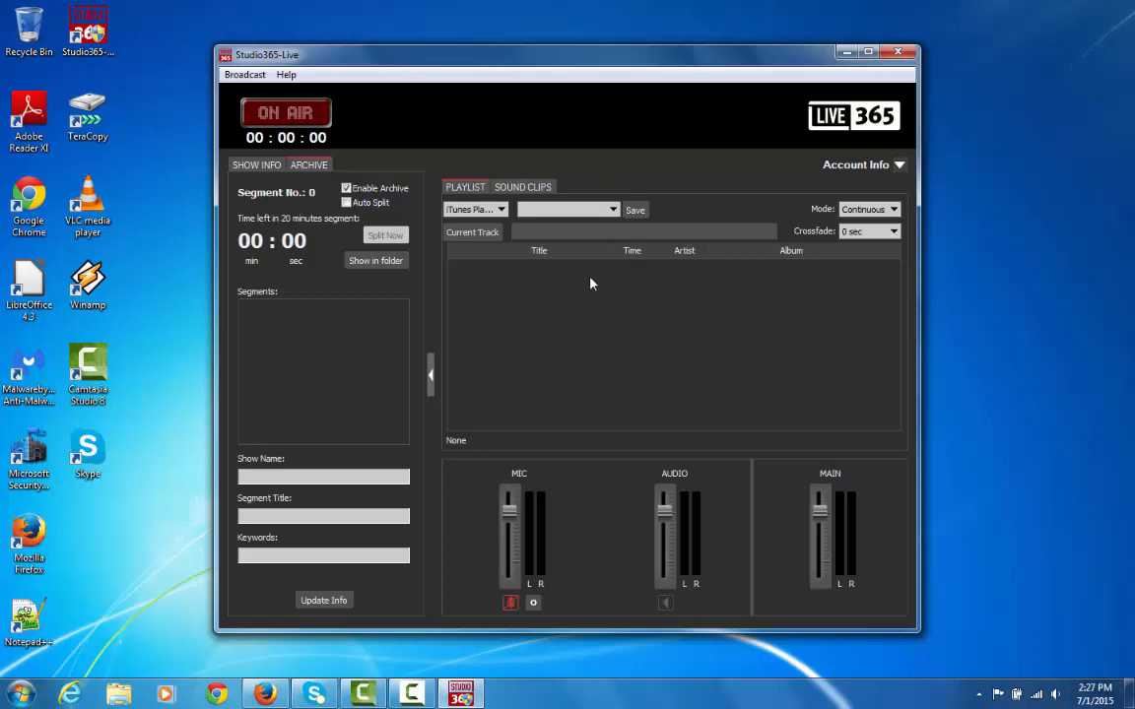
{"action": "mouse_move", "coordinate": [556, 294]}
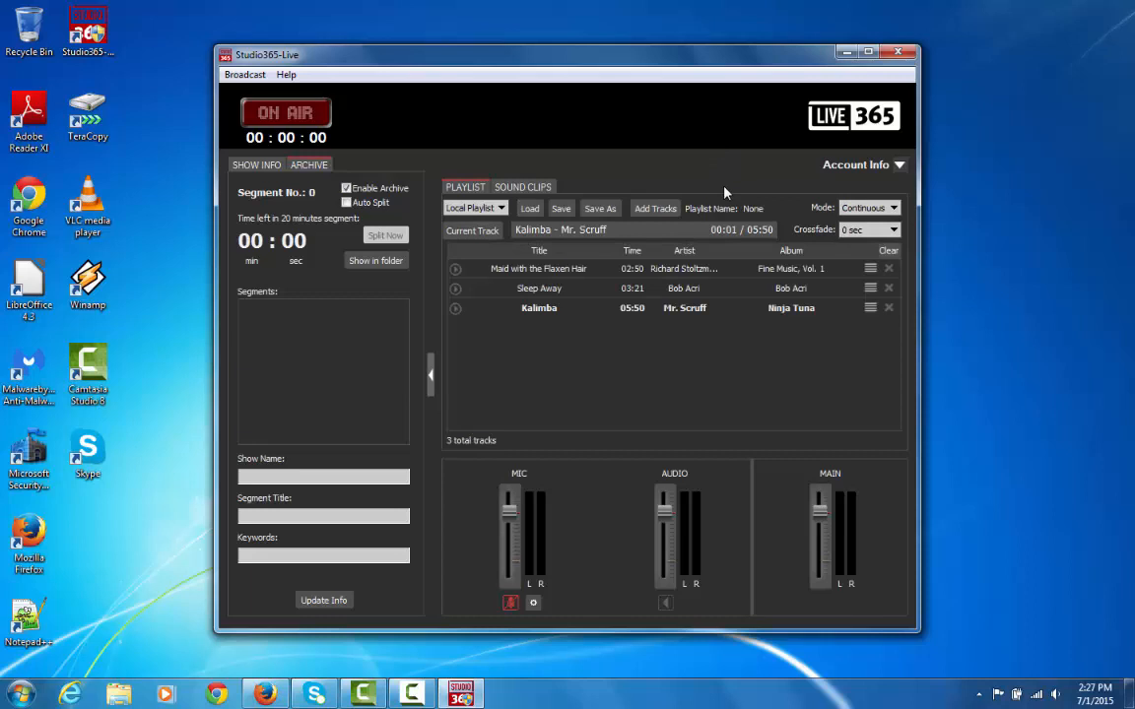
{"action": "mouse_move", "coordinate": [788, 181]}
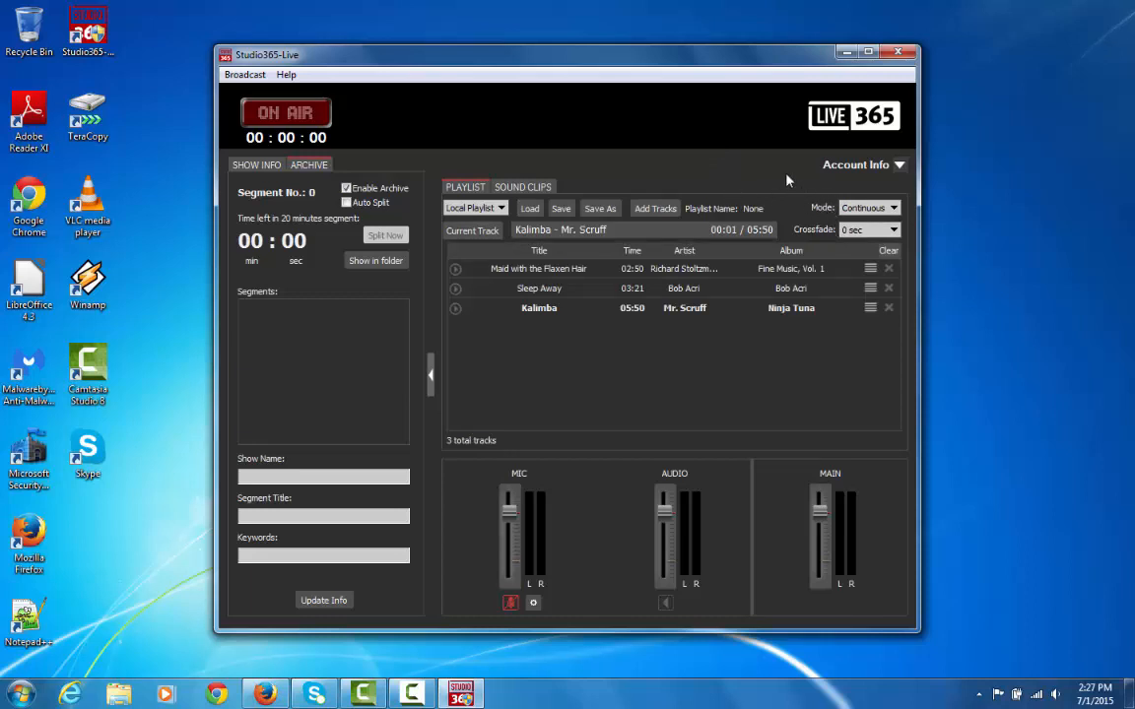
{"action": "mouse_move", "coordinate": [817, 187]}
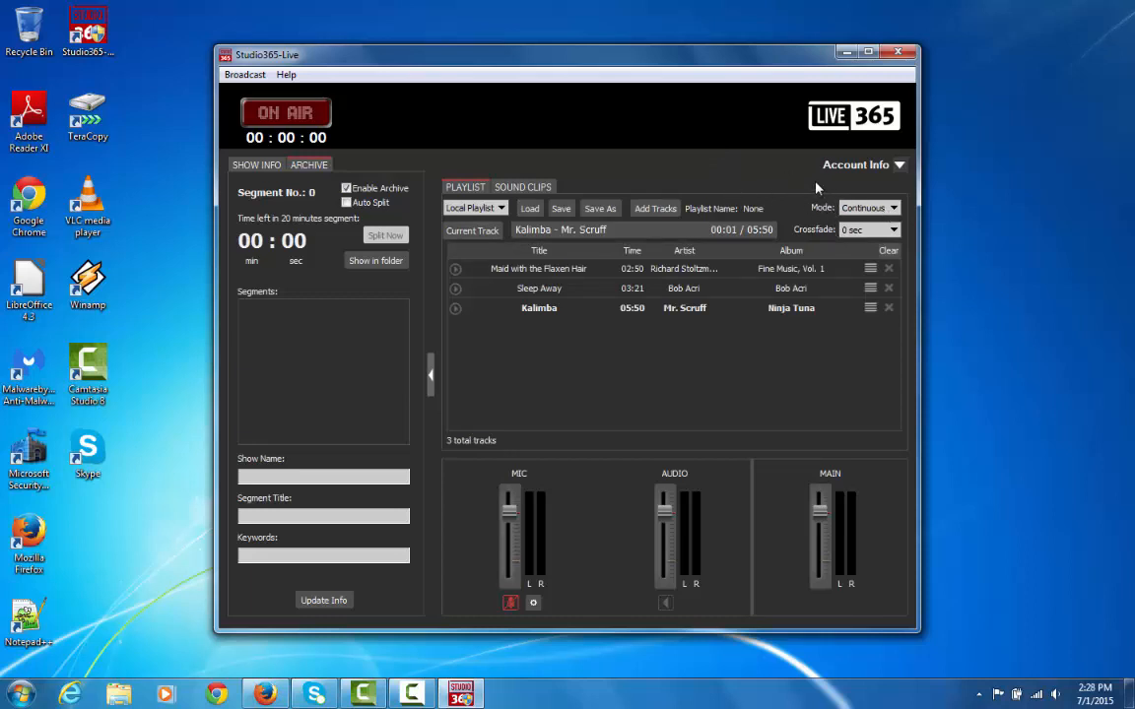
- Change the local playlist's playback mode from Continuous to Randomize
{"action": "left_click", "coordinate": [895, 209]}
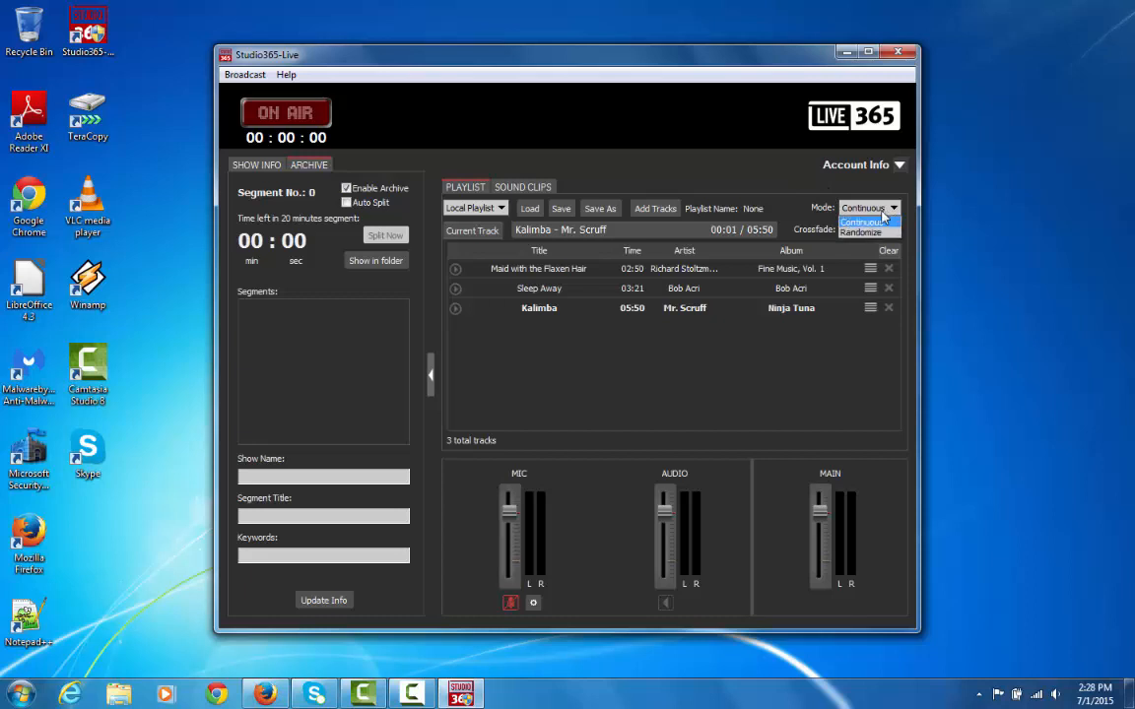
{"action": "left_click", "coordinate": [867, 228]}
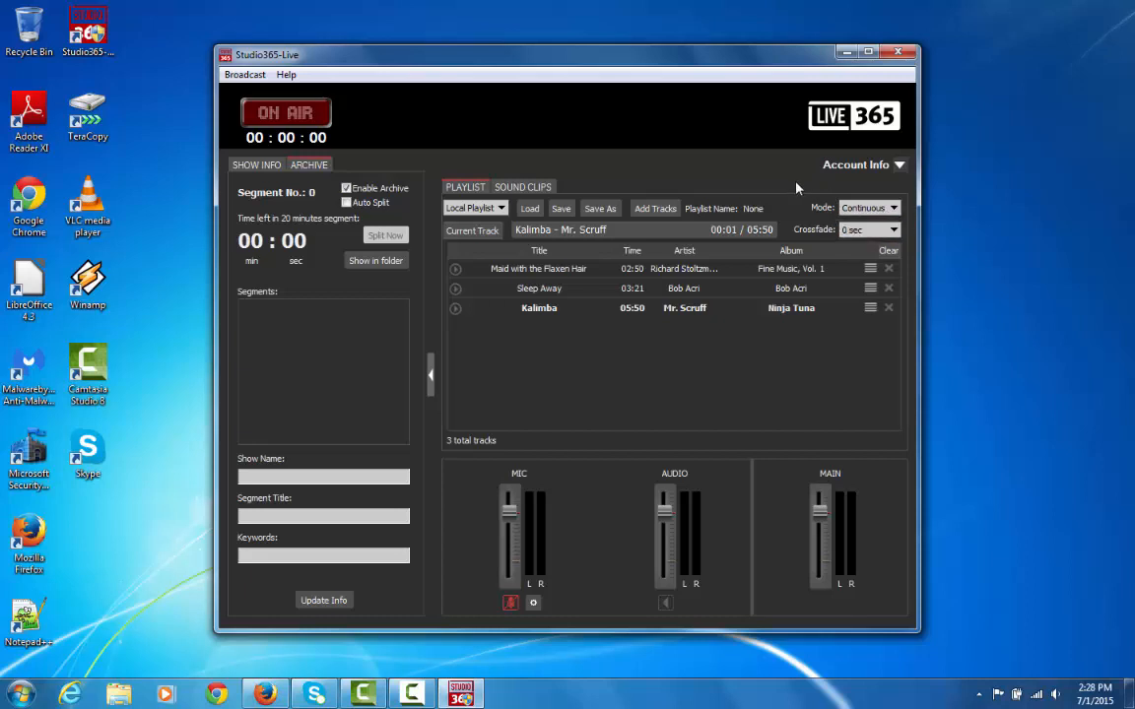
{"action": "mouse_move", "coordinate": [621, 268]}
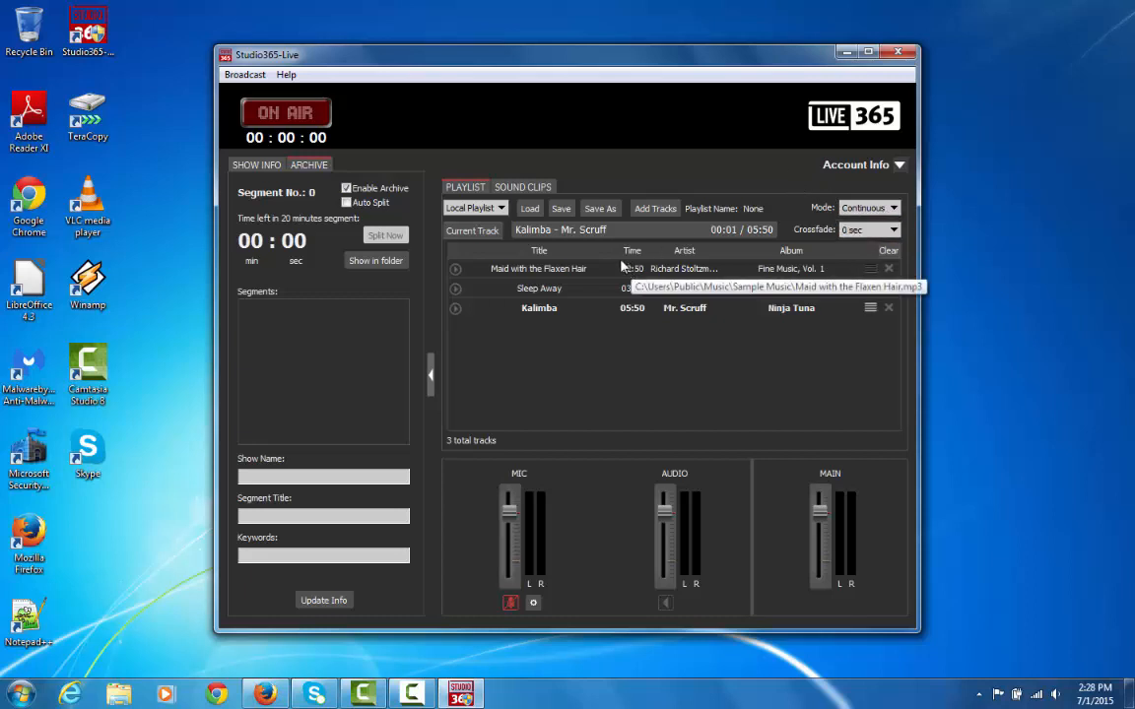
{"action": "mouse_move", "coordinate": [493, 272]}
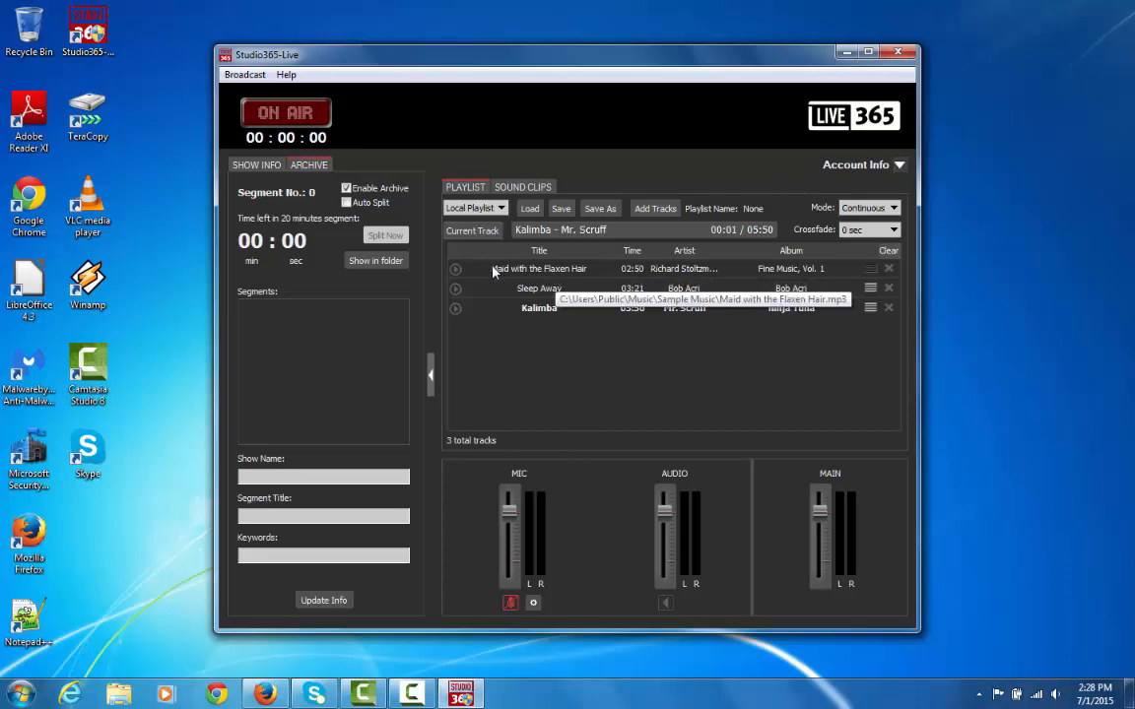
{"action": "mouse_move", "coordinate": [530, 268]}
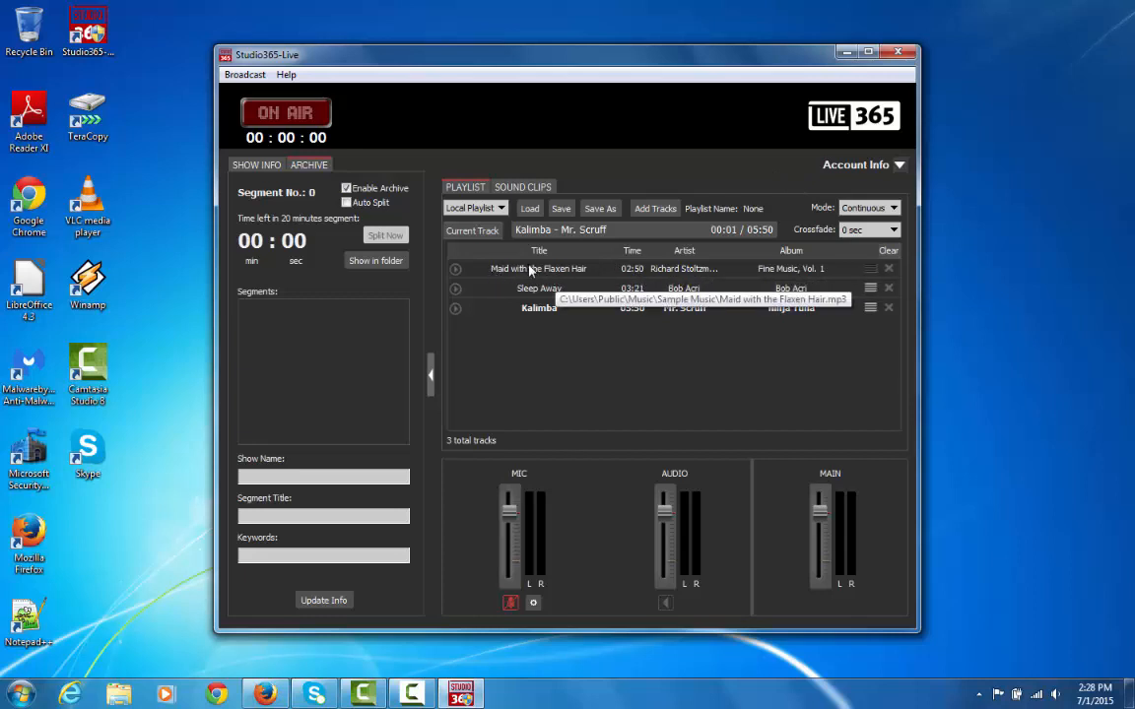
{"action": "mouse_move", "coordinate": [643, 183]}
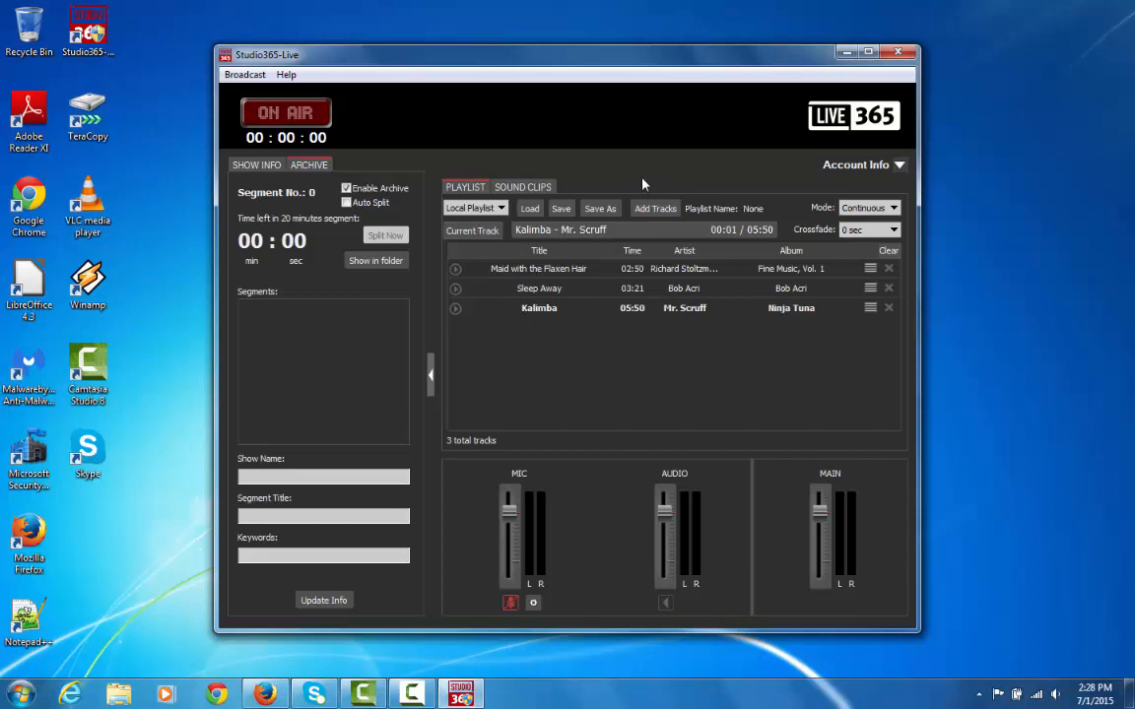
{"action": "mouse_move", "coordinate": [877, 221]}
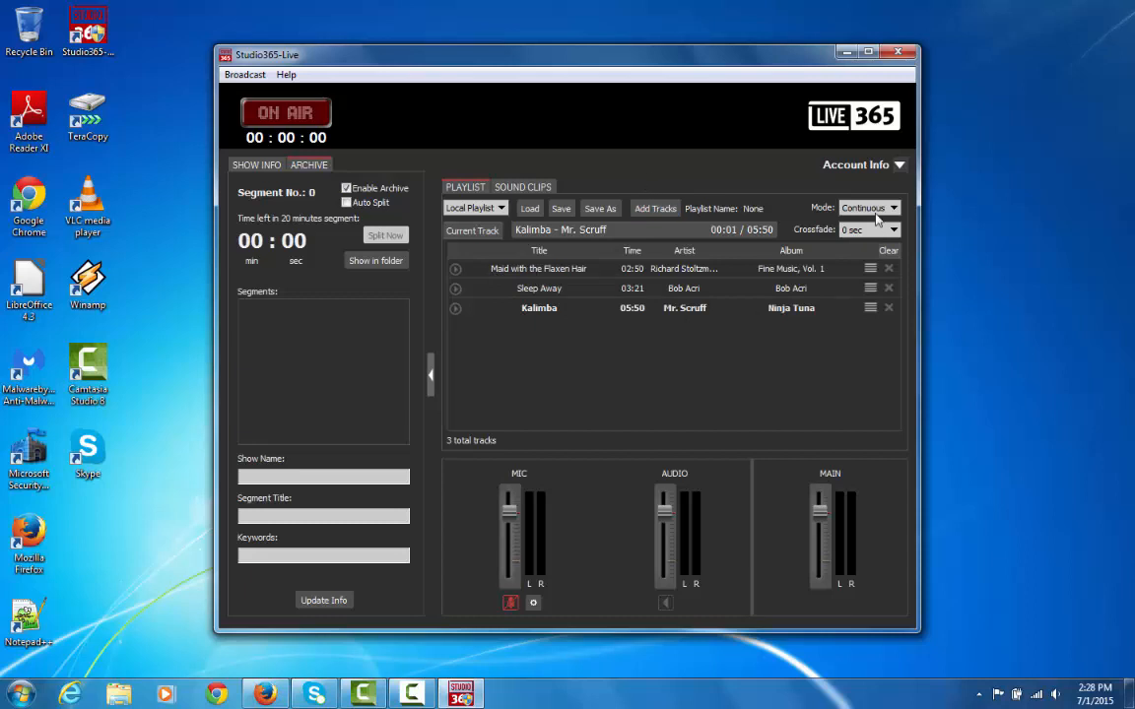
{"action": "left_click", "coordinate": [893, 209]}
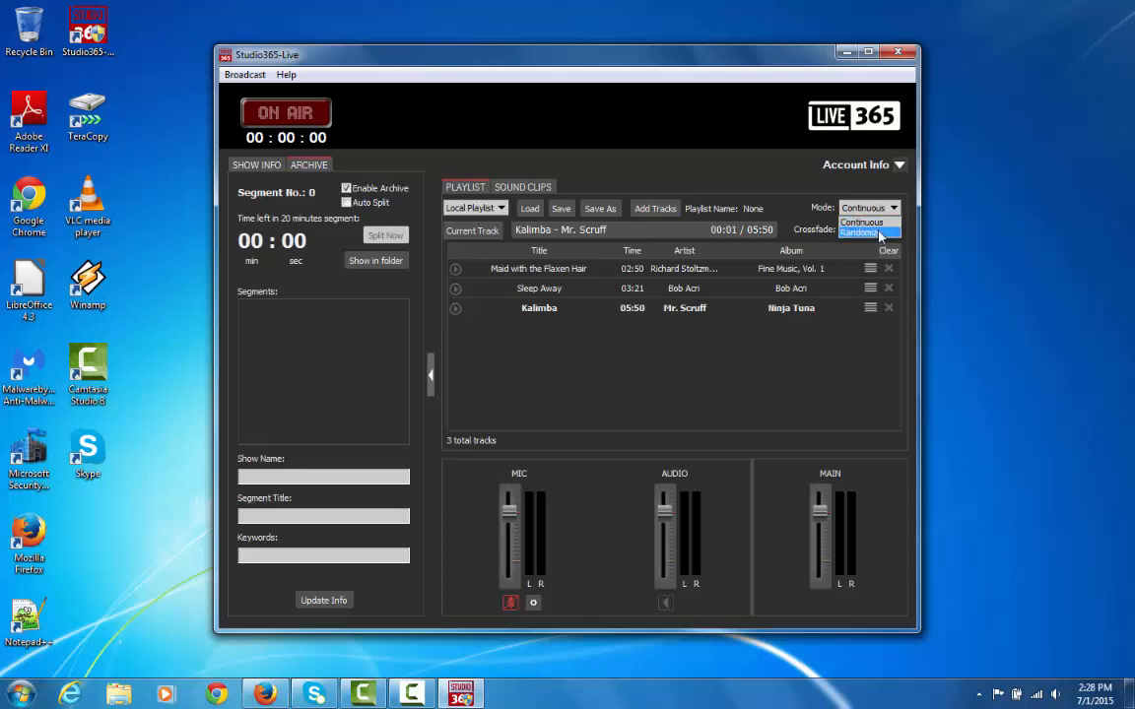
{"action": "left_click", "coordinate": [859, 232]}
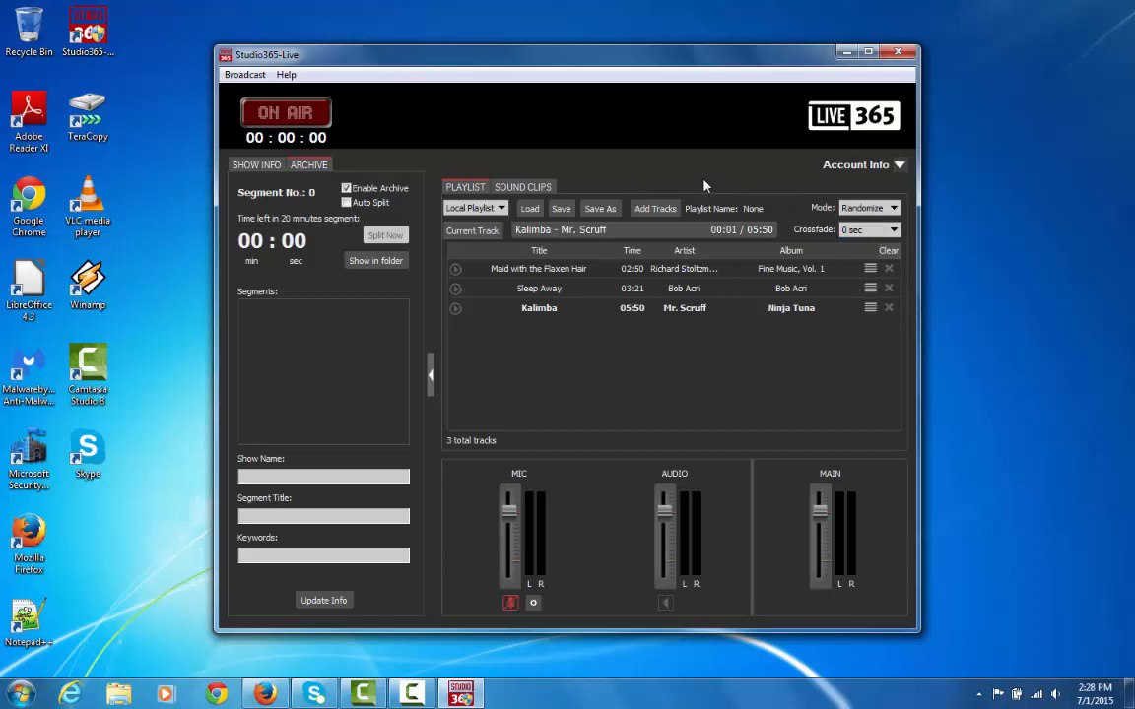
{"action": "mouse_move", "coordinate": [520, 174]}
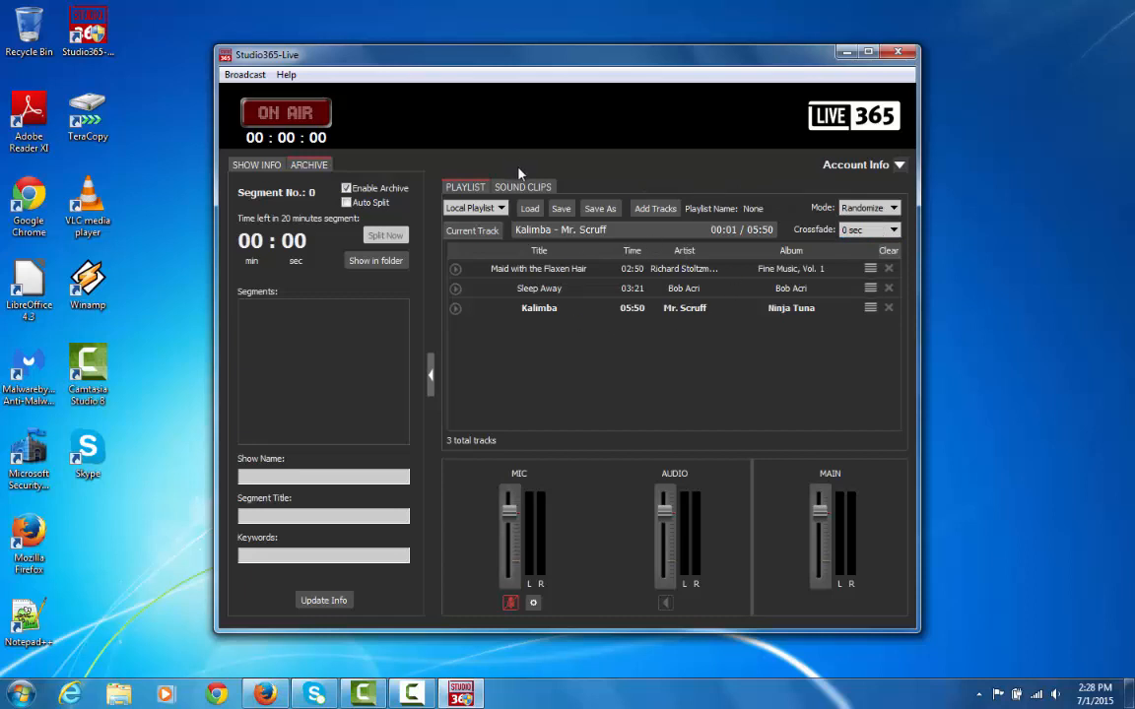
{"action": "mouse_move", "coordinate": [509, 213]}
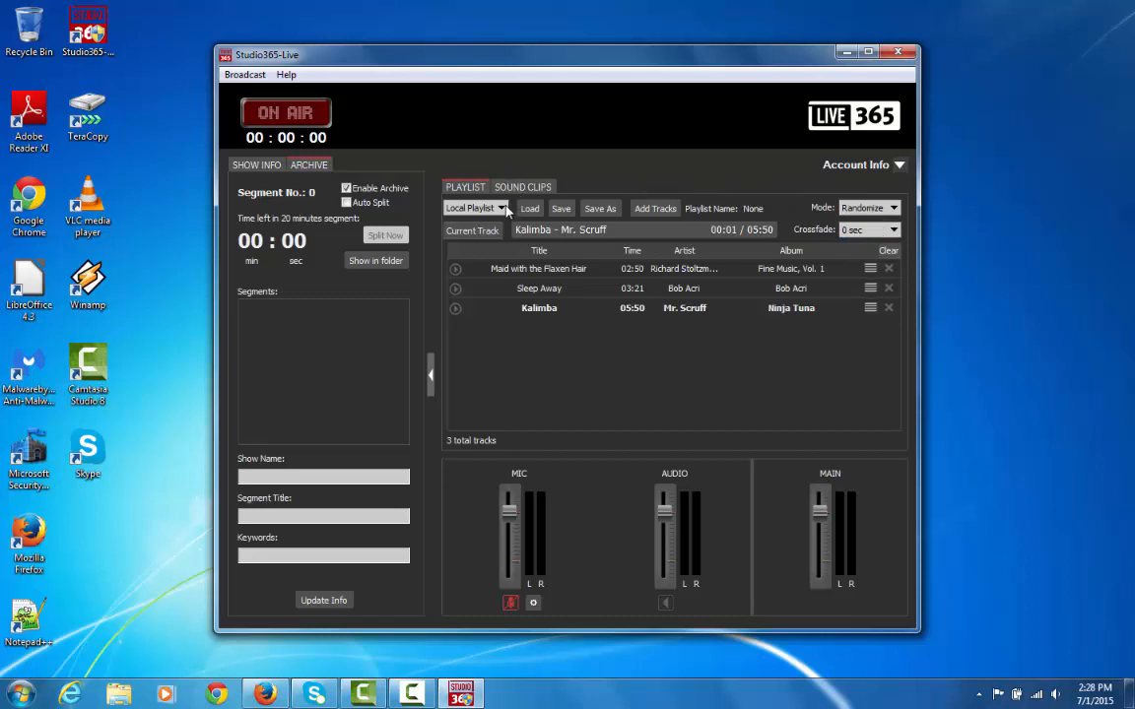
{"action": "left_click", "coordinate": [502, 209]}
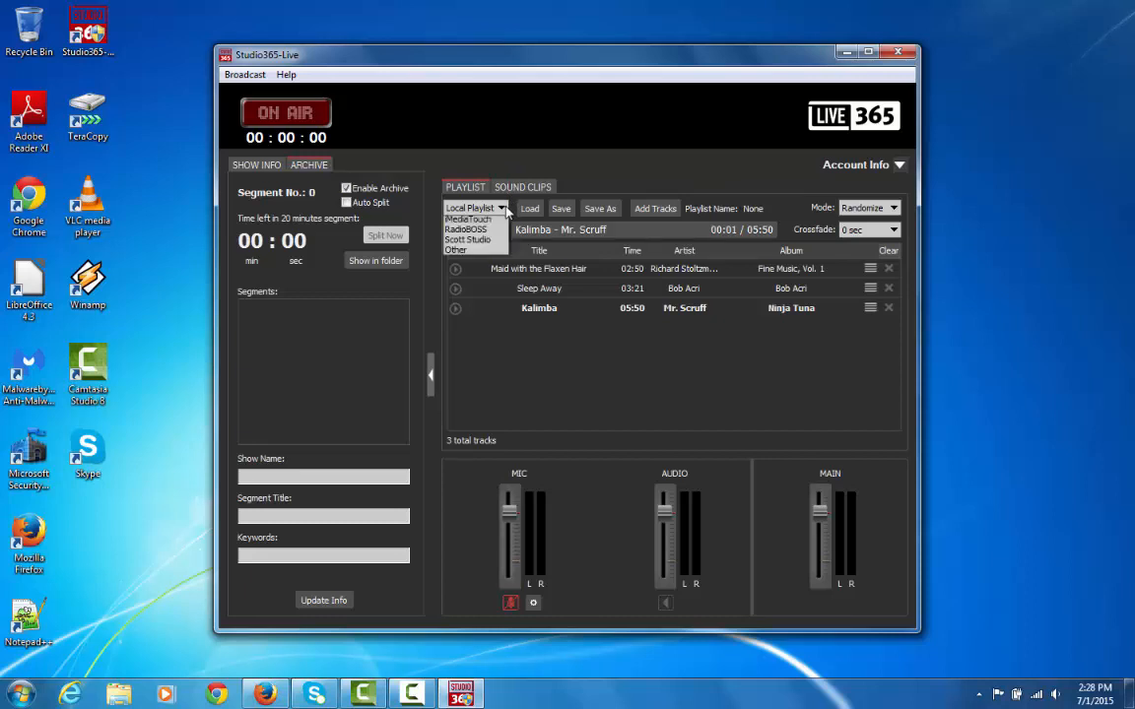
{"action": "left_click", "coordinate": [503, 209]}
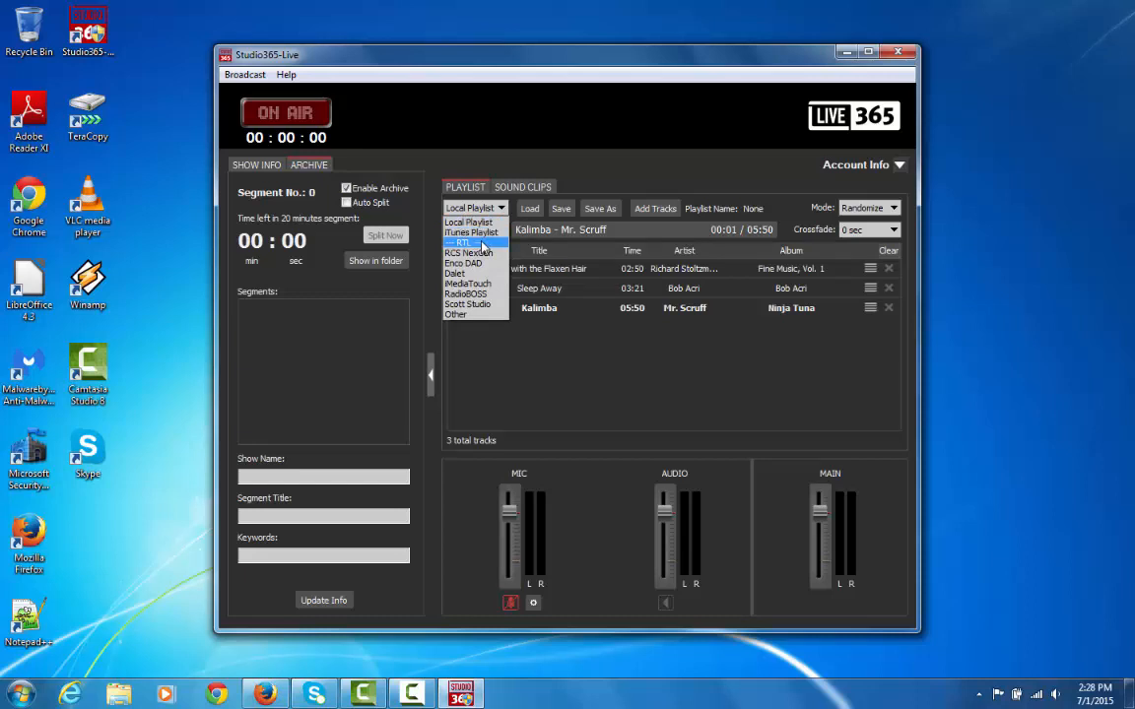
{"action": "left_click", "coordinate": [477, 221]}
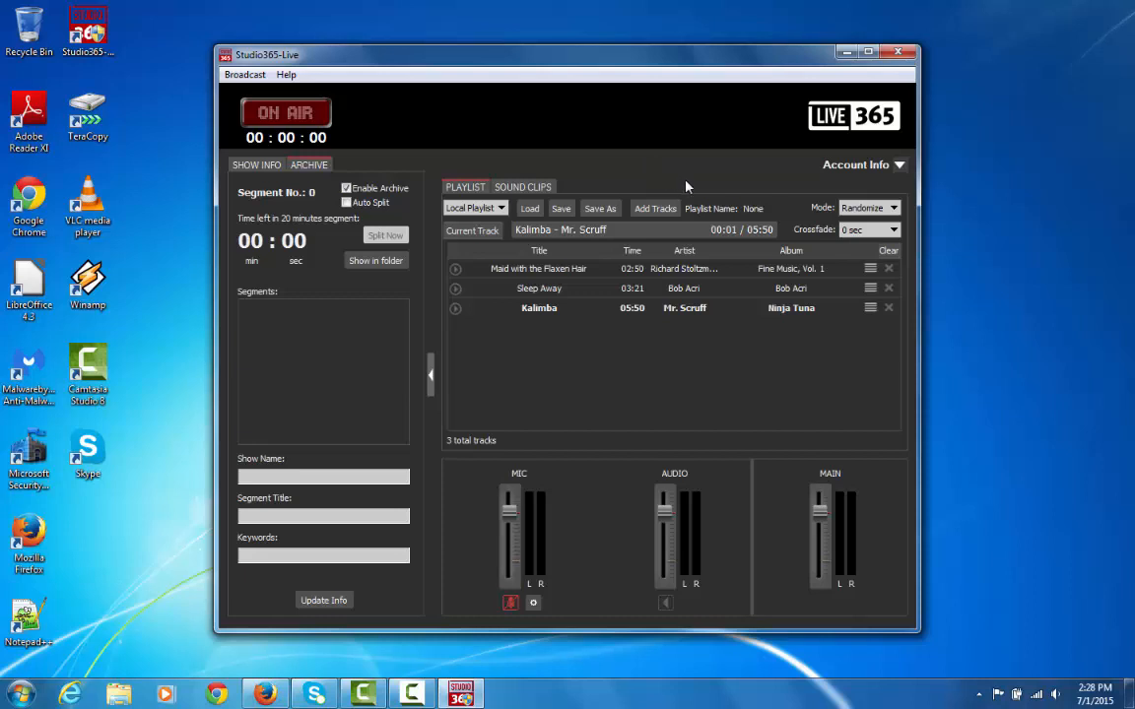